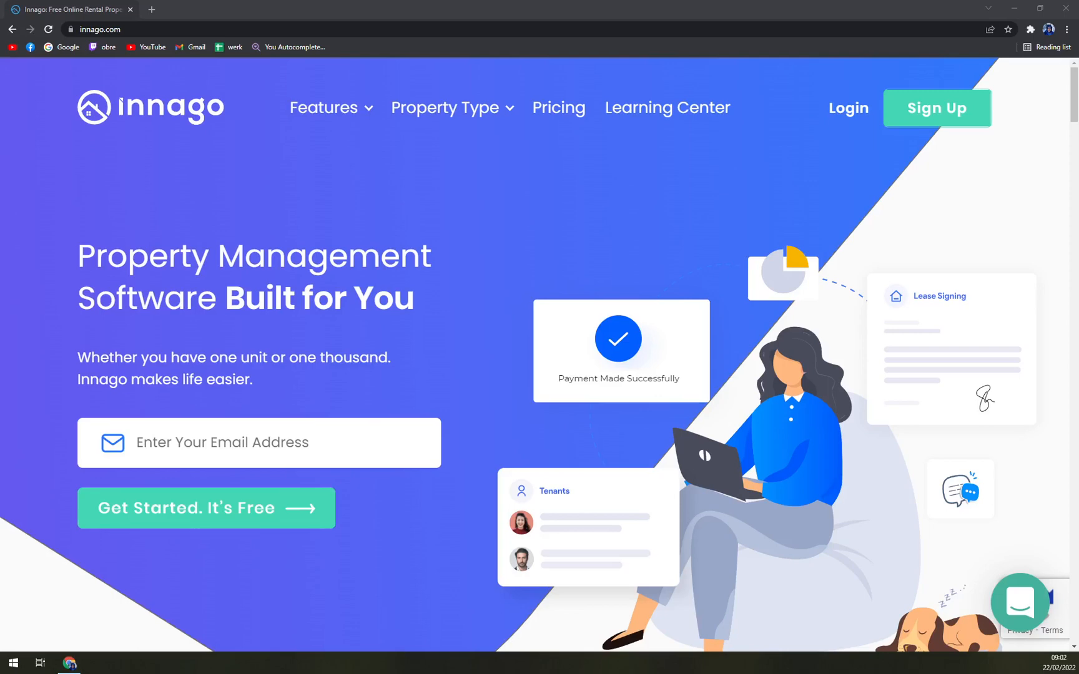
mouse_move(310, 130)
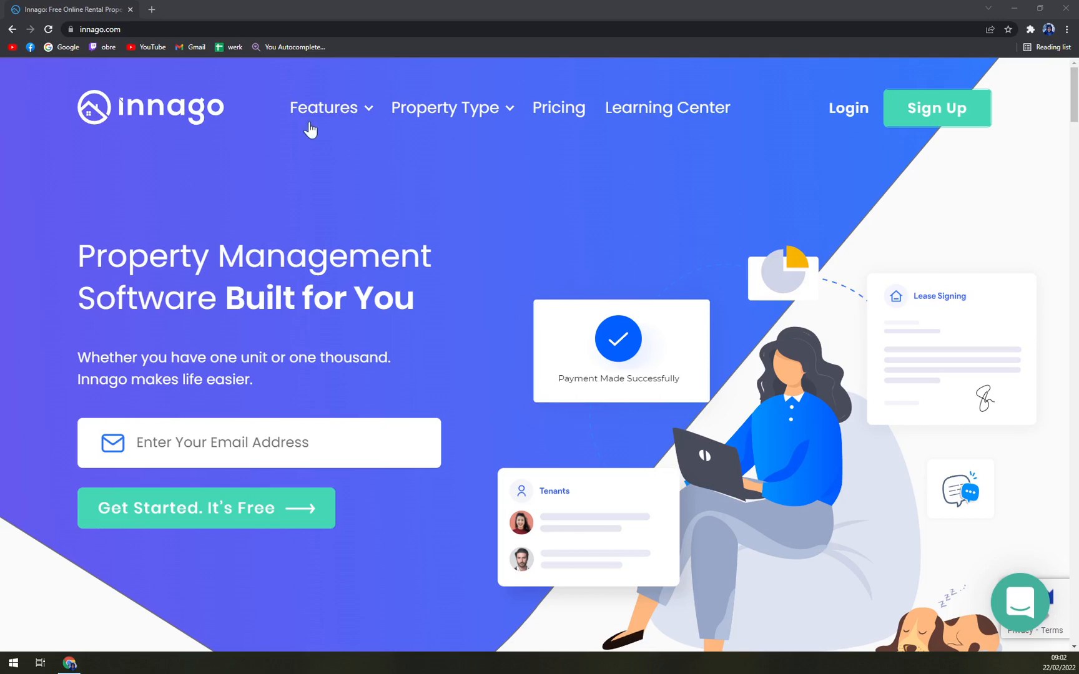
mouse_move(195, 213)
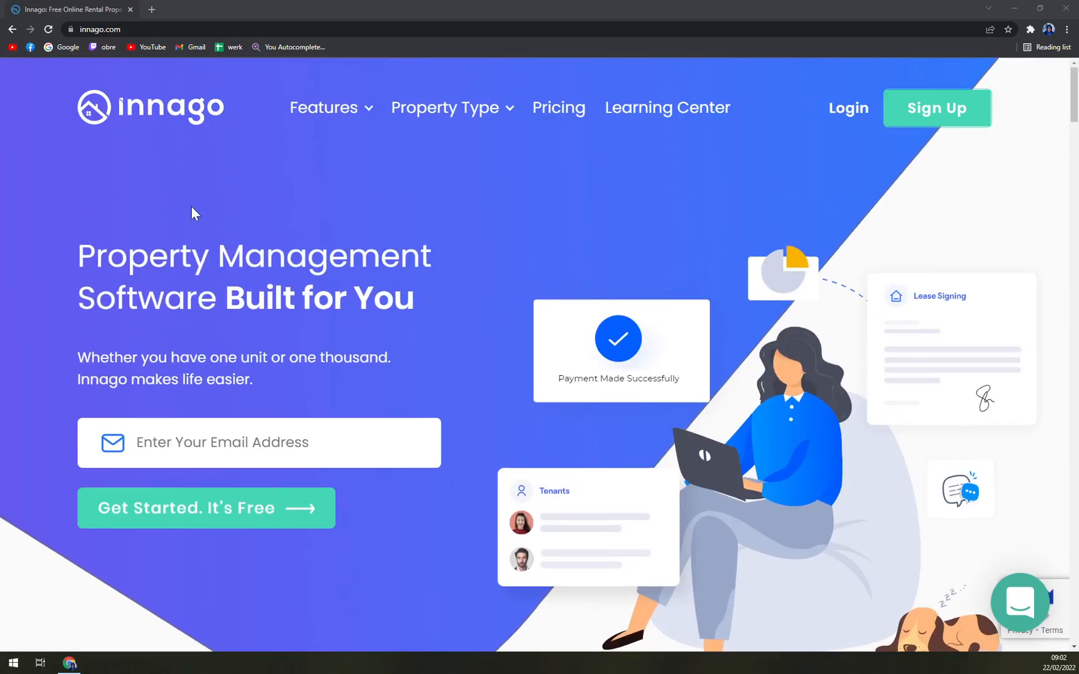
mouse_move(565, 120)
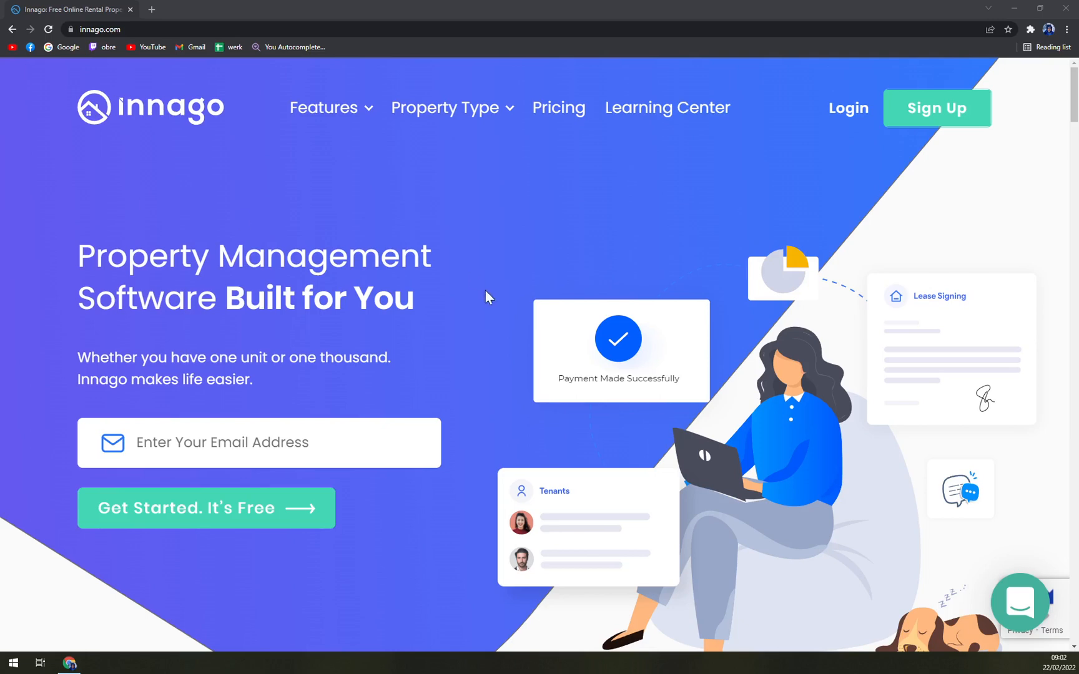
Step: Scroll down through the homepage sections before returning to the top with the chat open
scroll(down, 3)
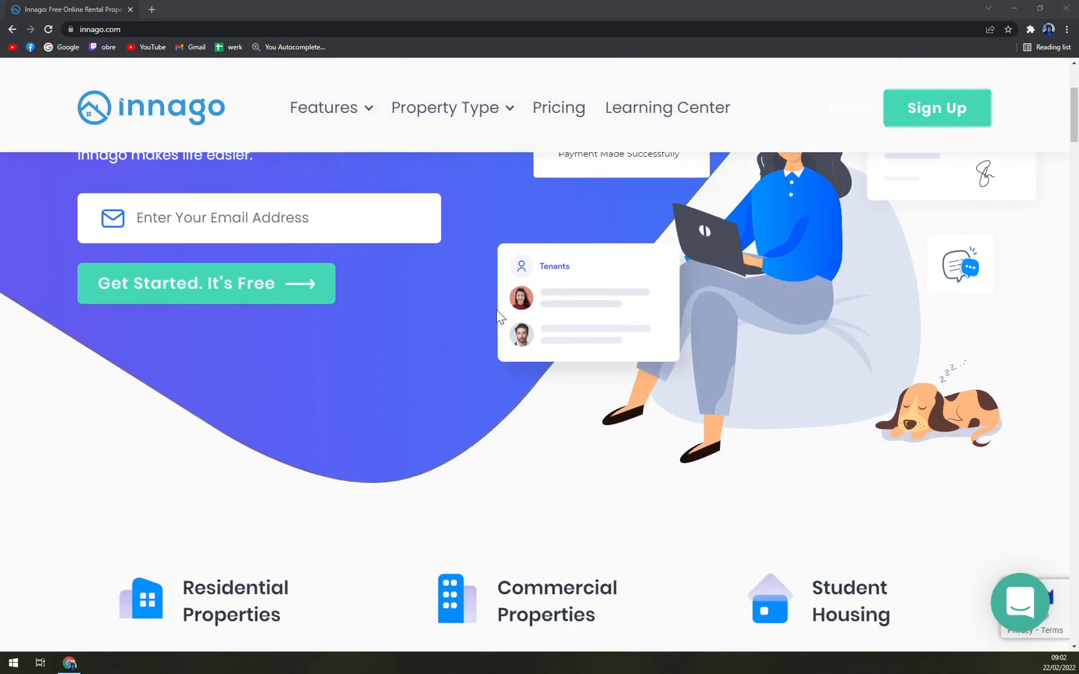
scroll(down, 3)
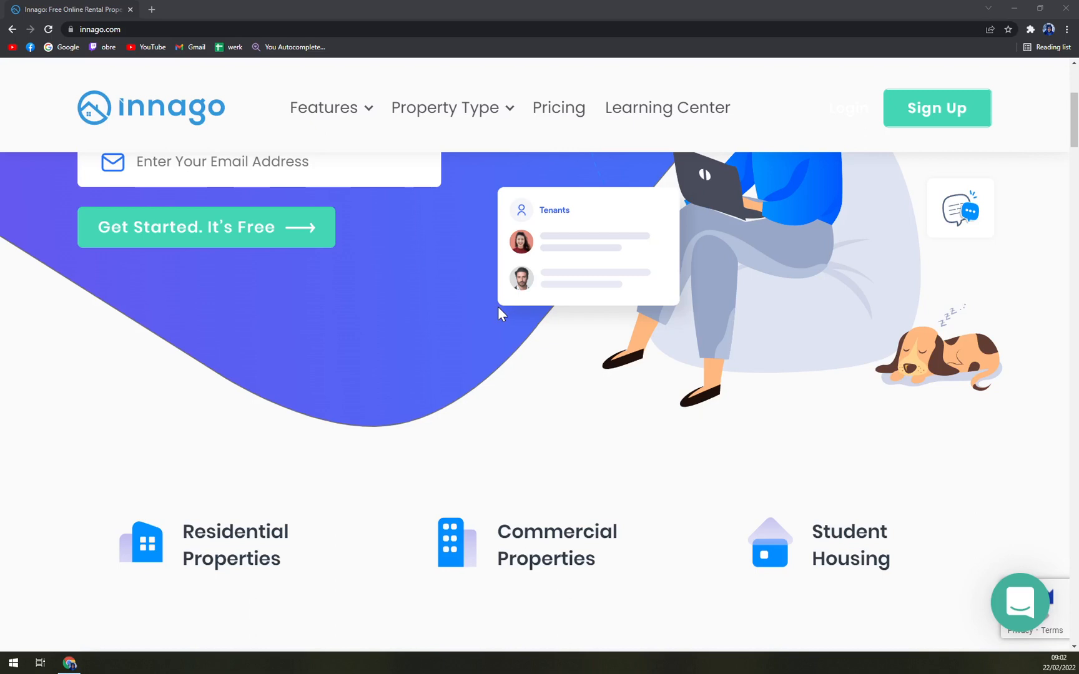
mouse_move(483, 338)
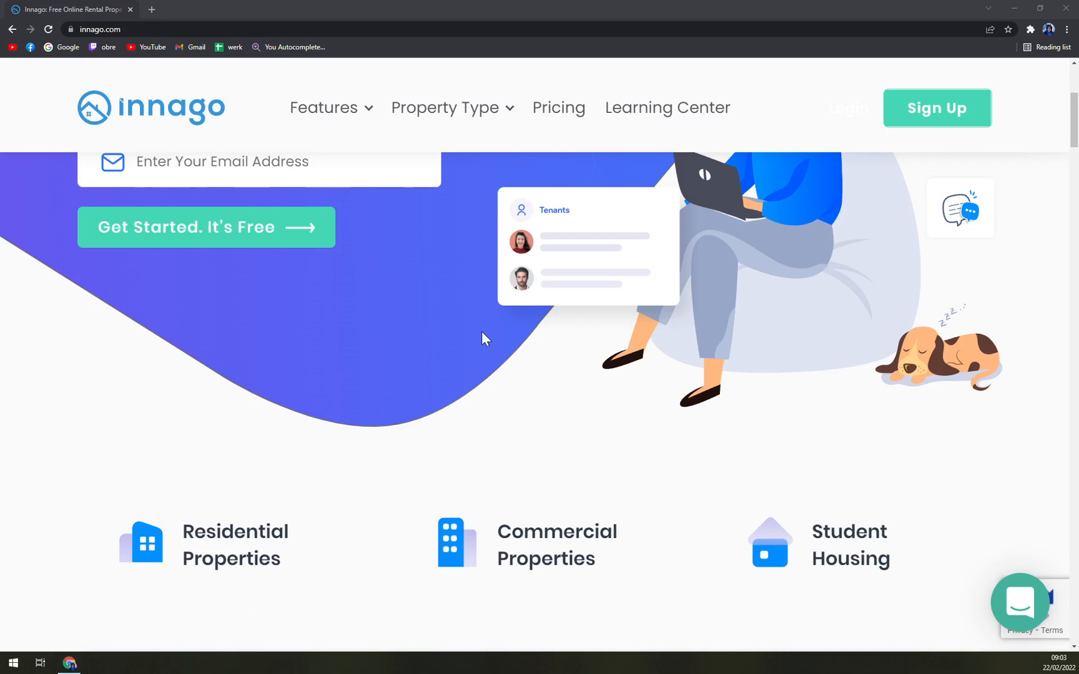
mouse_move(483, 336)
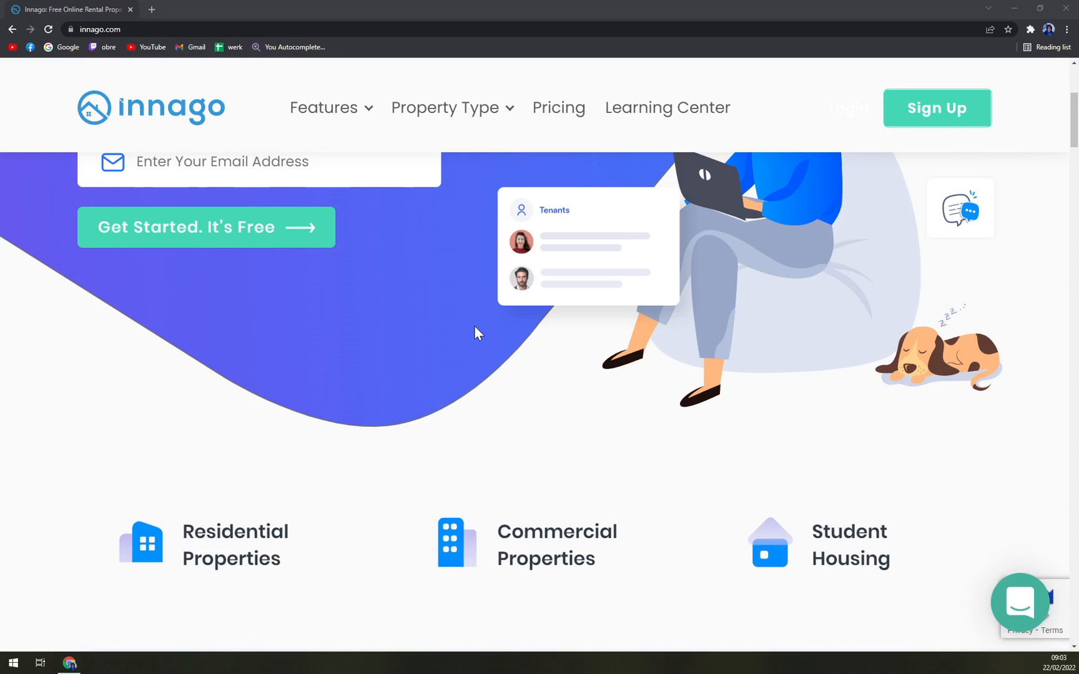
scroll(down, 3)
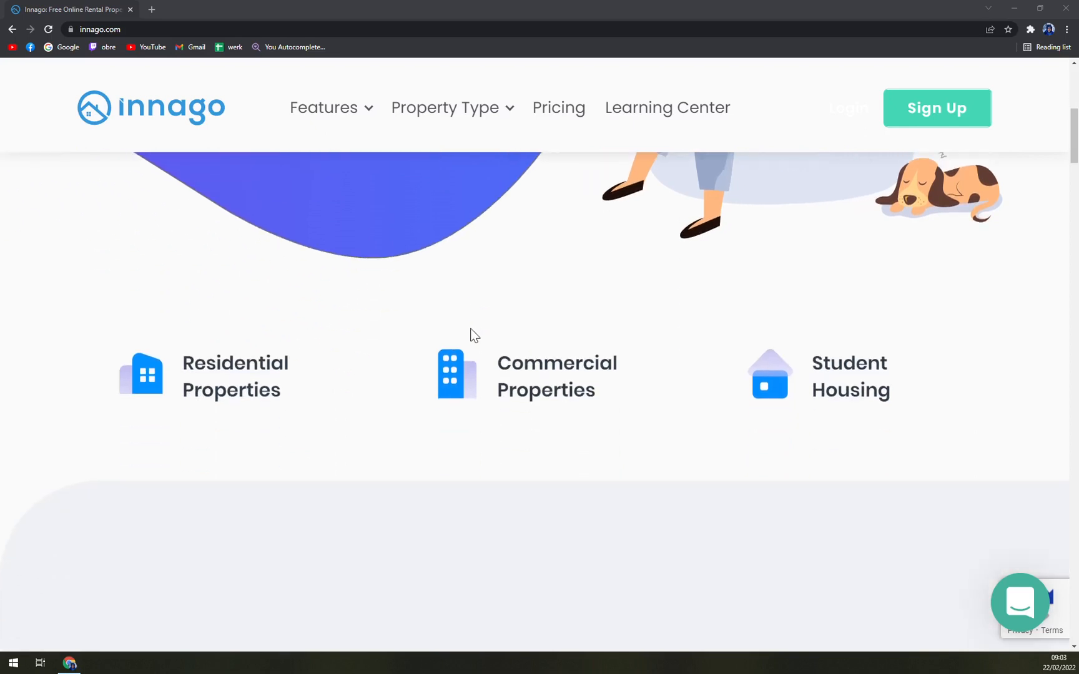
scroll(down, 3)
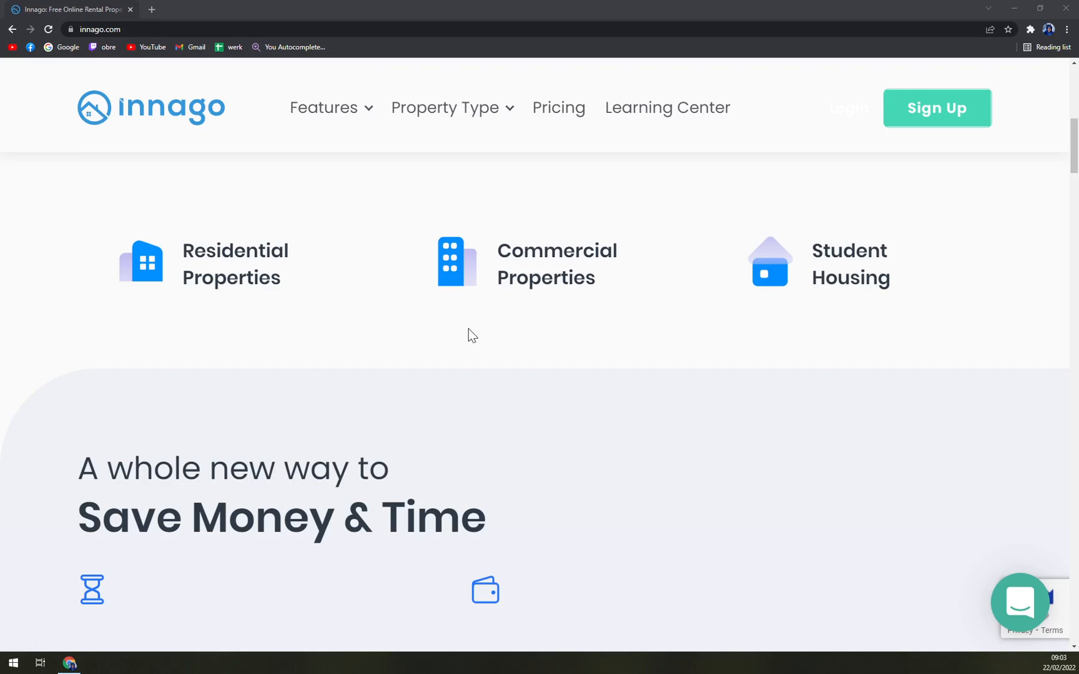
scroll(down, 3)
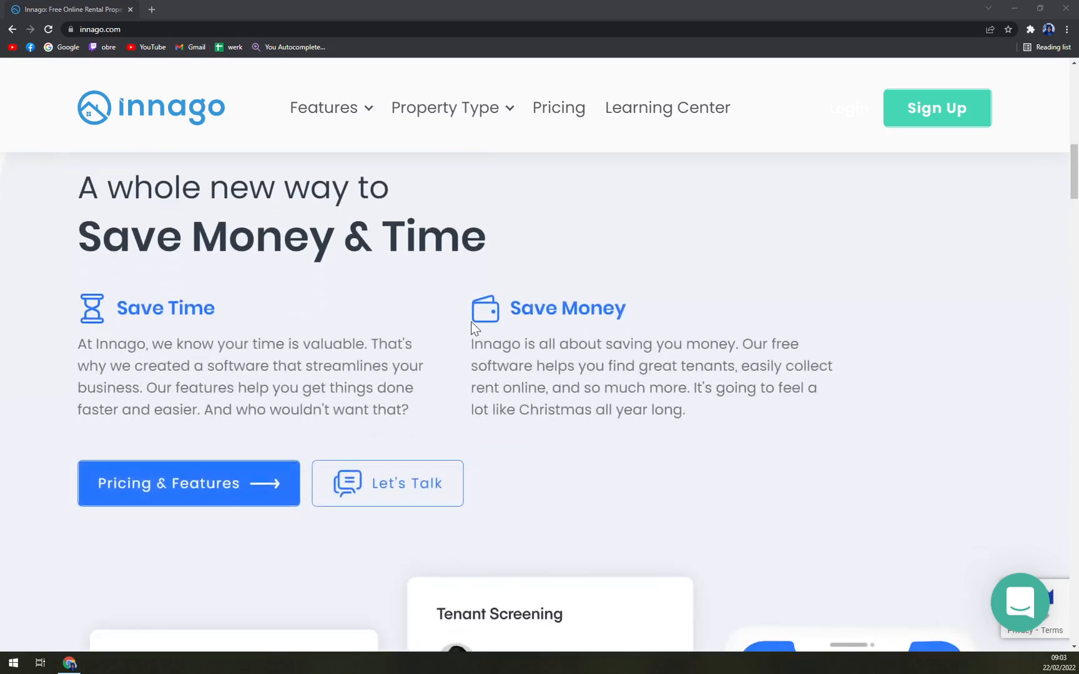
scroll(down, 3)
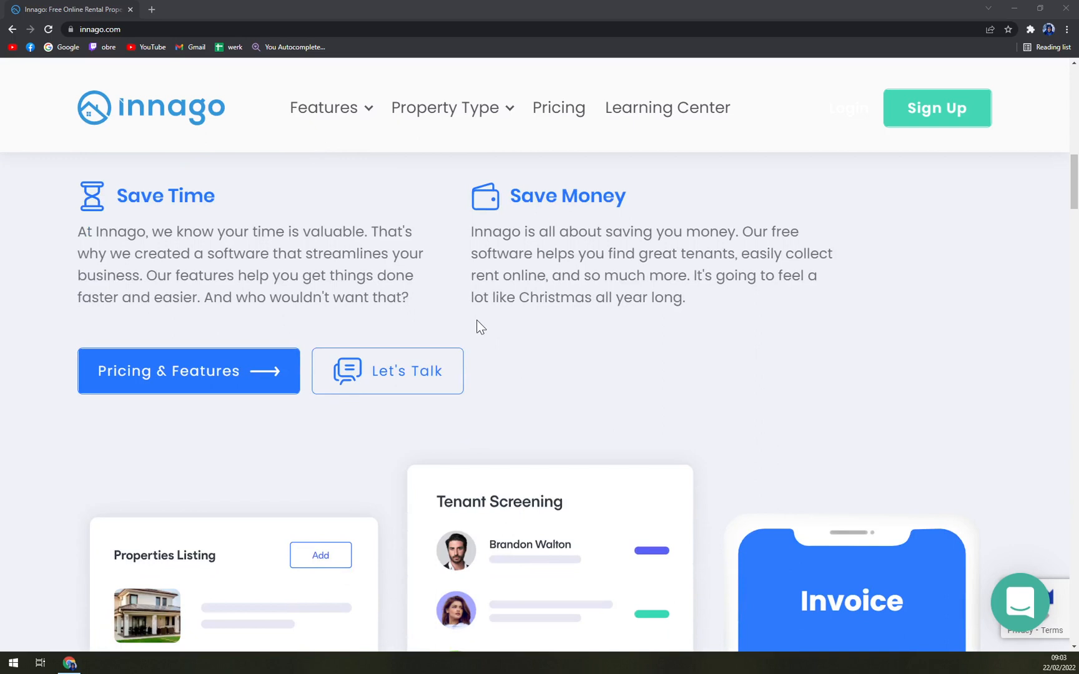
mouse_move(477, 326)
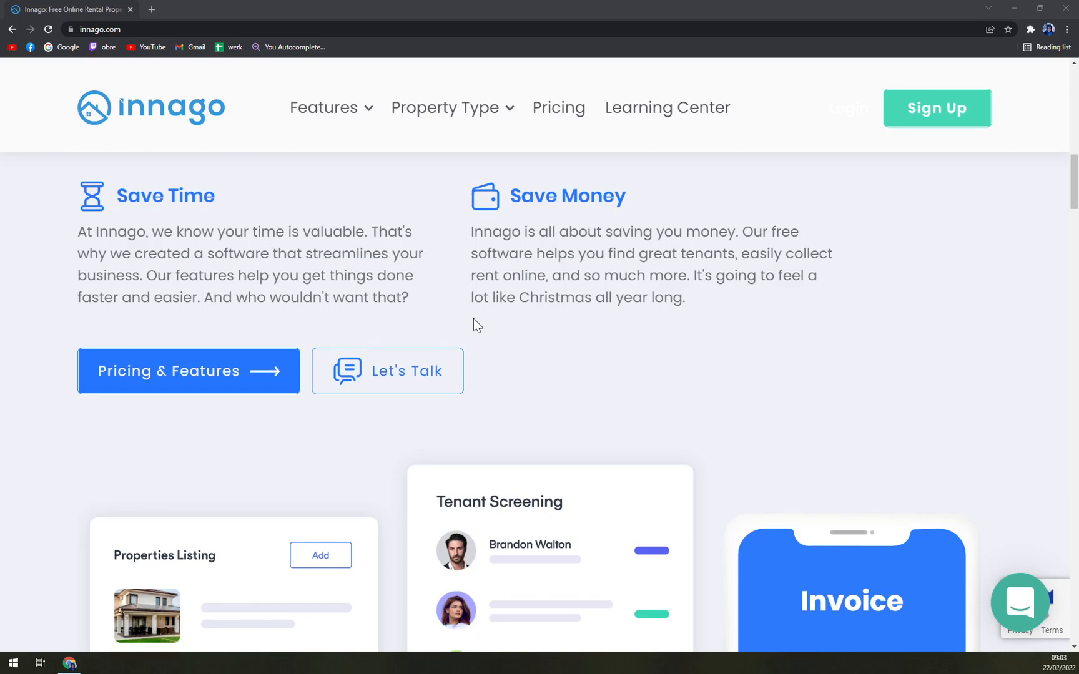
mouse_move(477, 324)
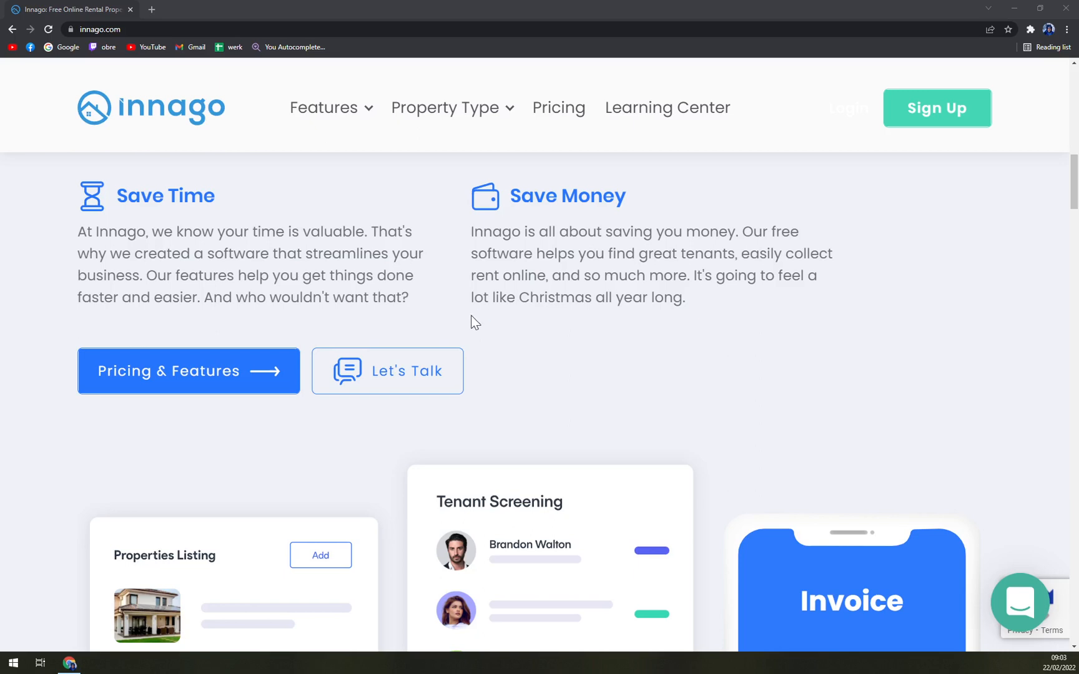
mouse_move(458, 301)
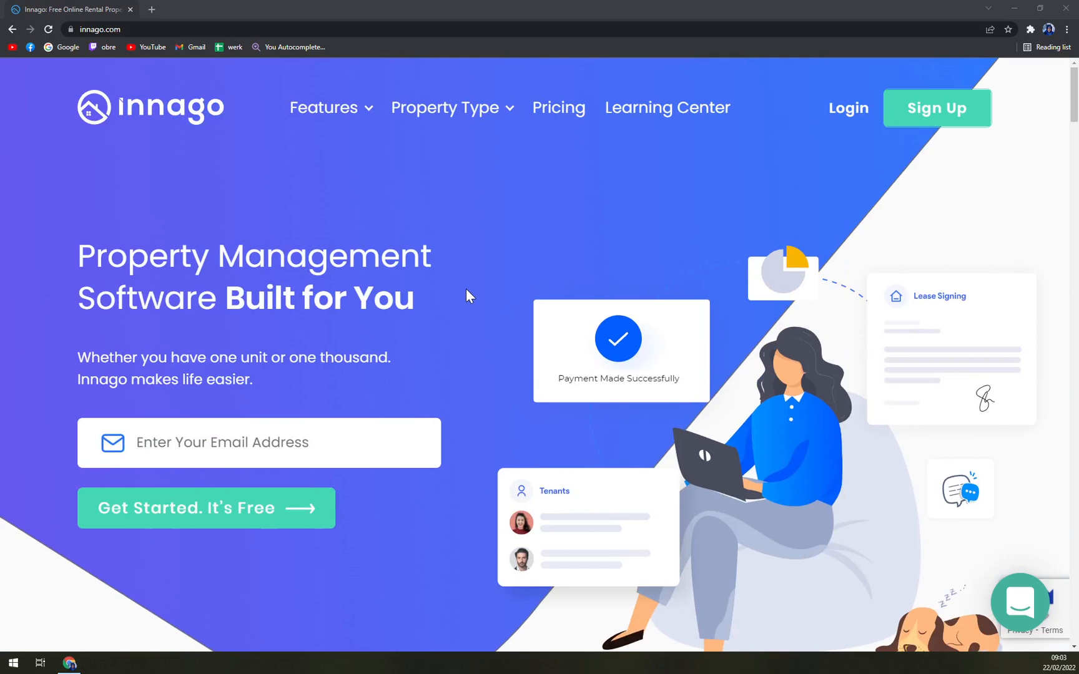
mouse_move(472, 287)
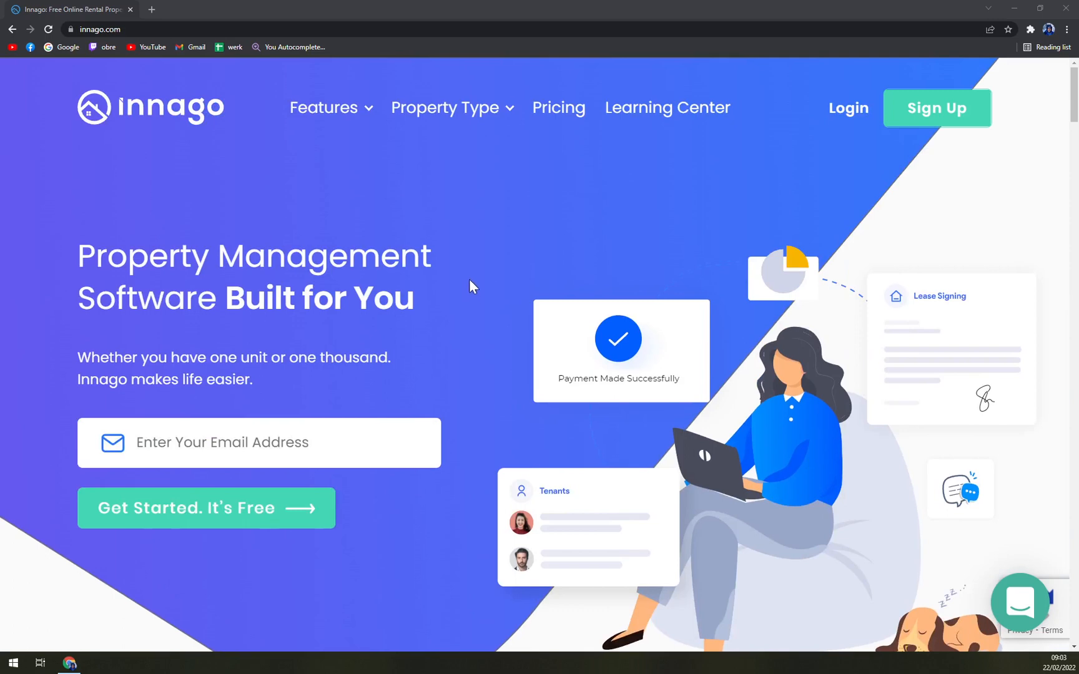
mouse_move(477, 284)
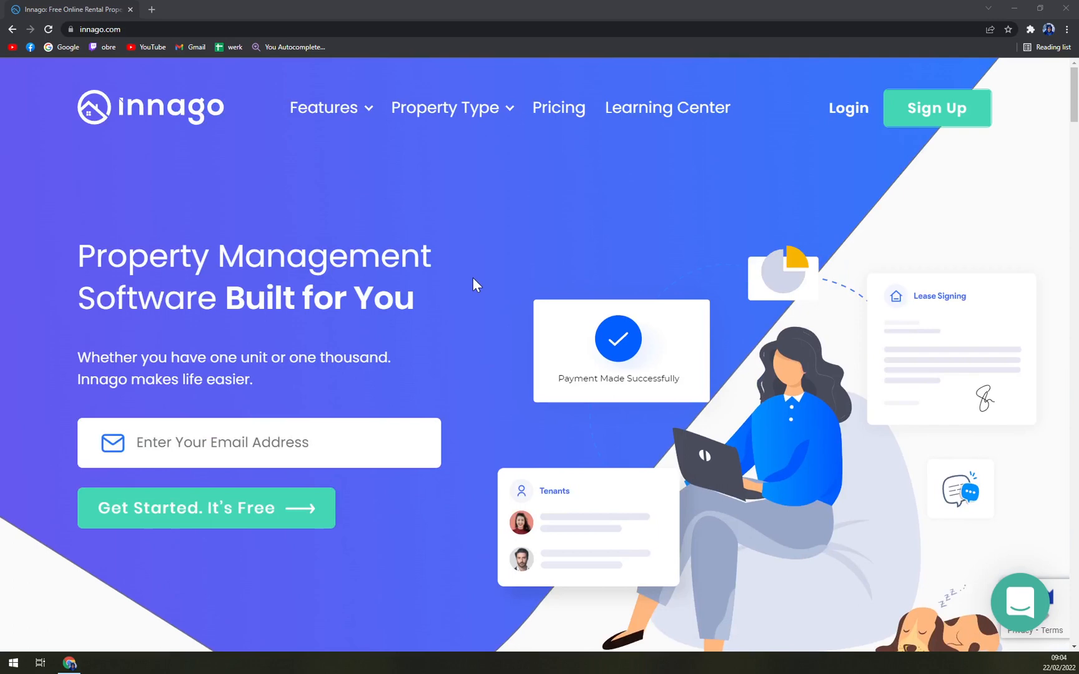
mouse_move(492, 281)
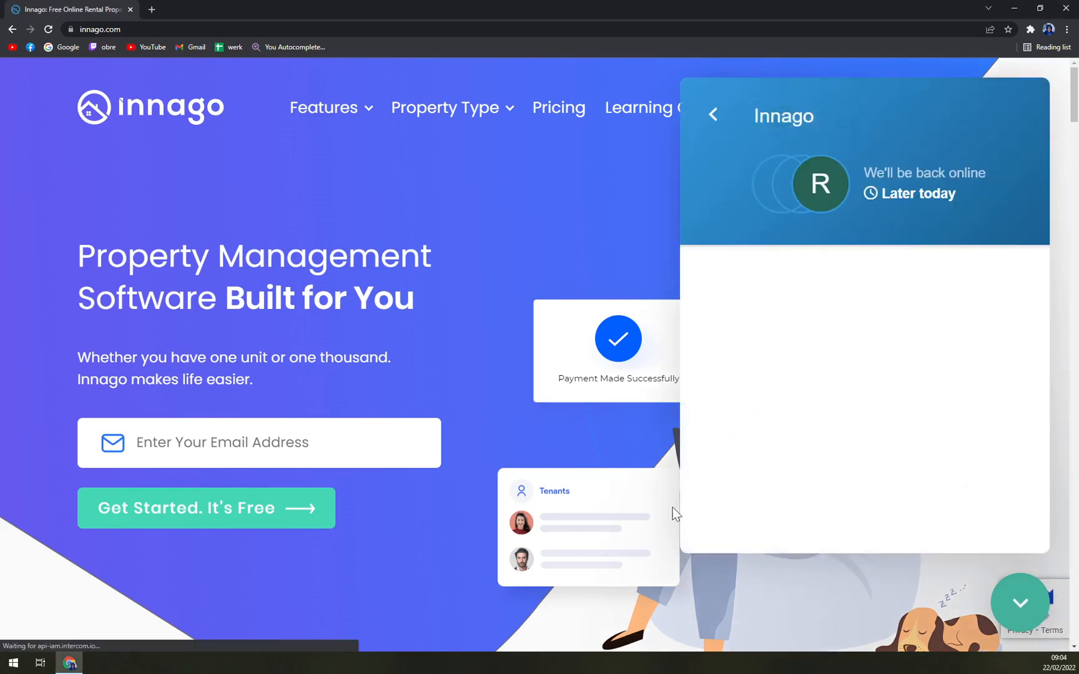
Step: Return the chat to its welcome screen and close the support widget
click(712, 115)
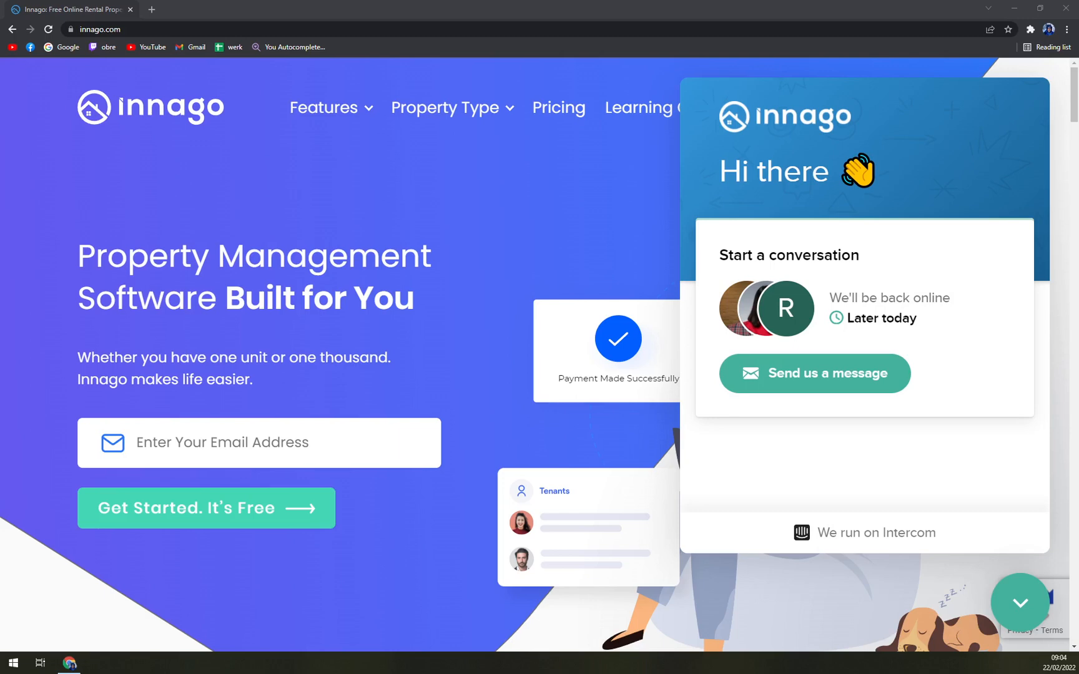
mouse_move(956, 115)
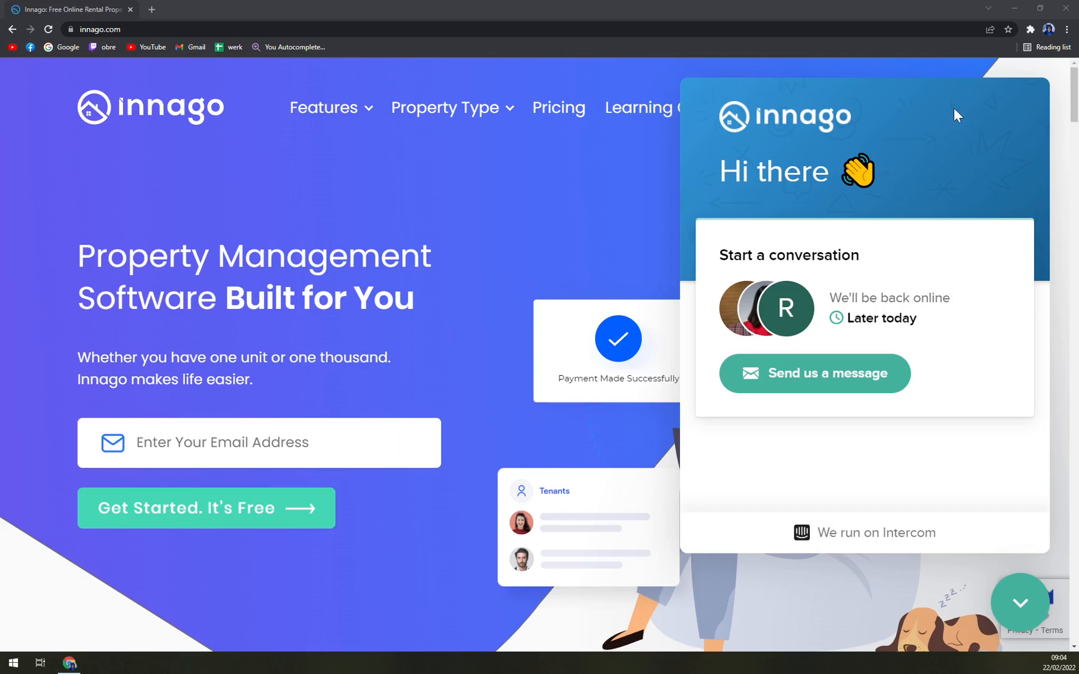
click(1019, 601)
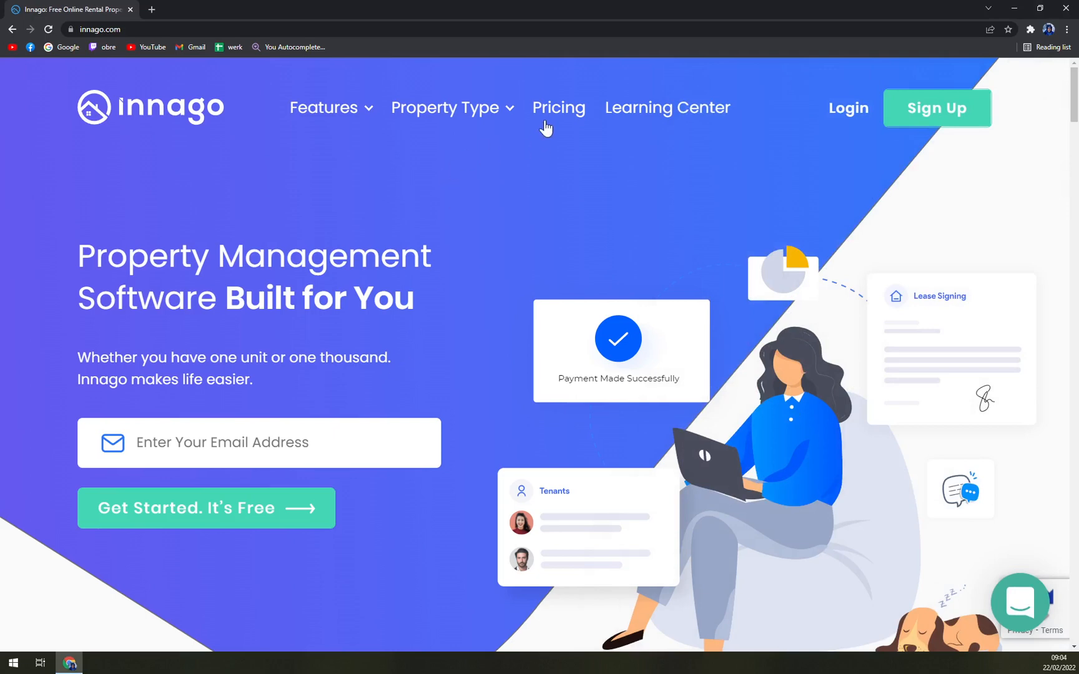
Step: Go to the Pricing page and scroll to the 'Every Feature listed below' table
click(558, 107)
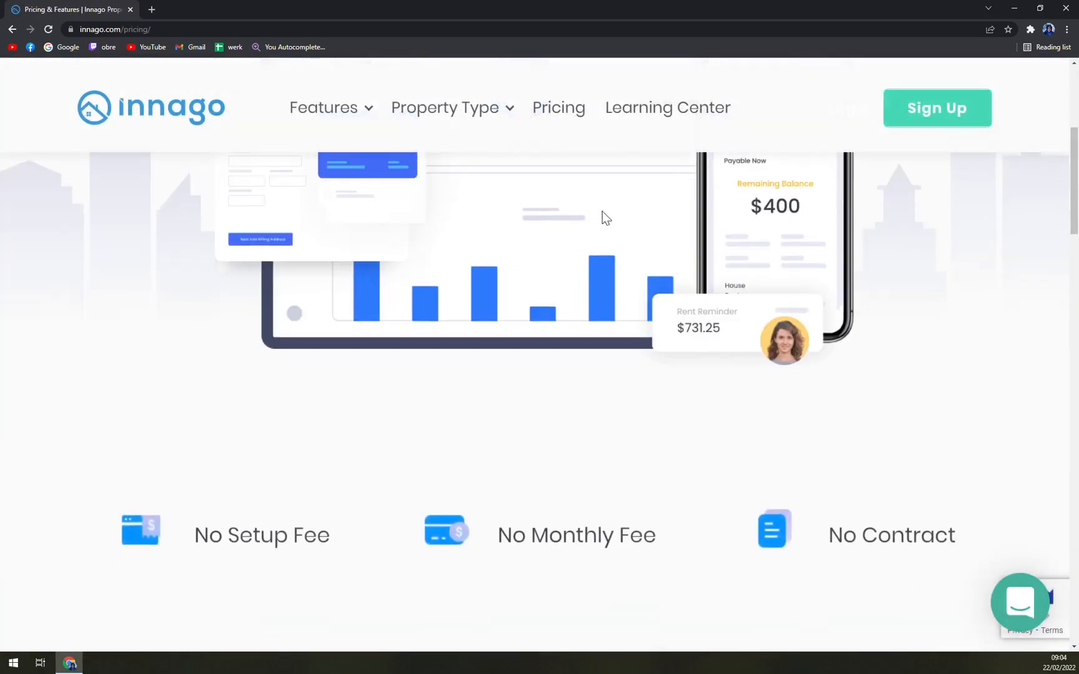
scroll(down, 3)
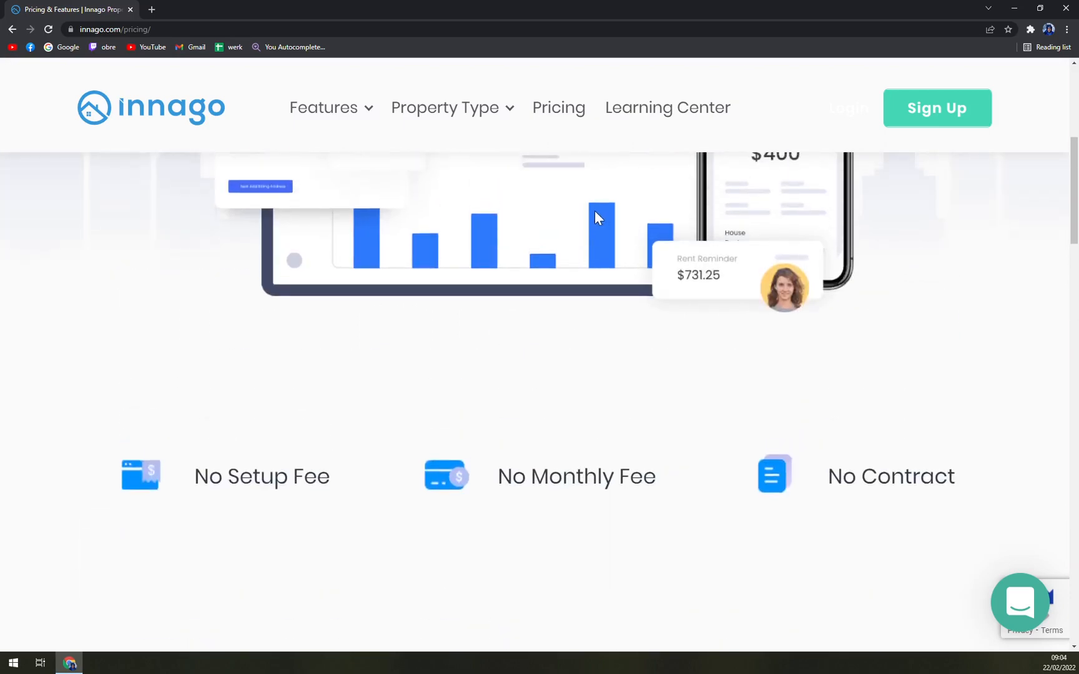
scroll(up, 3)
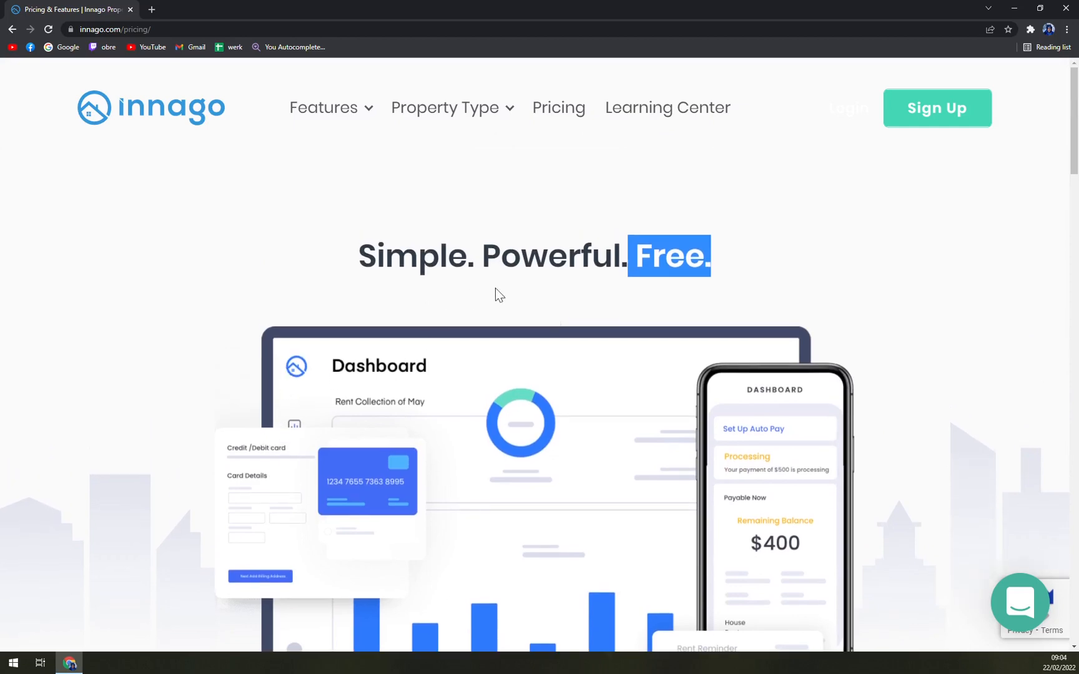
mouse_move(580, 314)
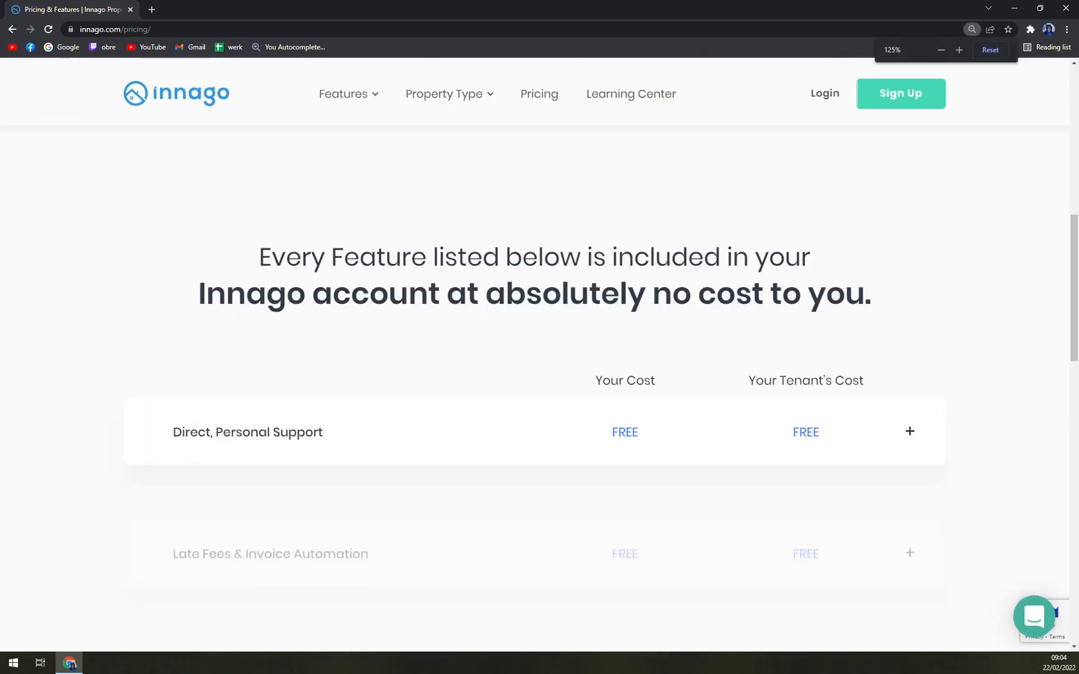
scroll(down, 3)
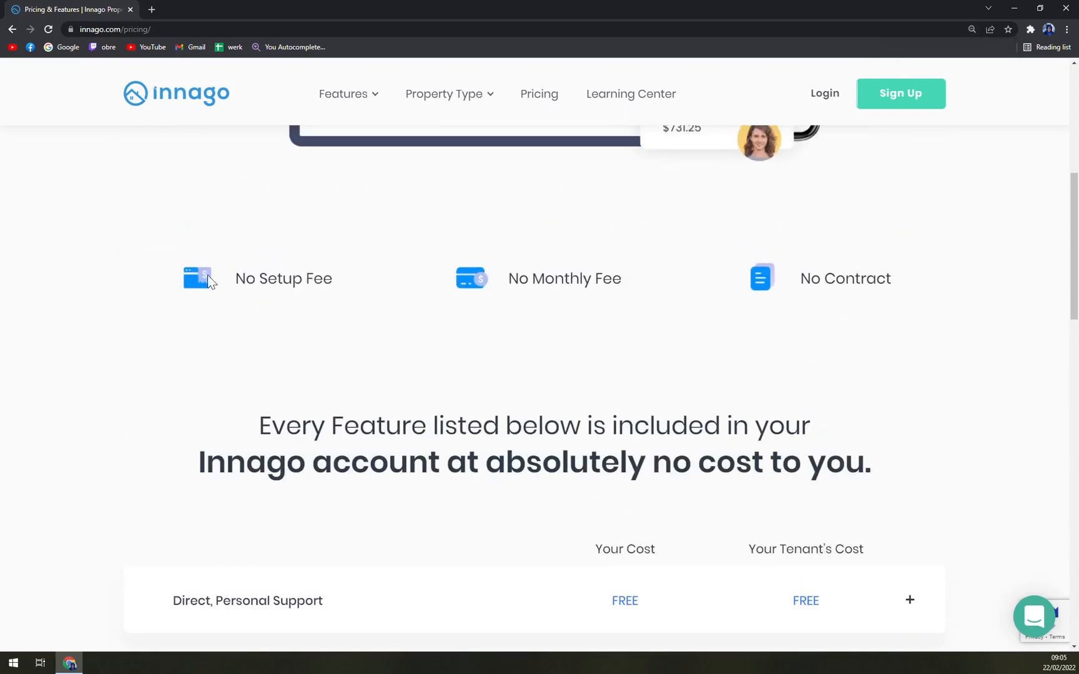
mouse_move(242, 274)
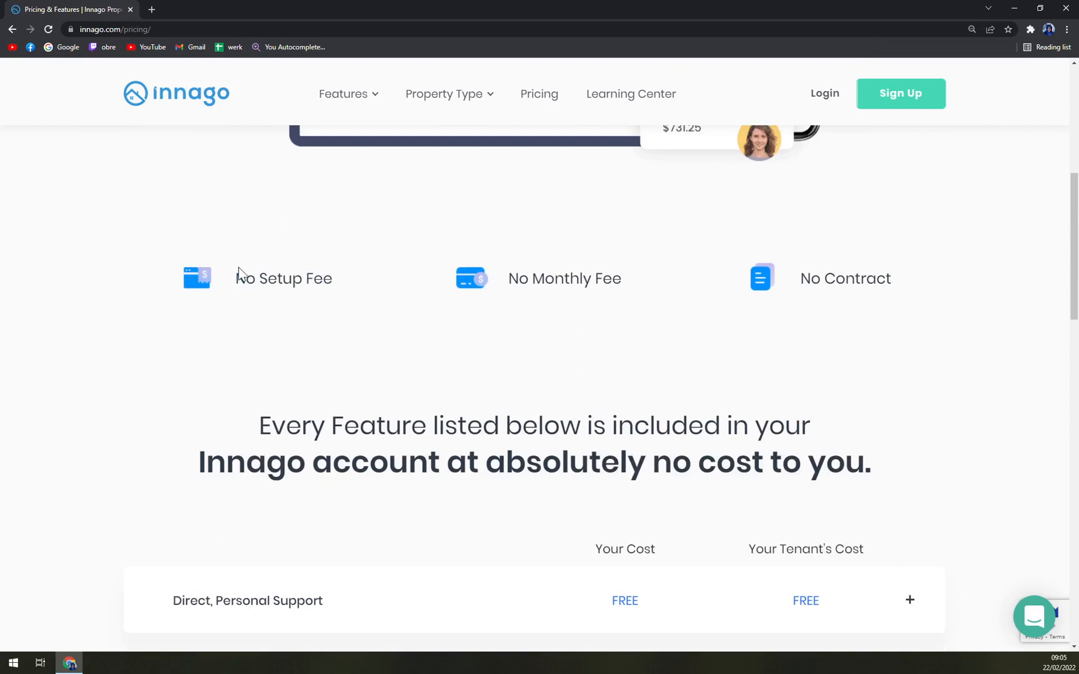
mouse_move(451, 282)
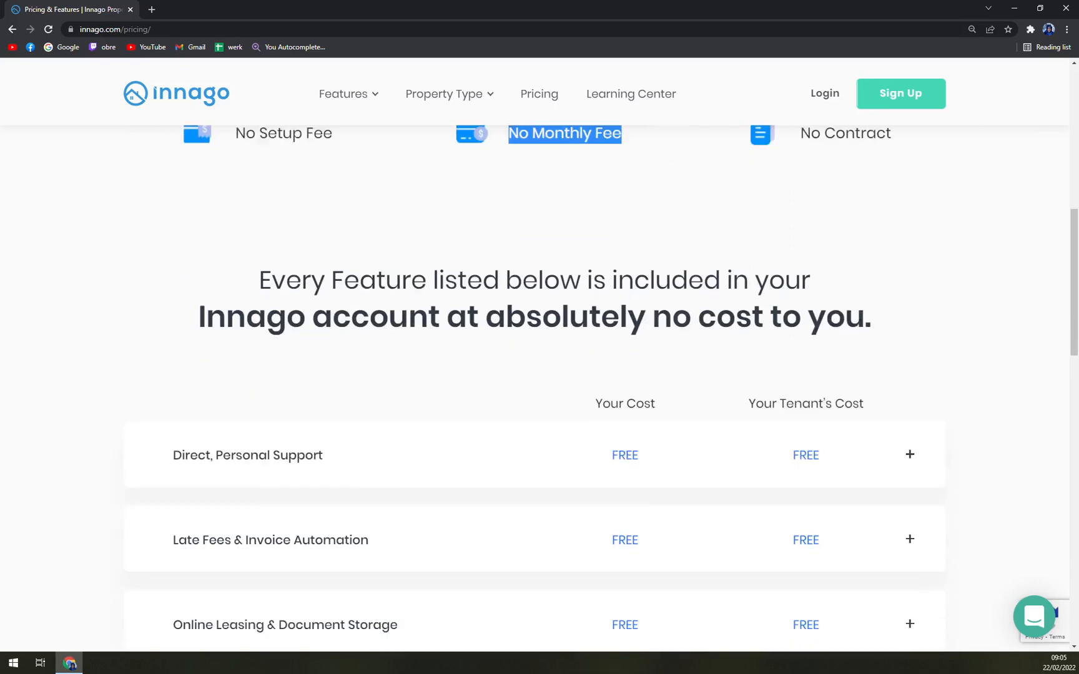
scroll(down, 3)
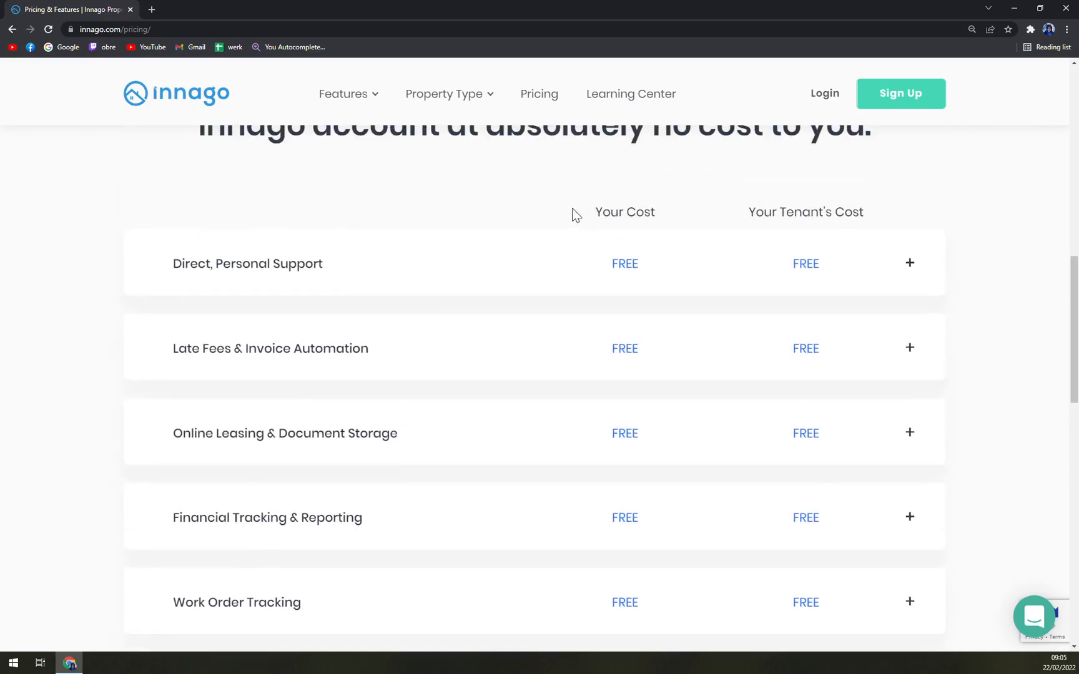
Step: Highlight the Your Tenant's Cost heading and toggle the Direct, Personal Support details
drag(748, 212, 863, 212)
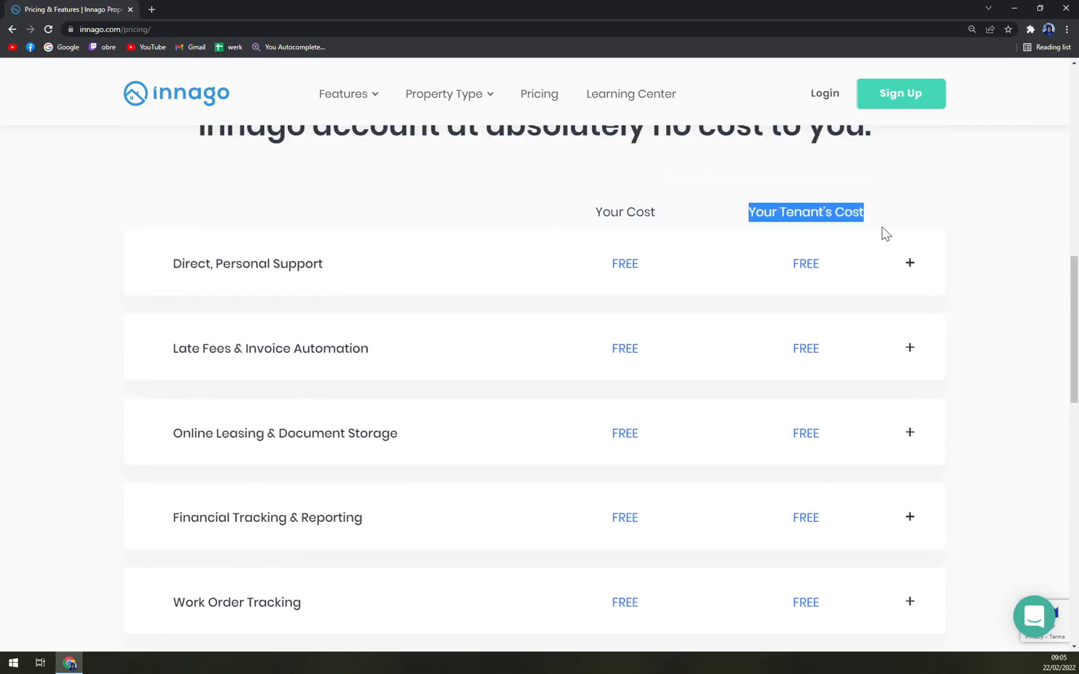
click(909, 263)
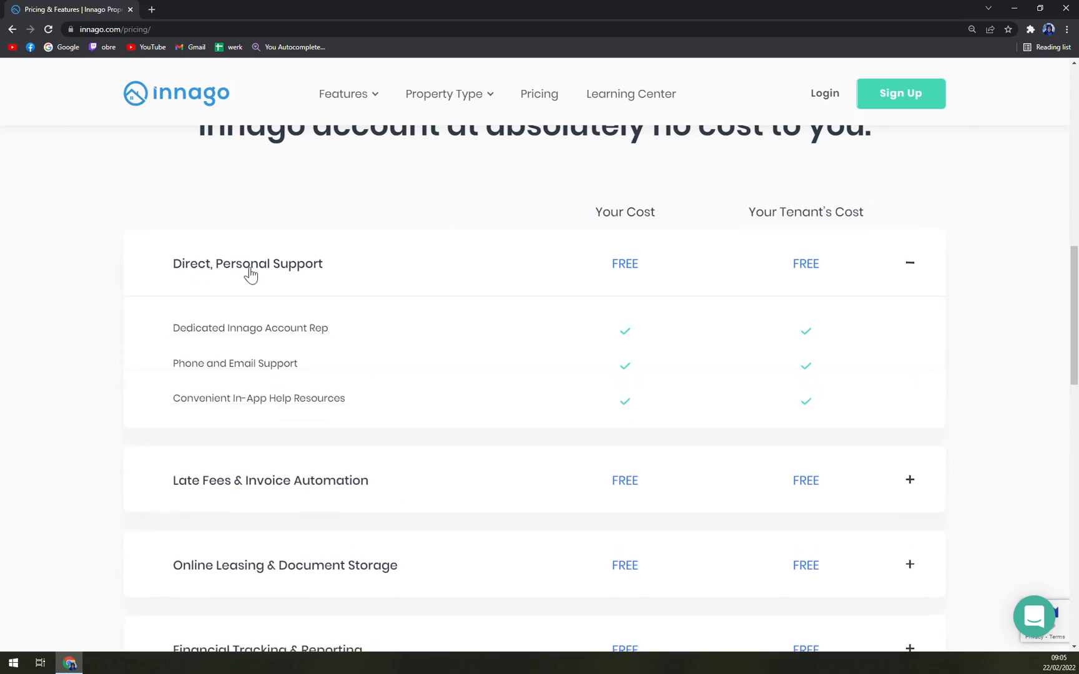
click(908, 263)
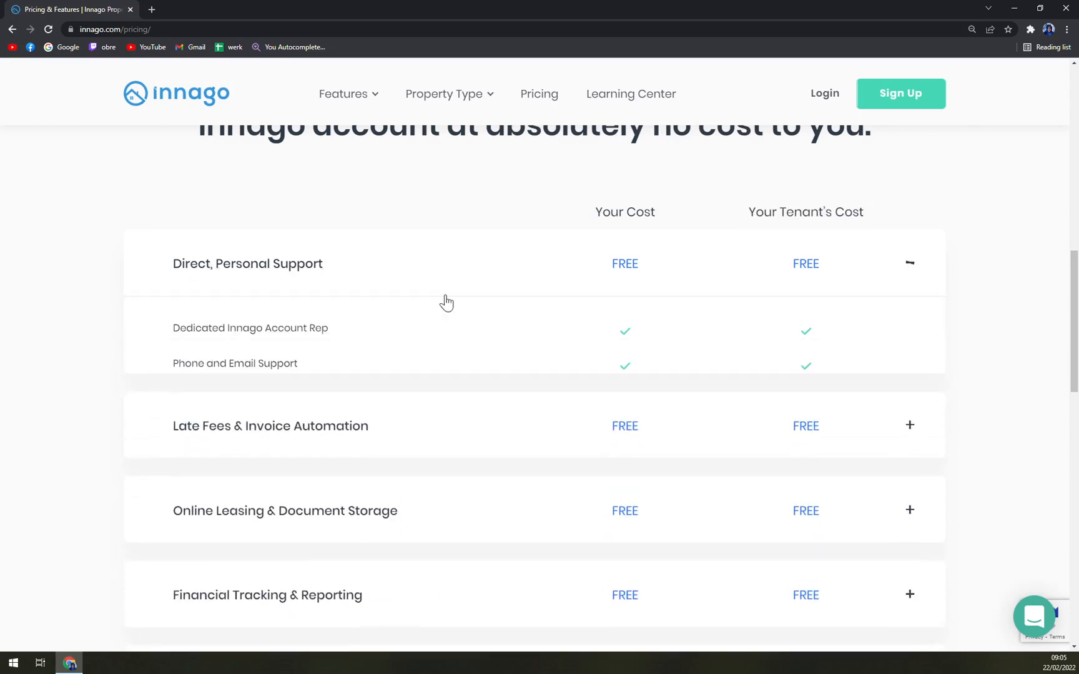
click(908, 263)
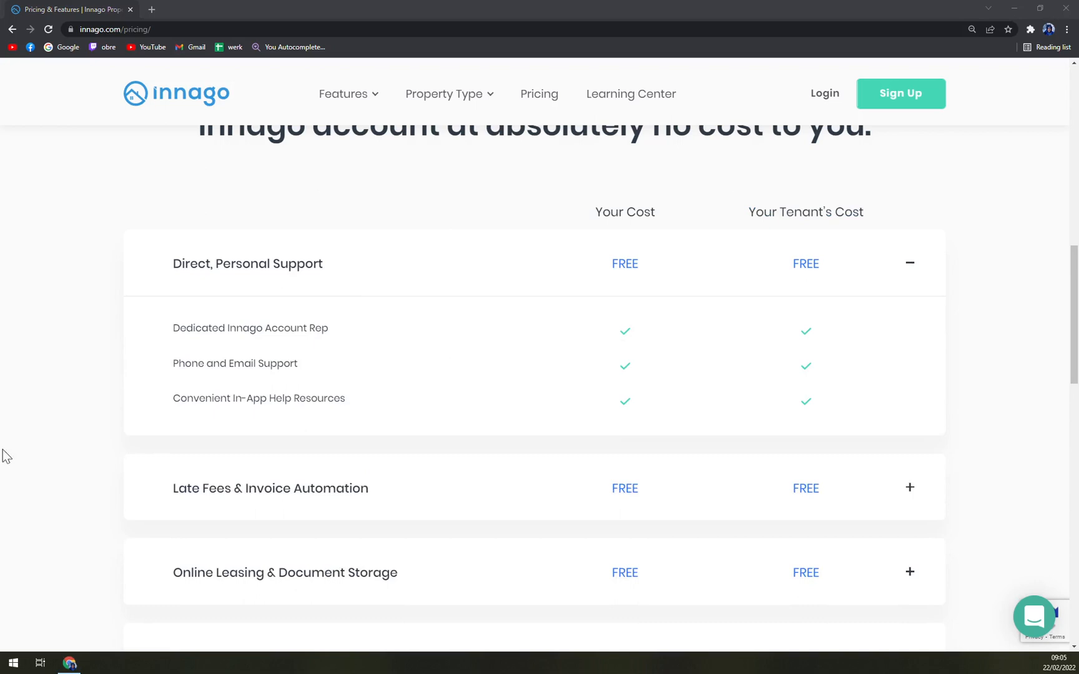
click(908, 263)
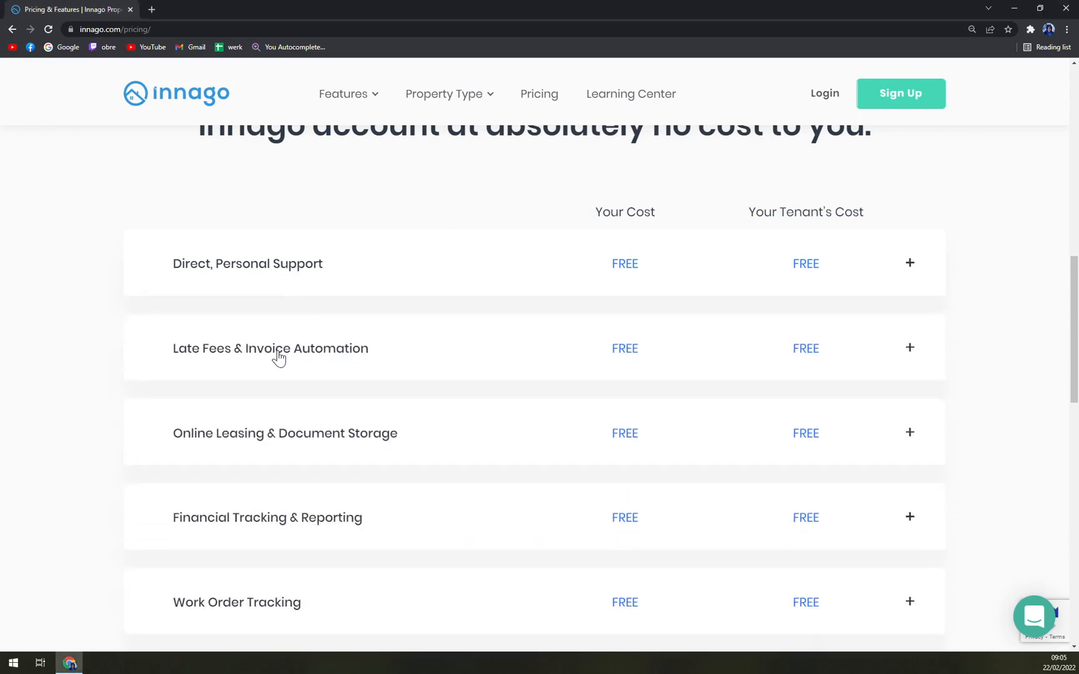
Step: Expand Late Fees, Online Leasing and Custom Applications & Tenant Screening rows, showing $30–35 screening cost
click(909, 348)
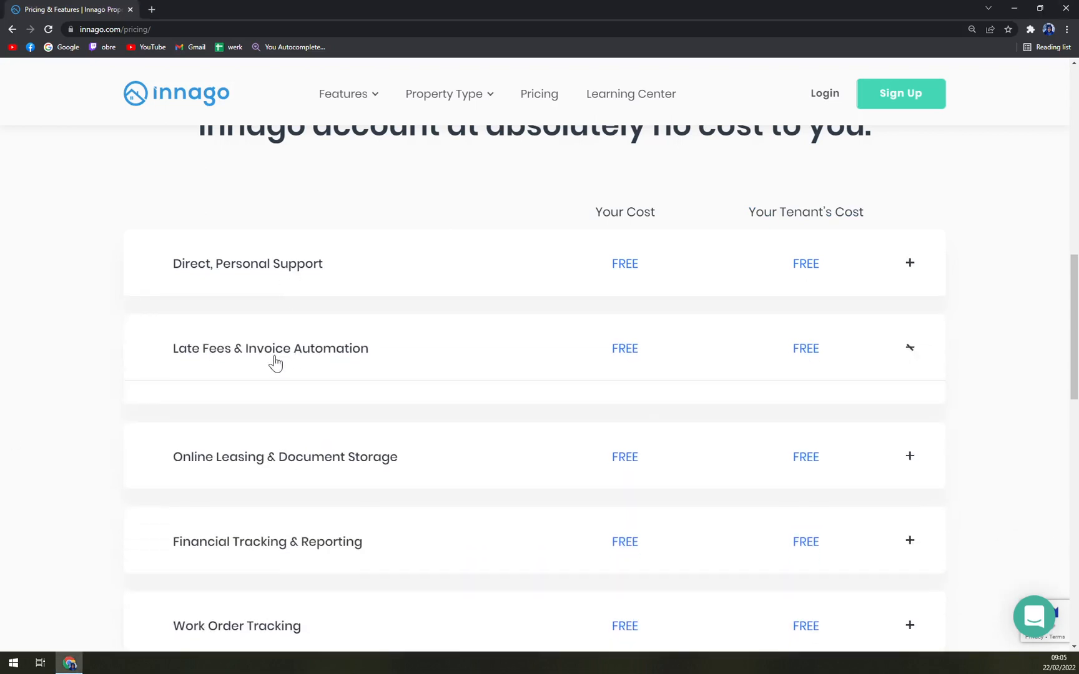
click(908, 349)
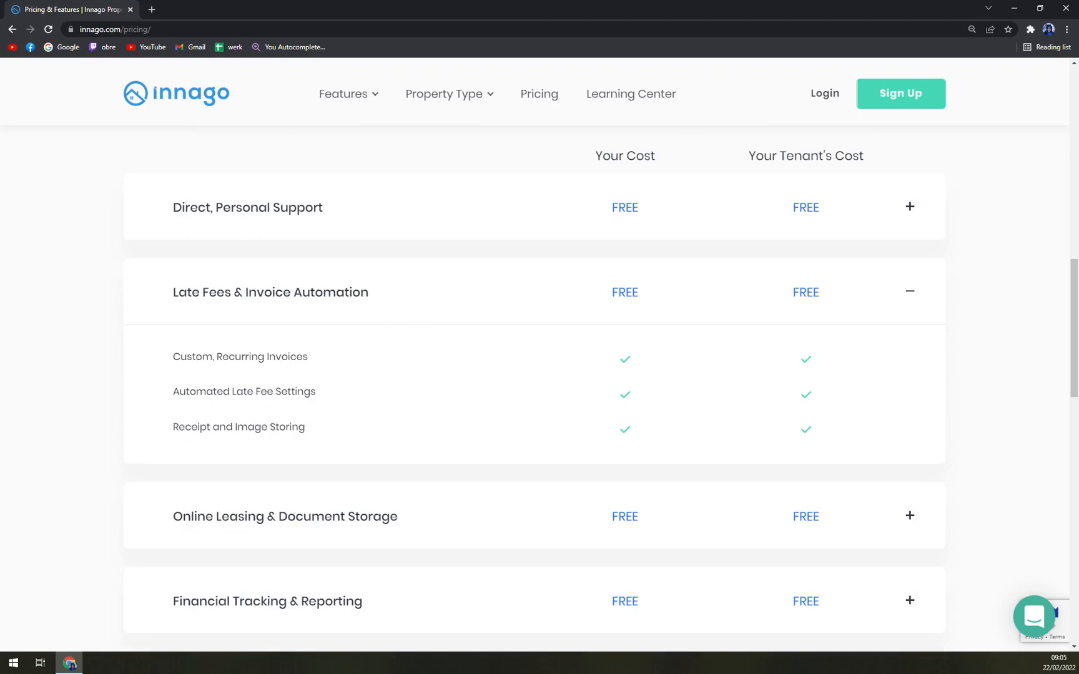
mouse_move(420, 360)
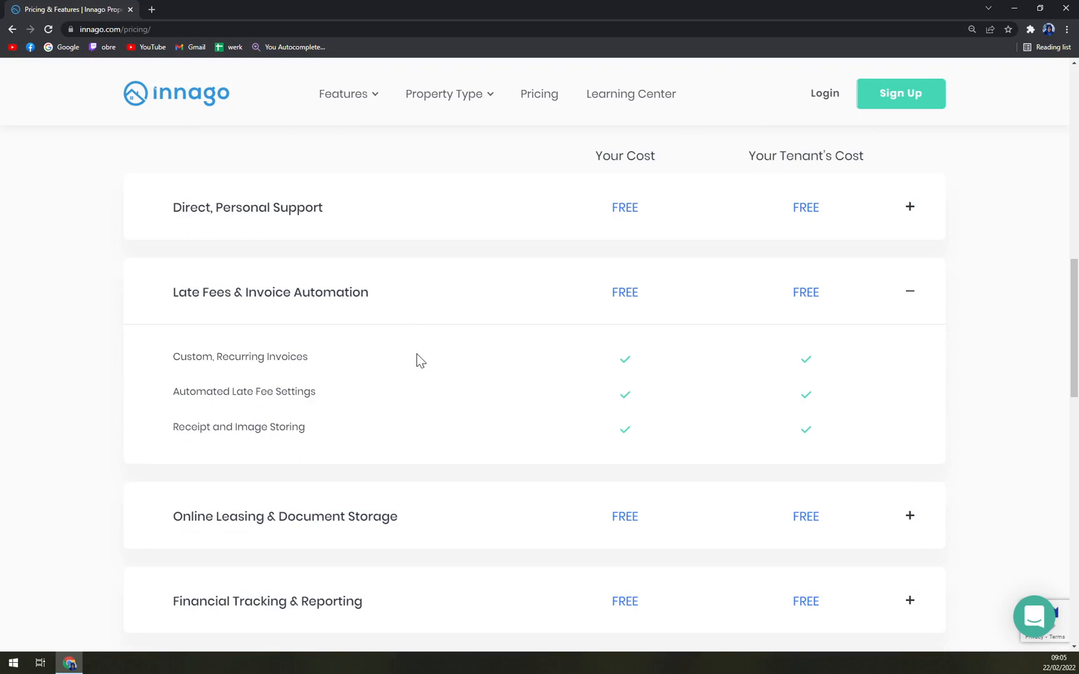
click(909, 292)
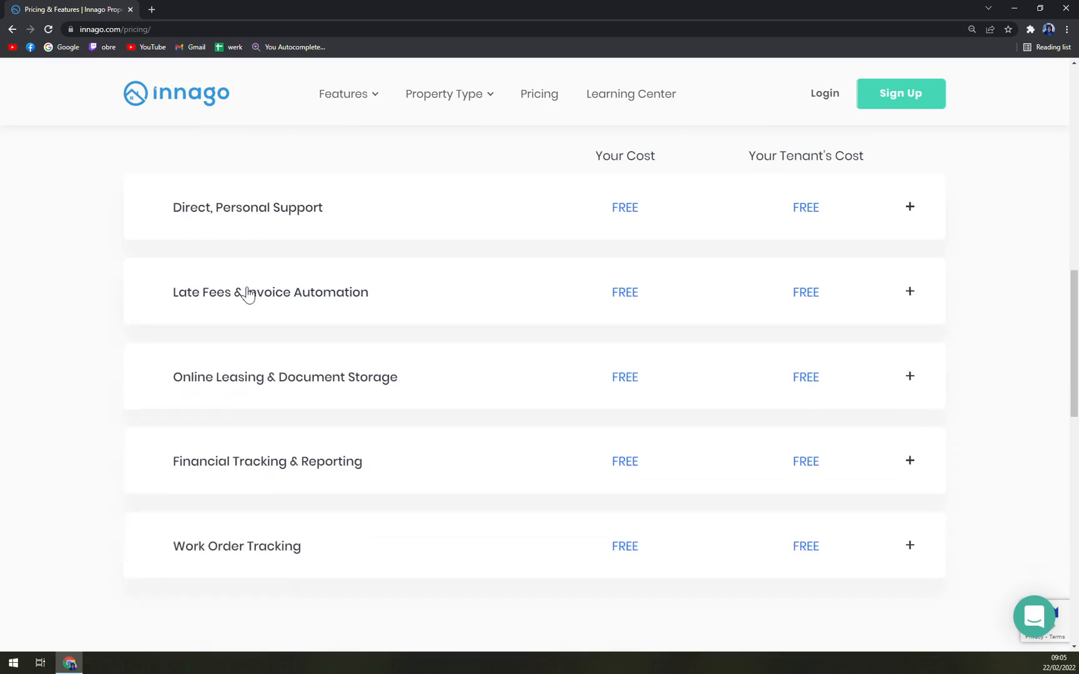
click(909, 377)
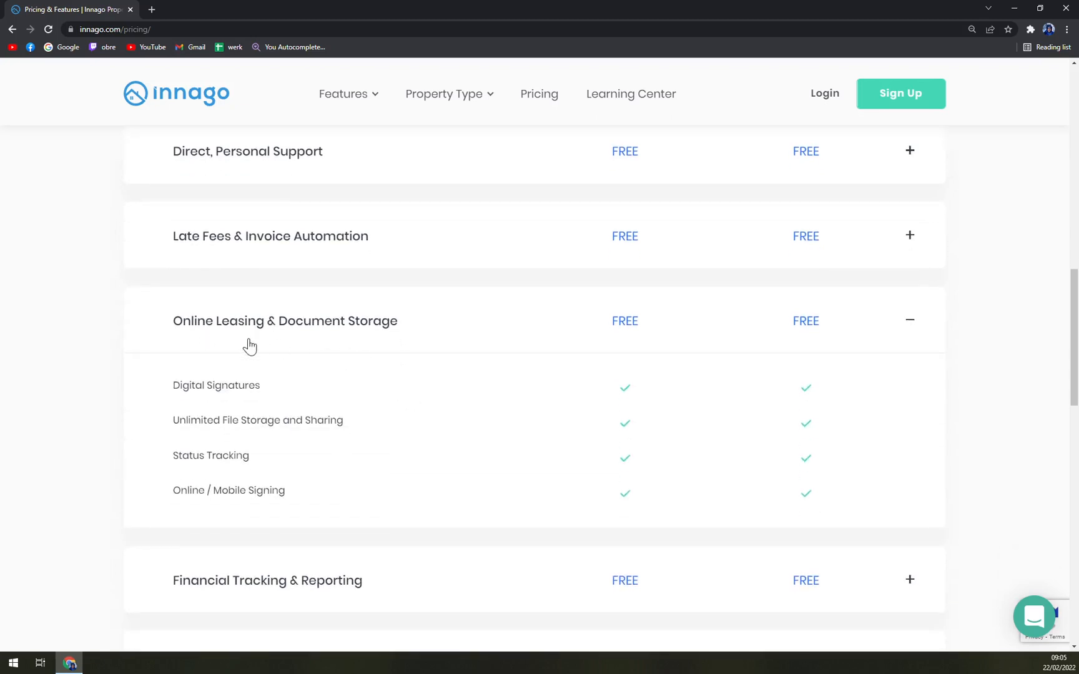
mouse_move(766, 349)
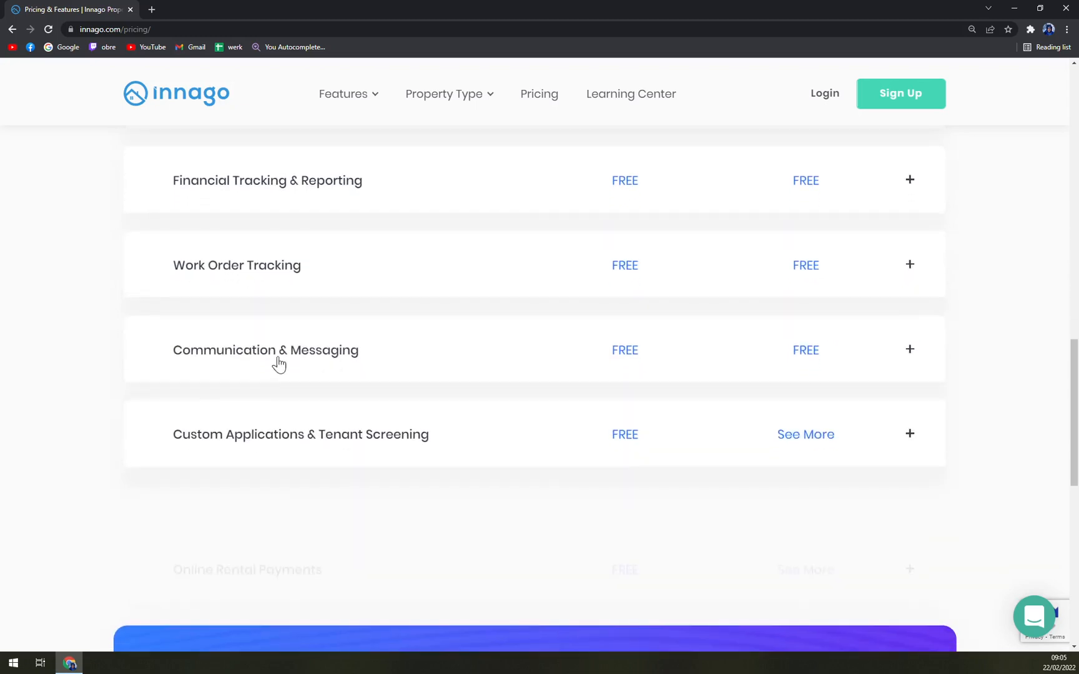
click(909, 434)
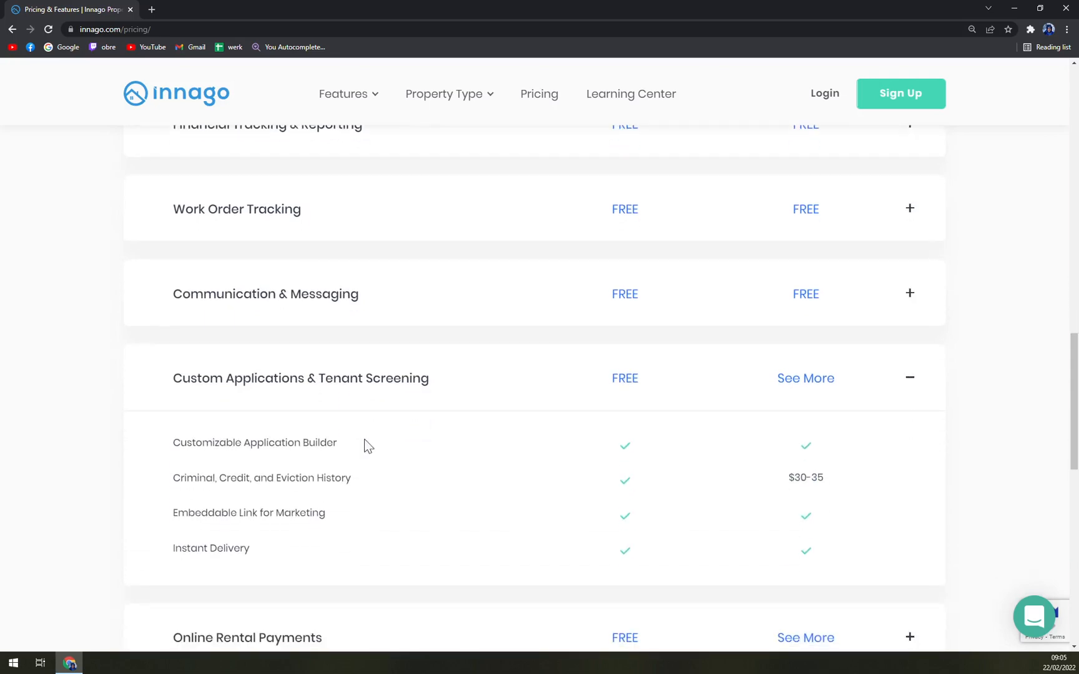
Step: Highlight the $2* tenant ACH fee under Online Rental Payments, then scroll back to the banner
scroll(up, 3)
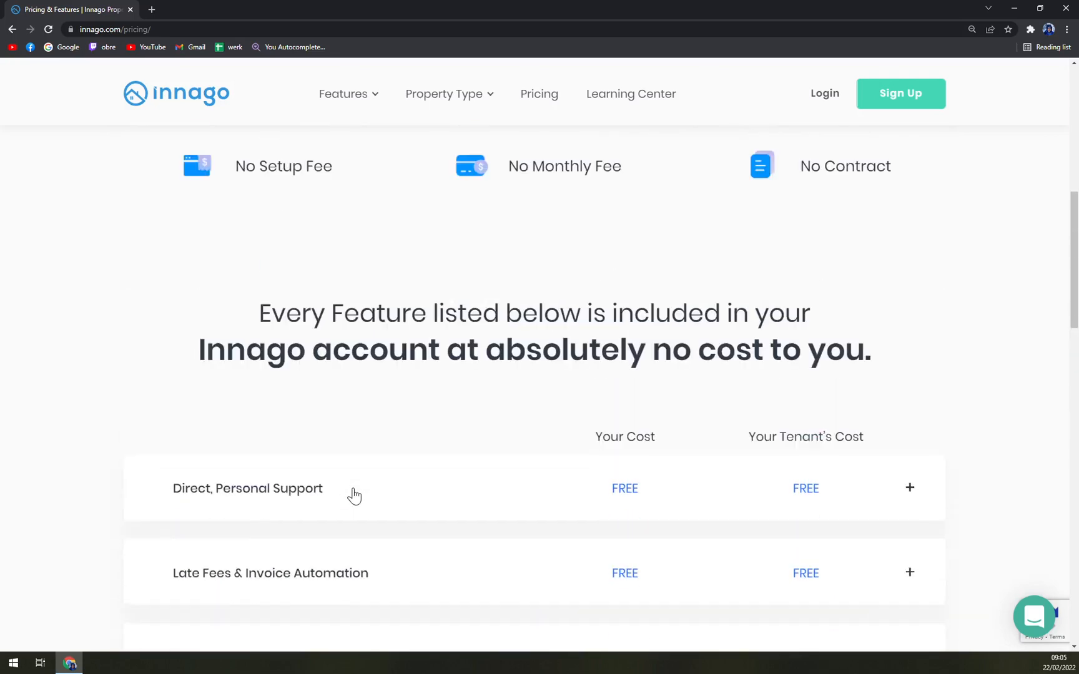
scroll(down, 3)
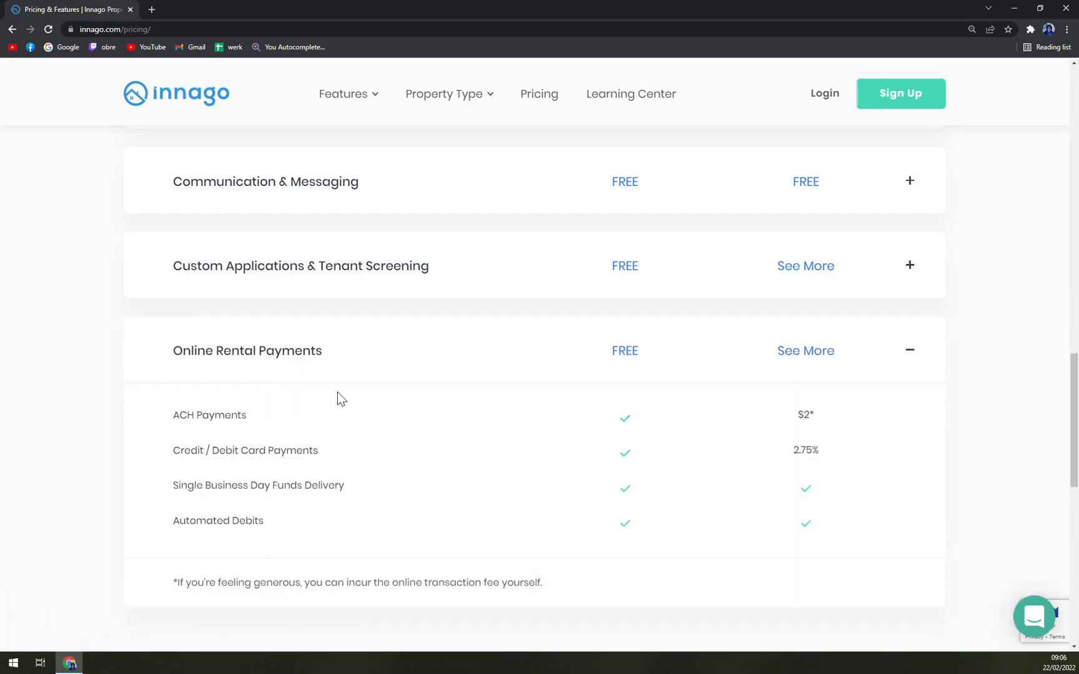
mouse_move(236, 389)
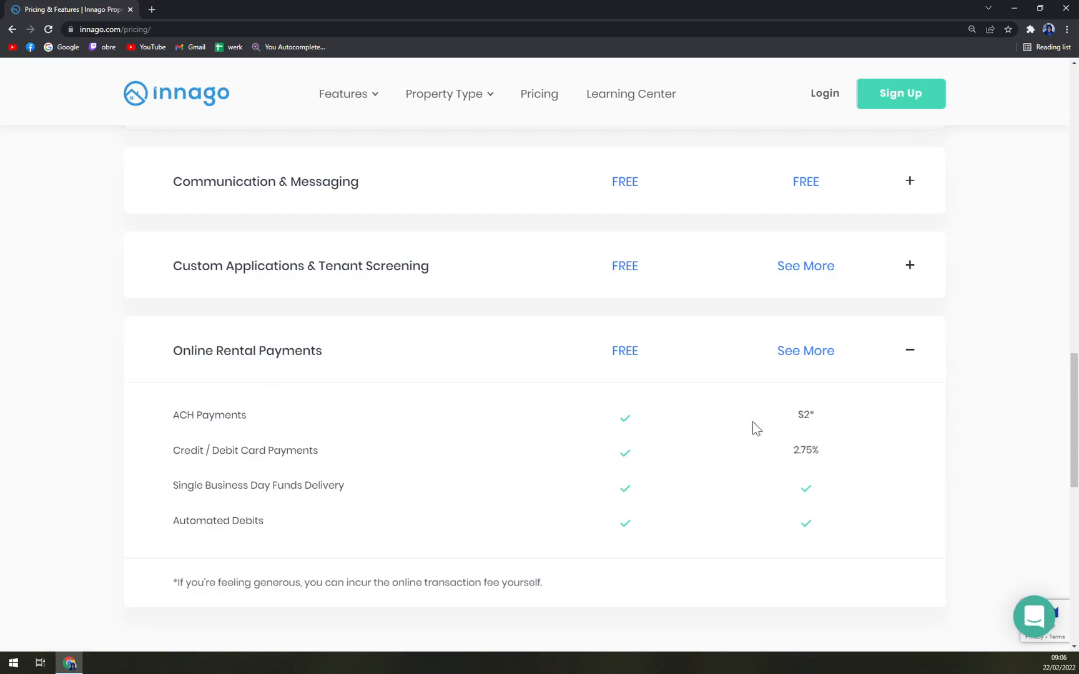
double_click(804, 415)
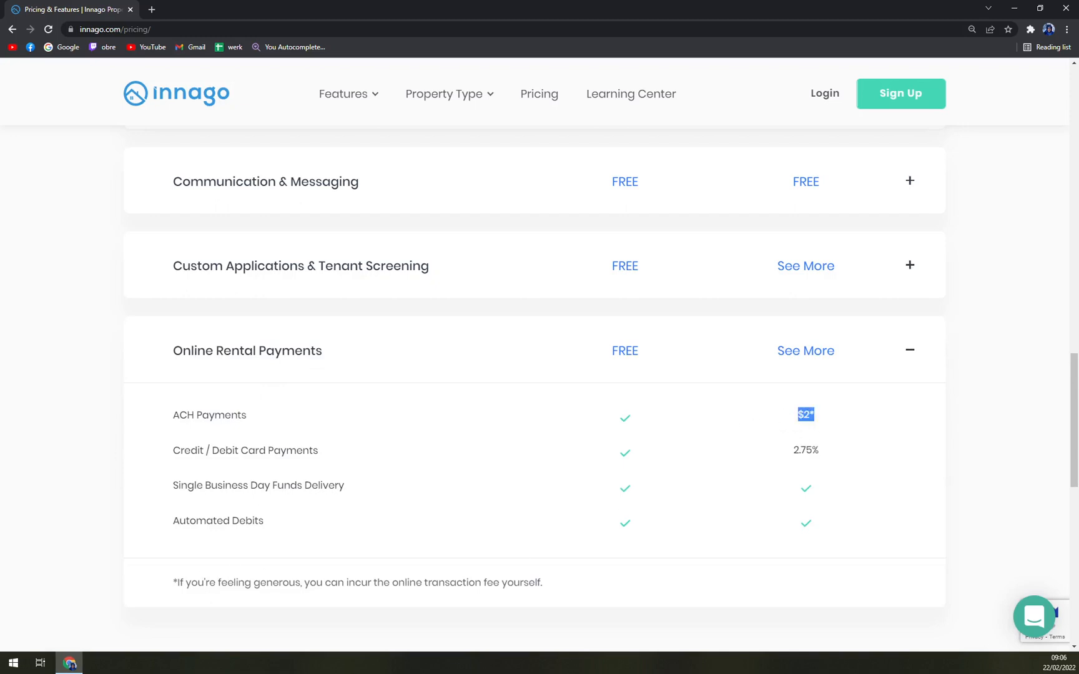
mouse_move(310, 610)
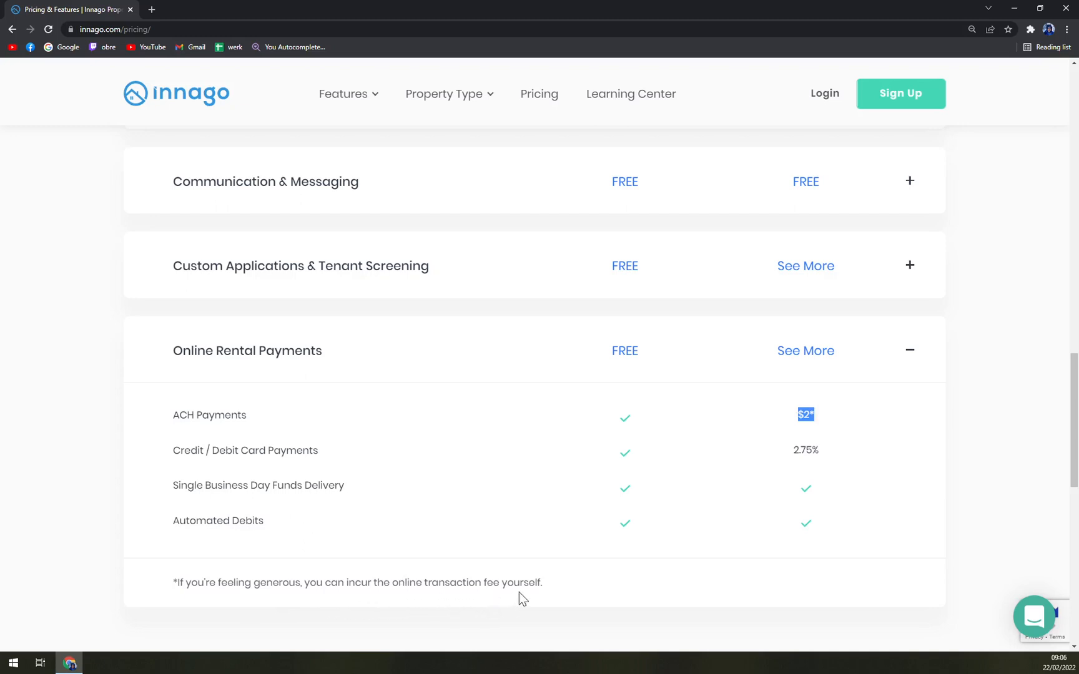
mouse_move(735, 461)
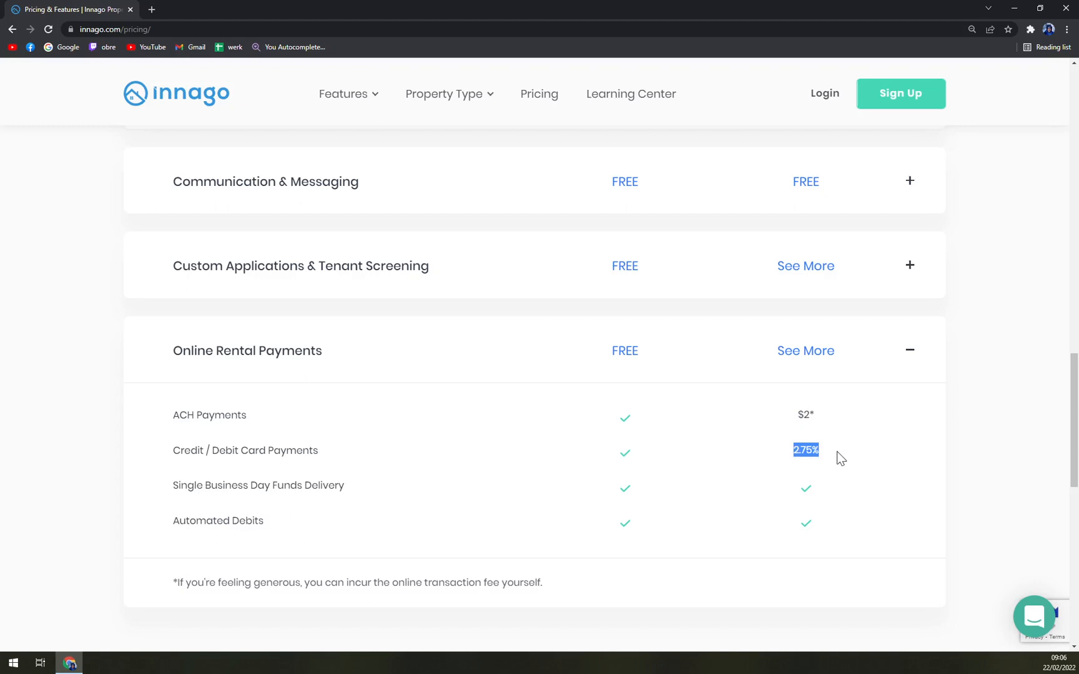
mouse_move(834, 455)
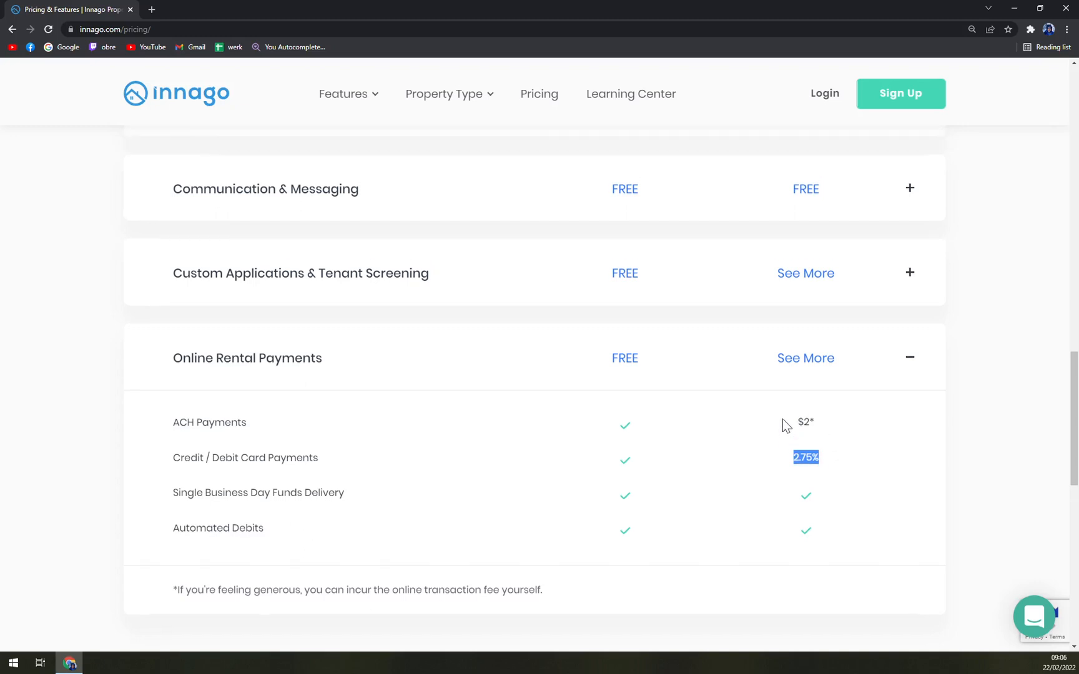
scroll(up, 3)
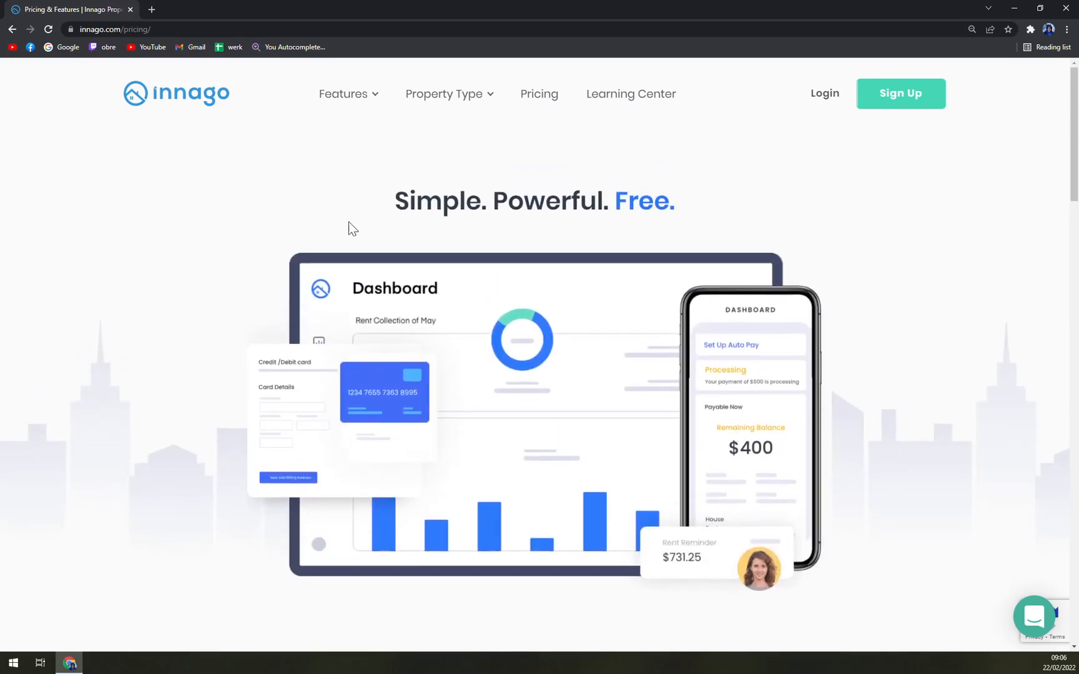
Step: Return to the homepage via the Innago logo and scroll to the feature previews
click(176, 93)
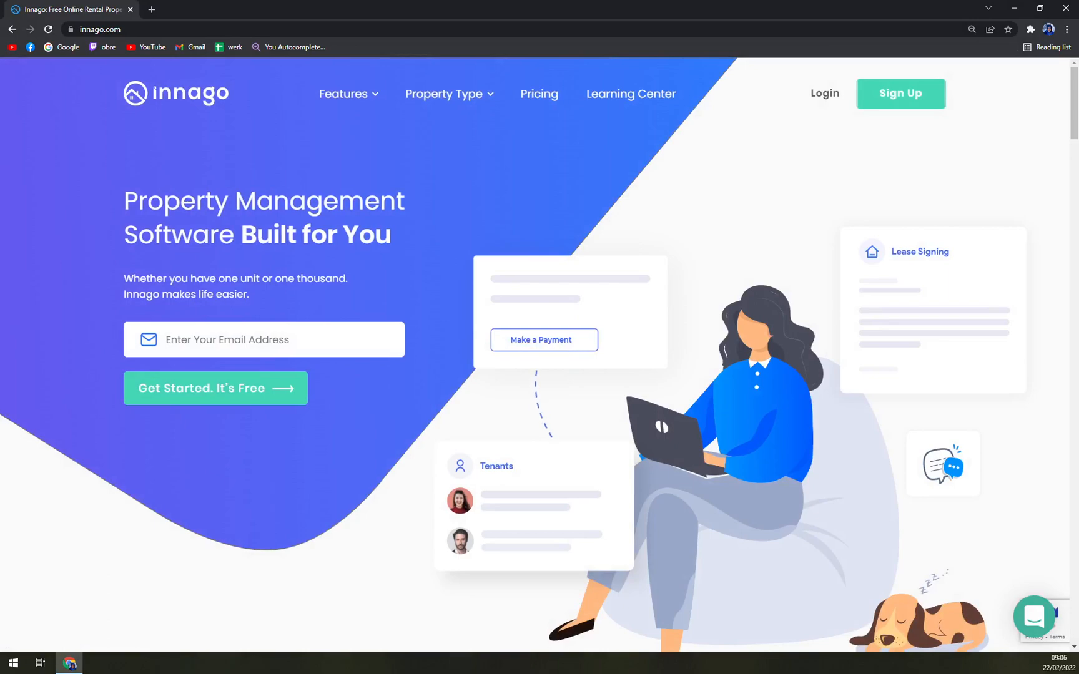
scroll(down, 3)
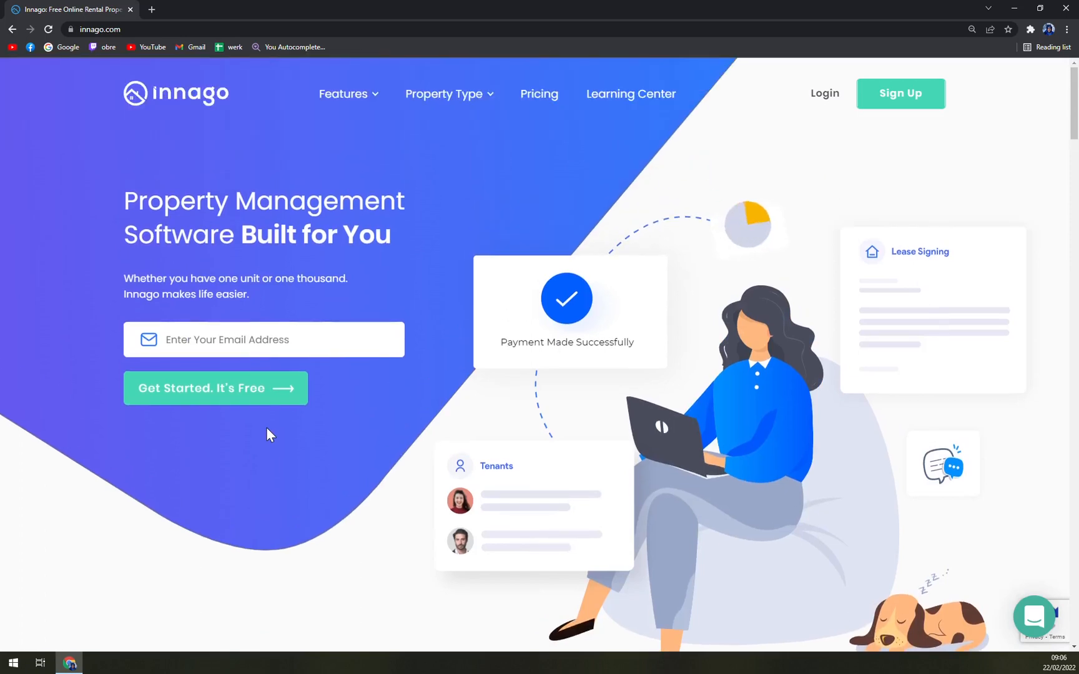
mouse_move(314, 418)
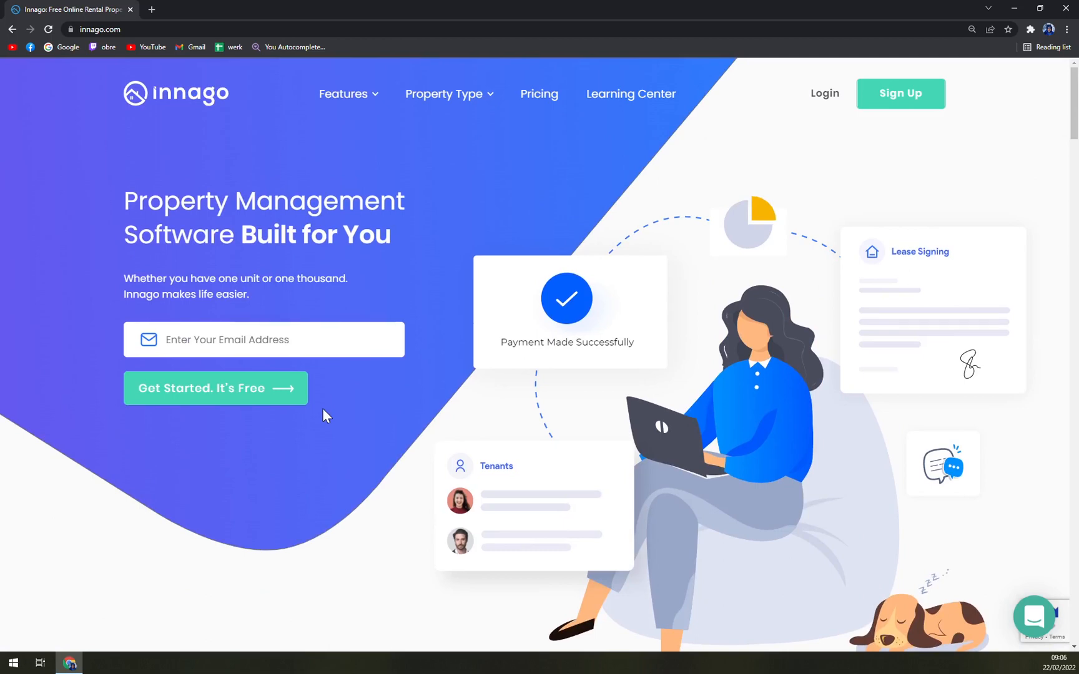
mouse_move(348, 400)
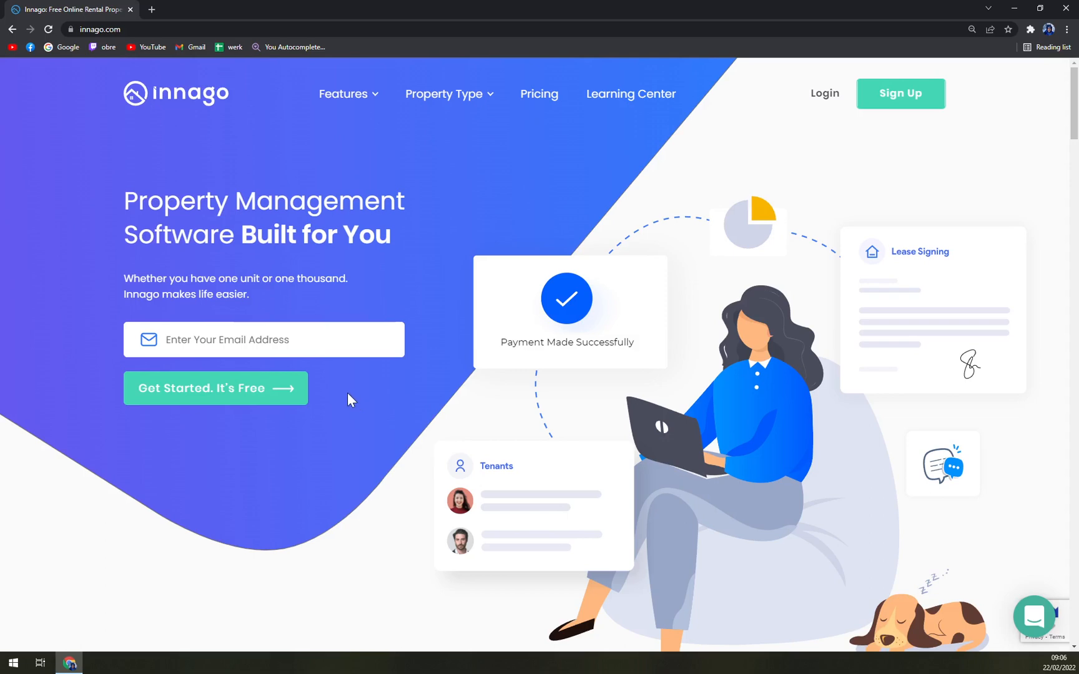
mouse_move(357, 398)
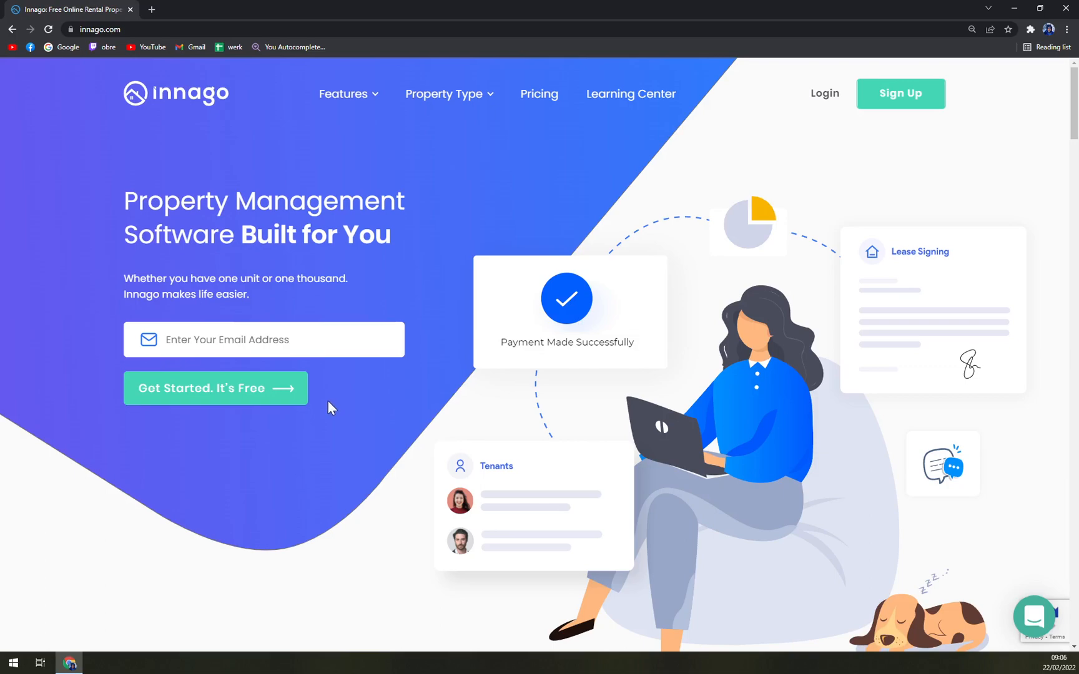
mouse_move(447, 419)
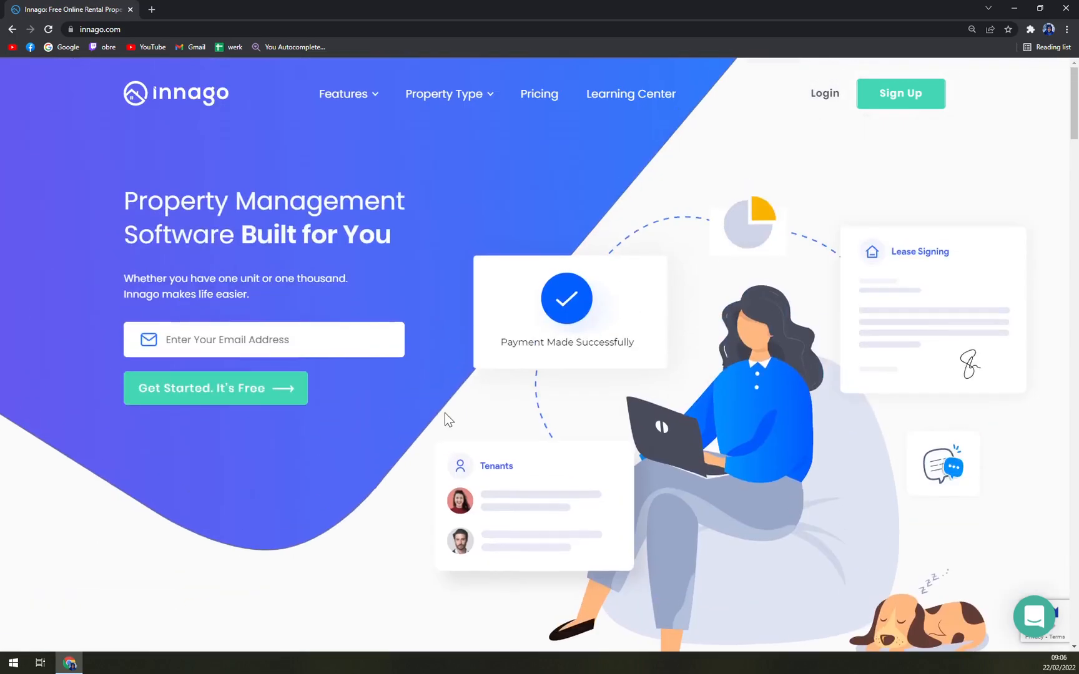
scroll(down, 3)
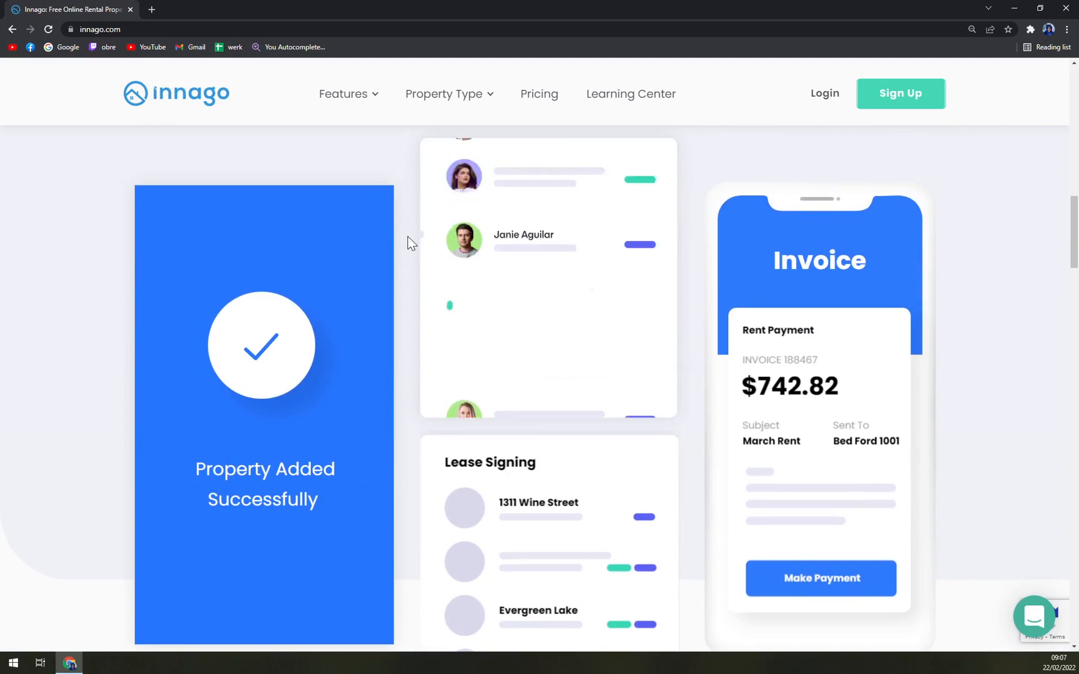
scroll(down, 3)
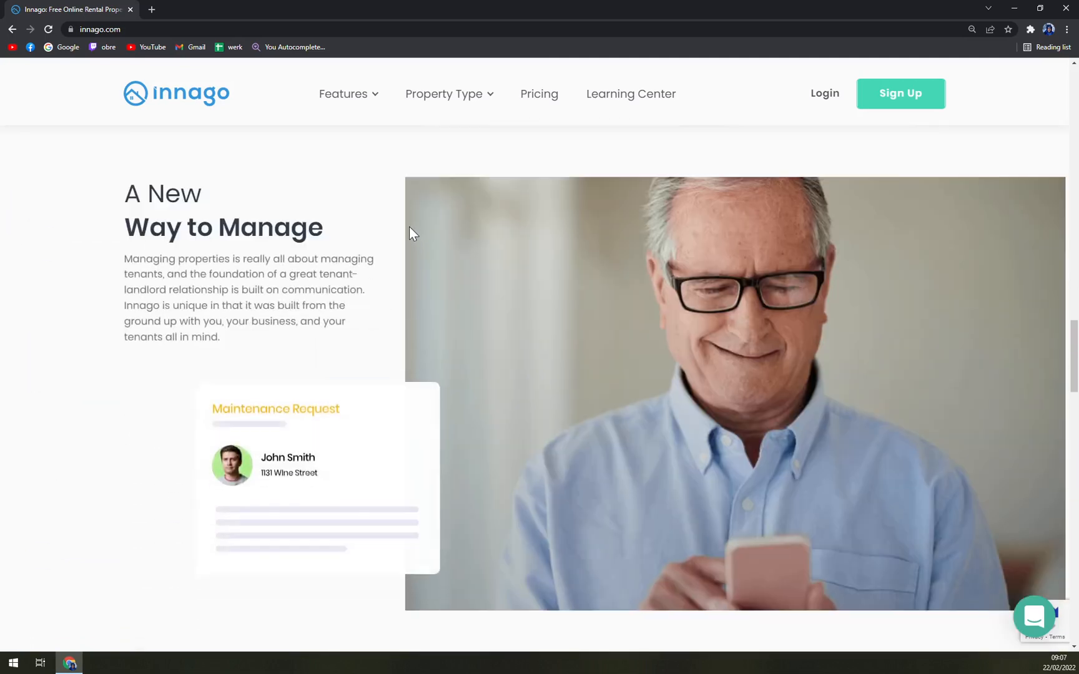
scroll(down, 3)
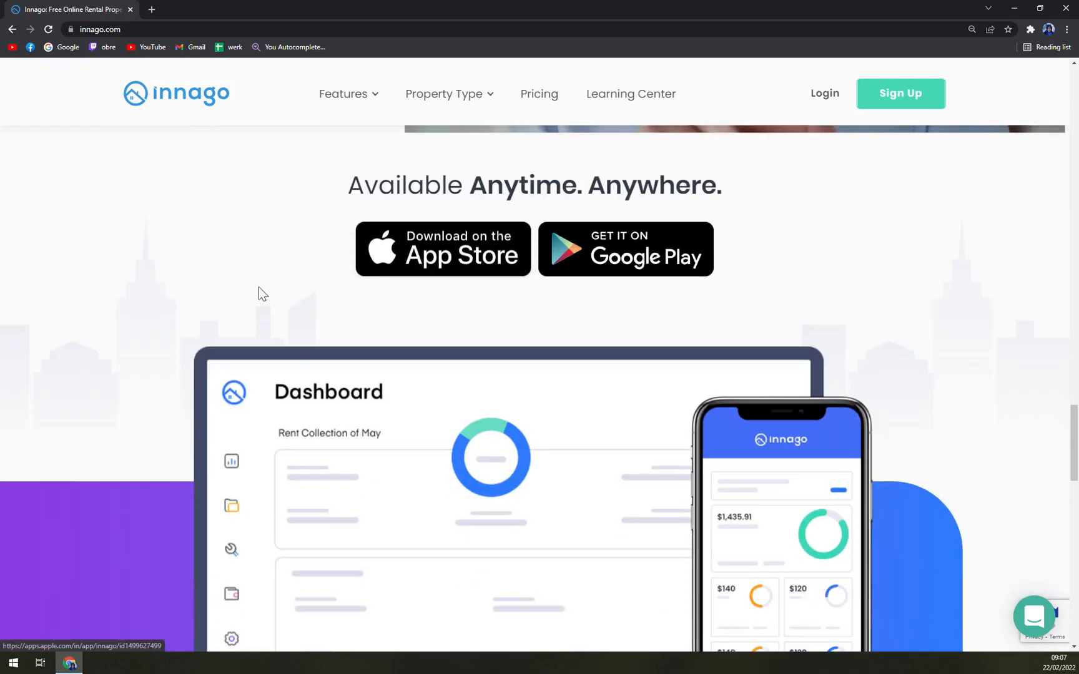
scroll(down, 3)
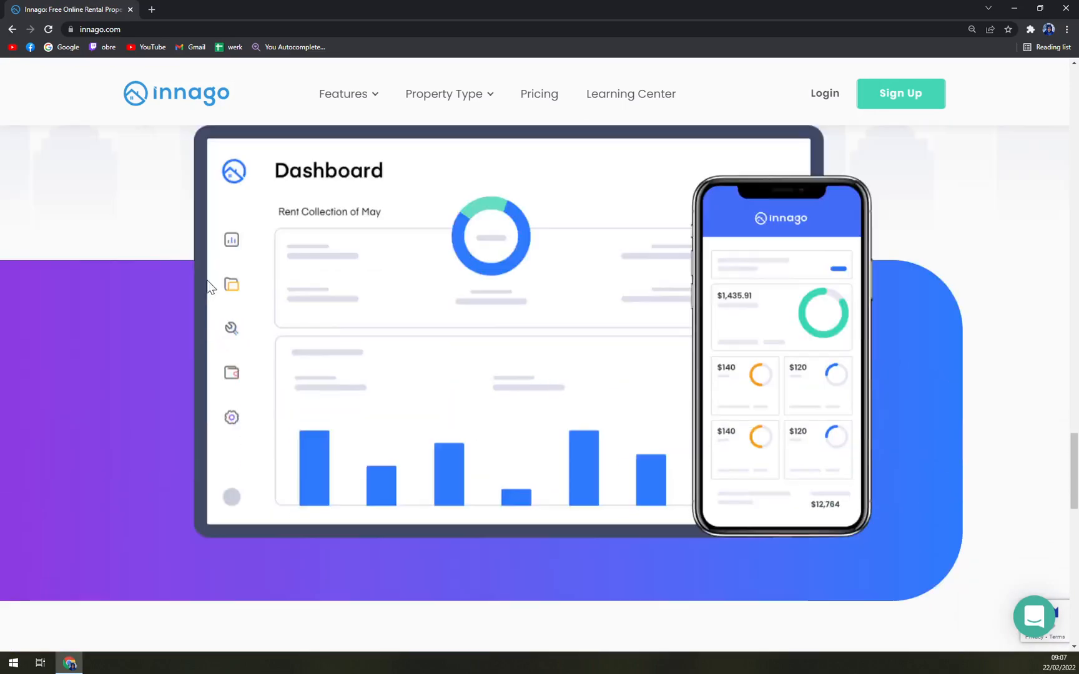
scroll(down, 3)
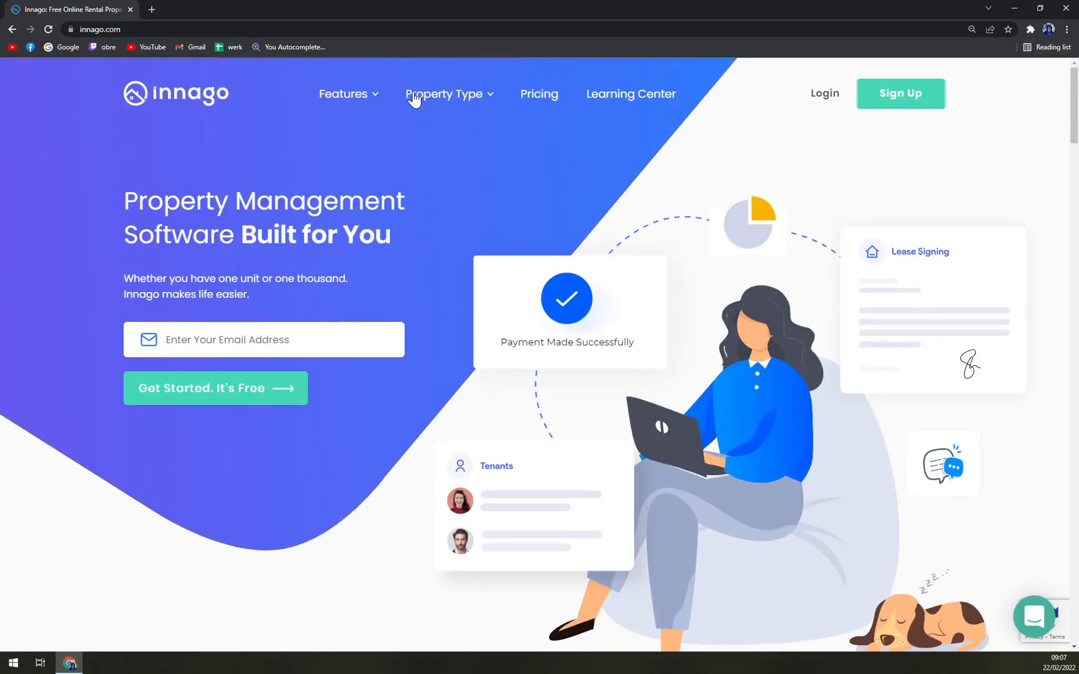
click(346, 94)
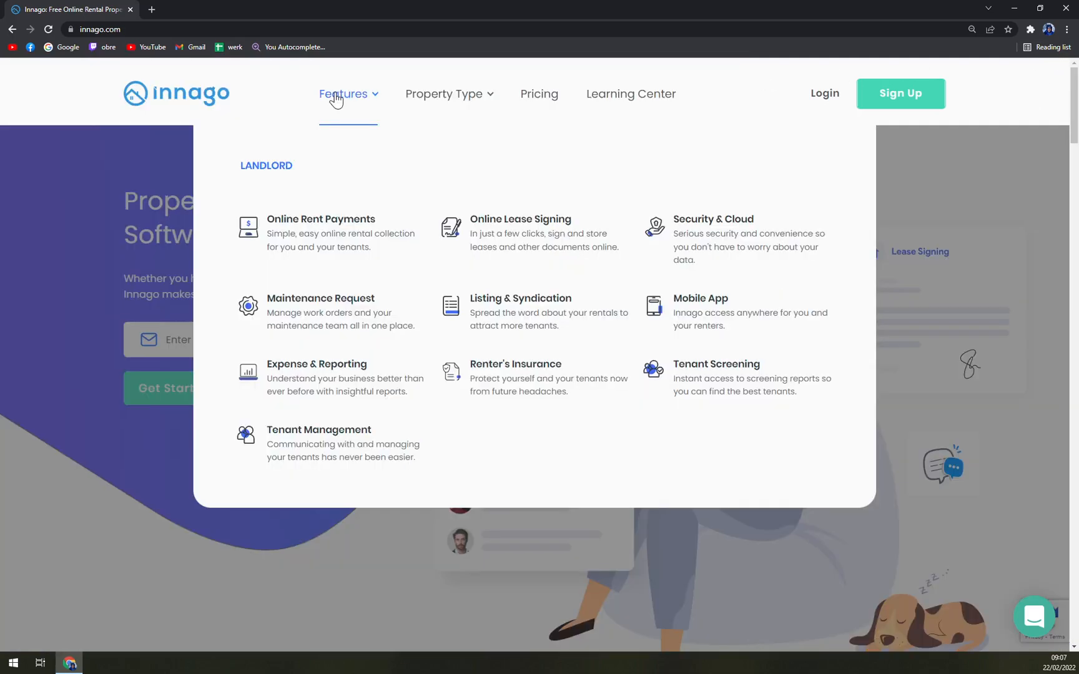
mouse_move(330, 94)
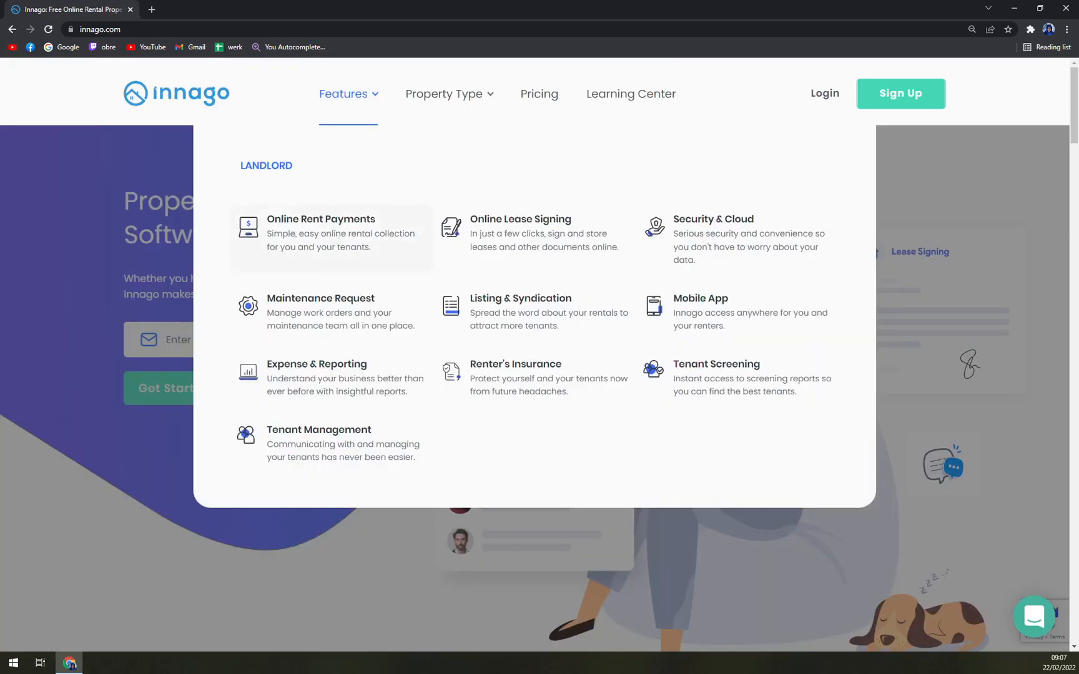
mouse_move(544, 233)
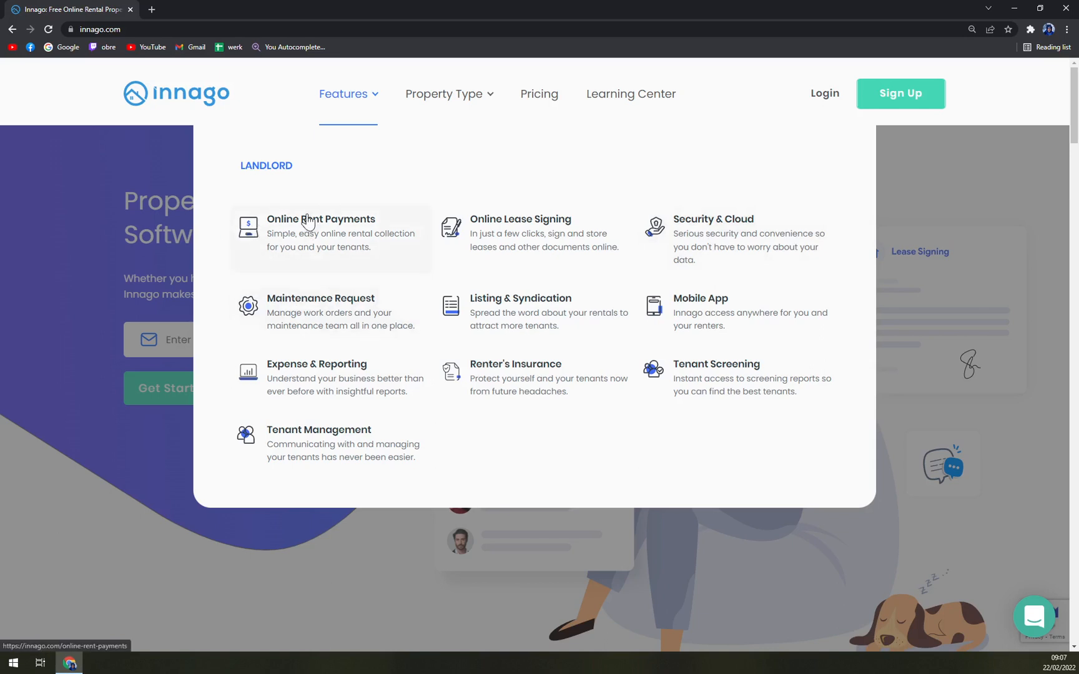
click(321, 218)
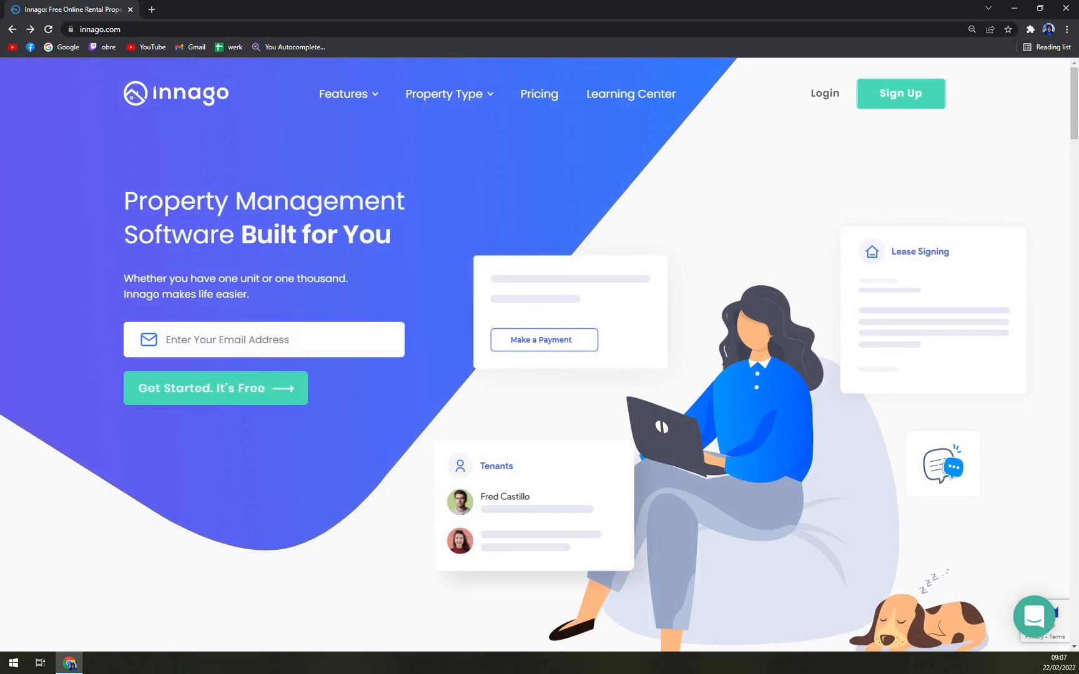
mouse_move(312, 182)
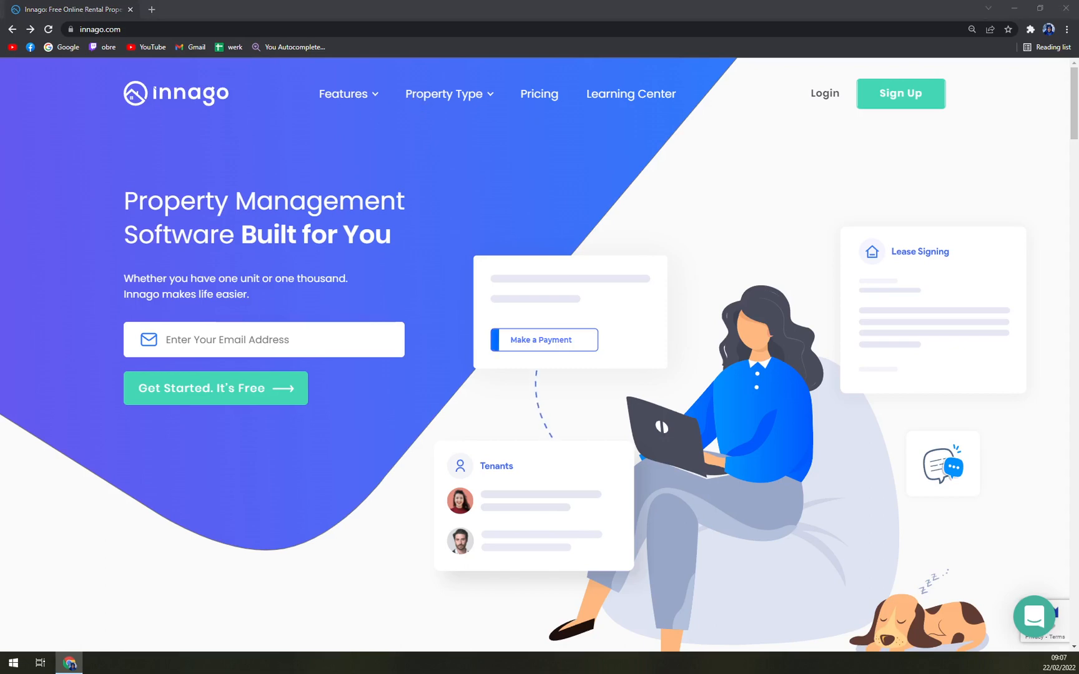
click(544, 339)
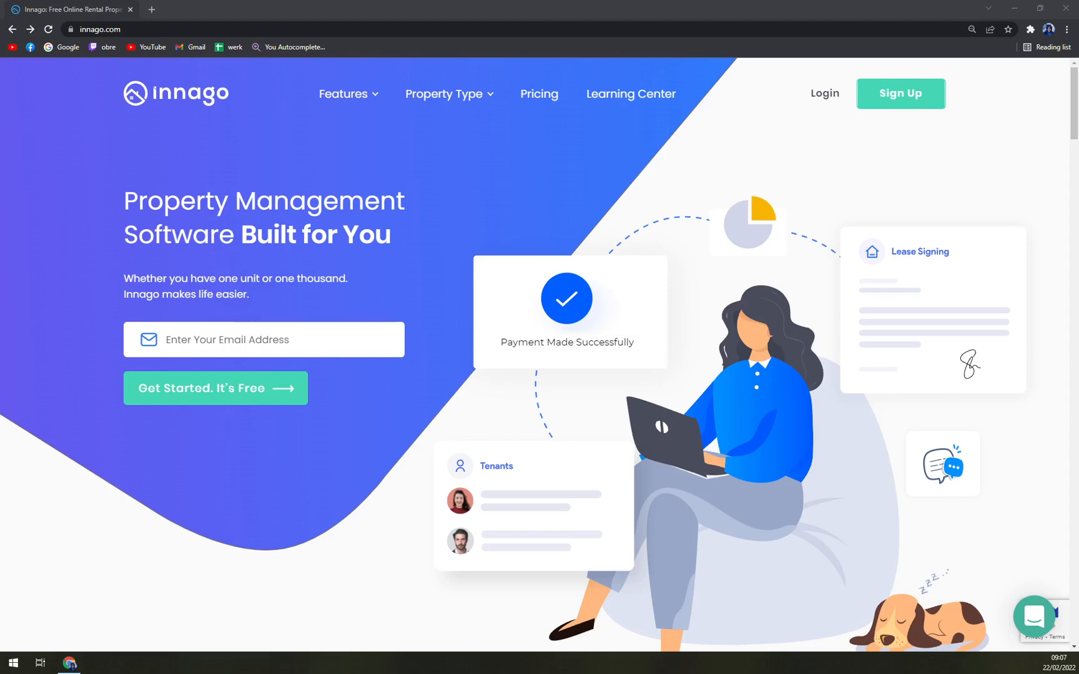
click(448, 94)
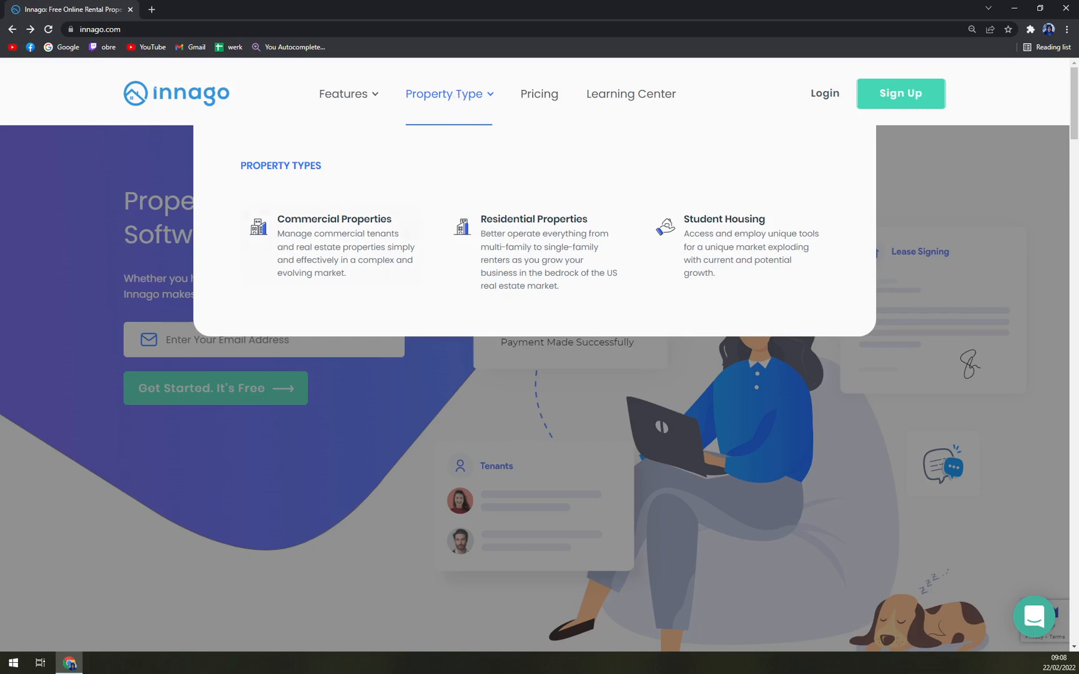
mouse_move(287, 212)
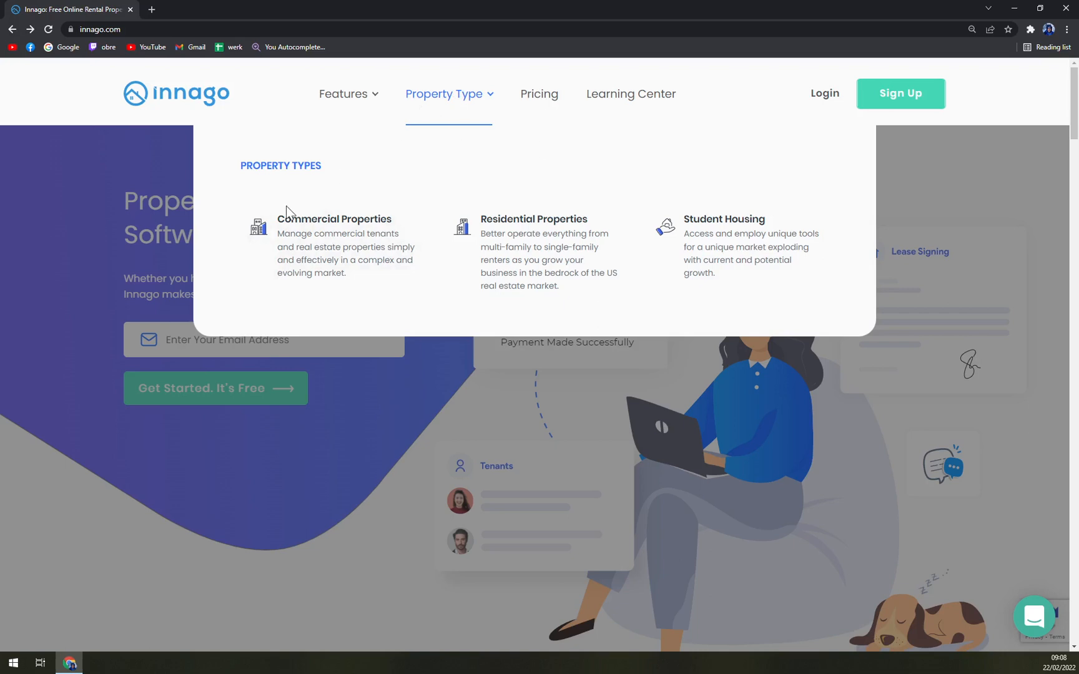
mouse_move(406, 239)
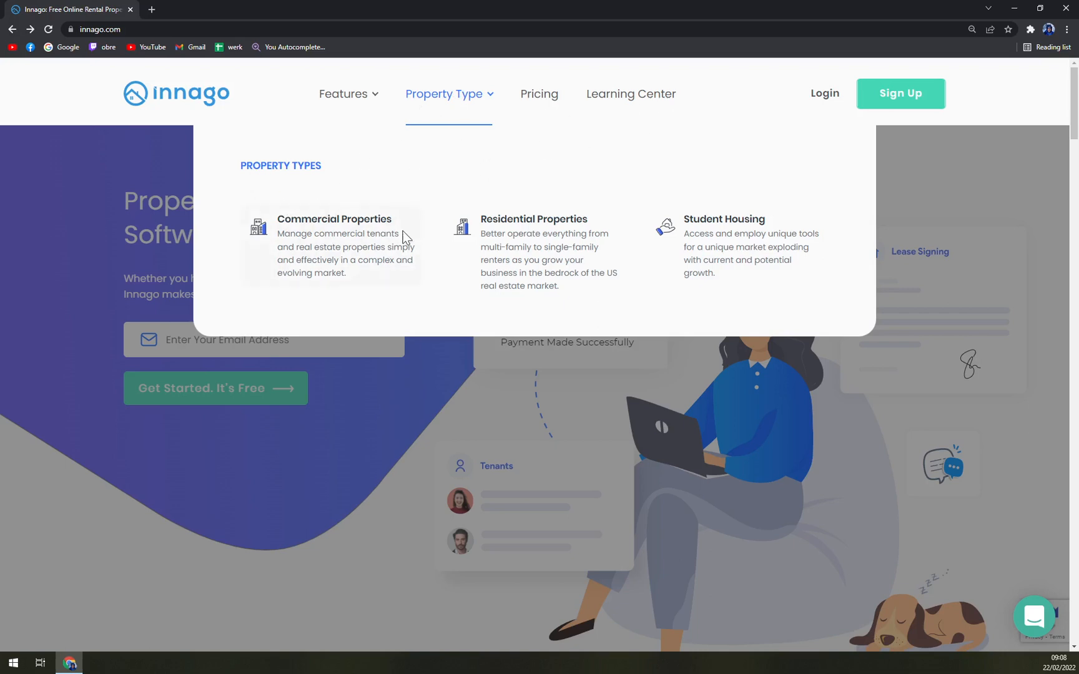
mouse_move(440, 255)
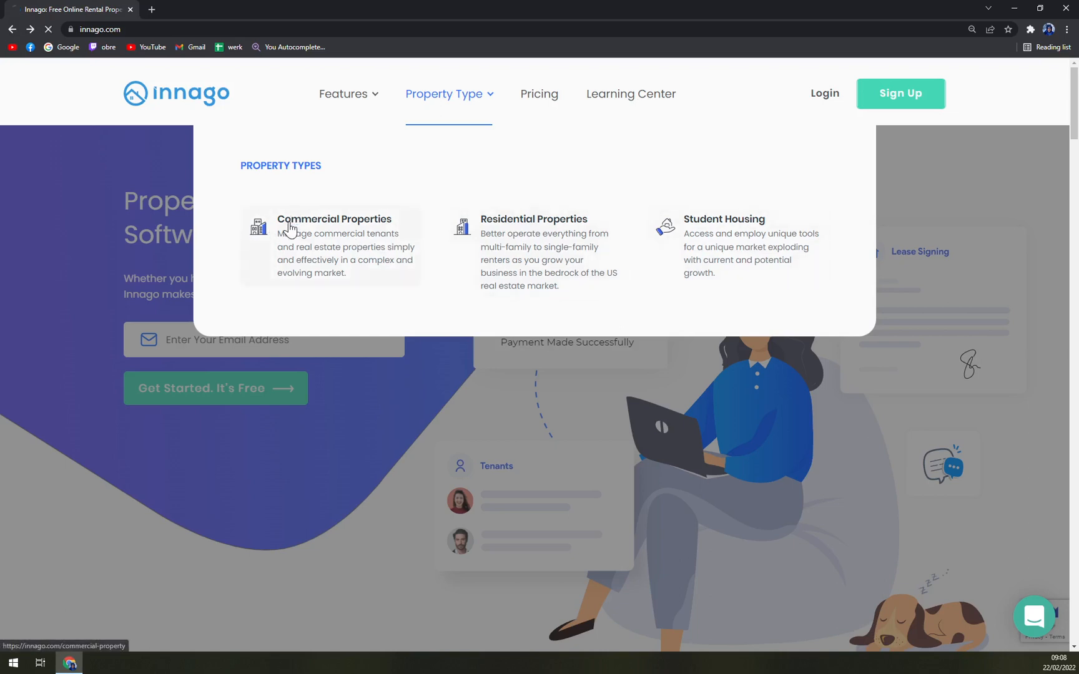
Step: Choose Commercial Properties from the Property Type menu
click(333, 219)
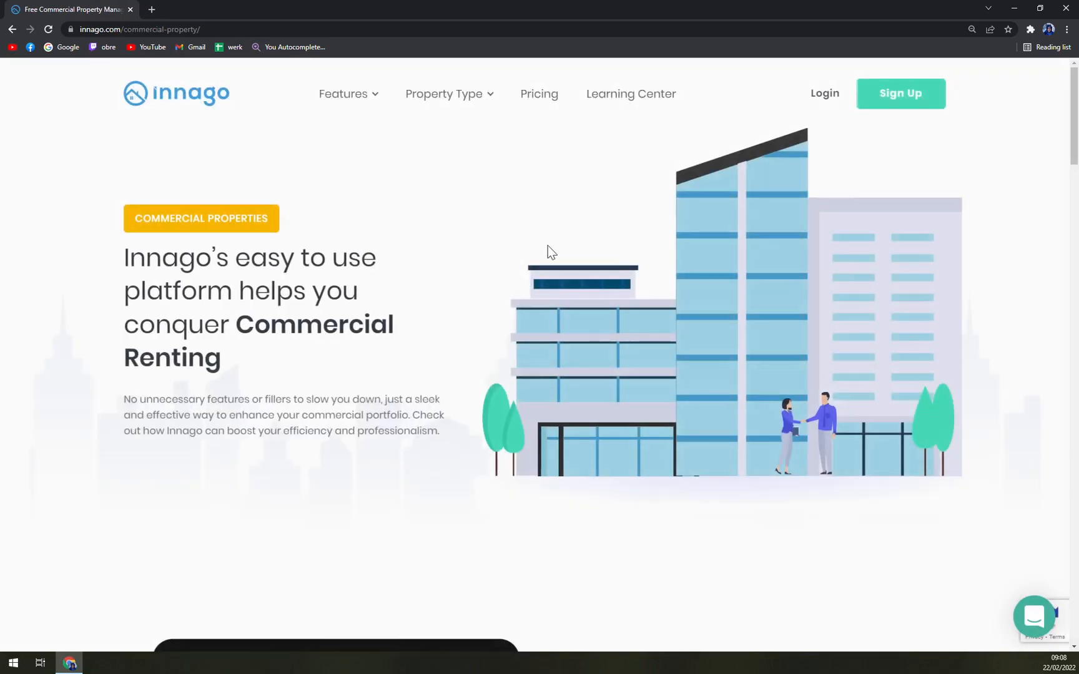
mouse_move(396, 284)
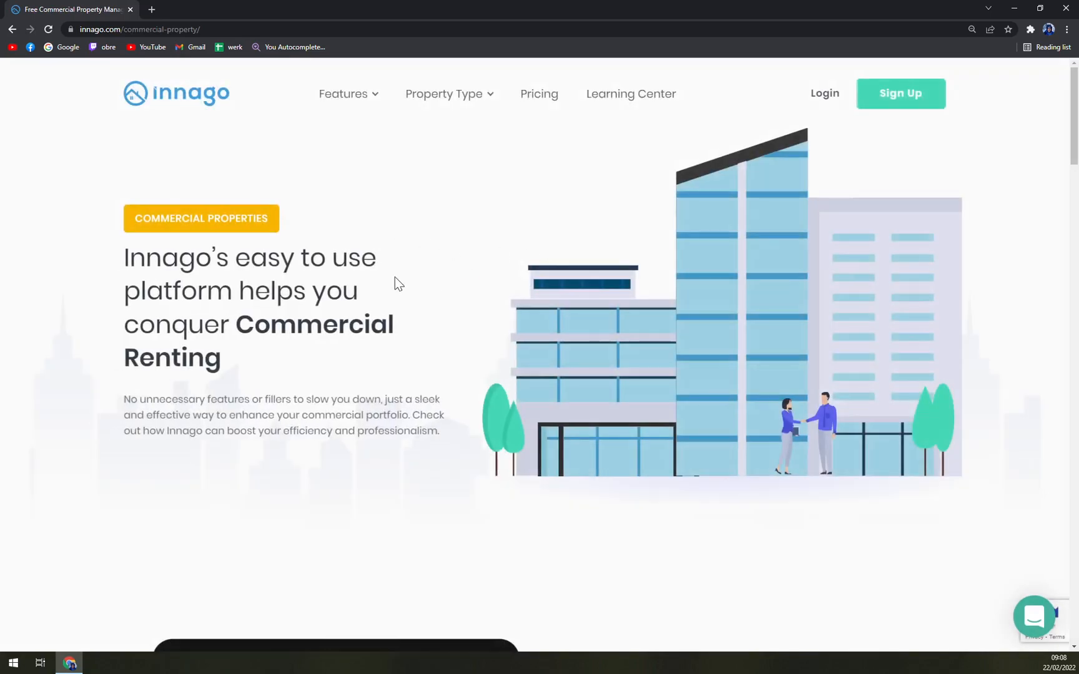
Step: Scroll through the Commercial Properties page and back up
scroll(down, 3)
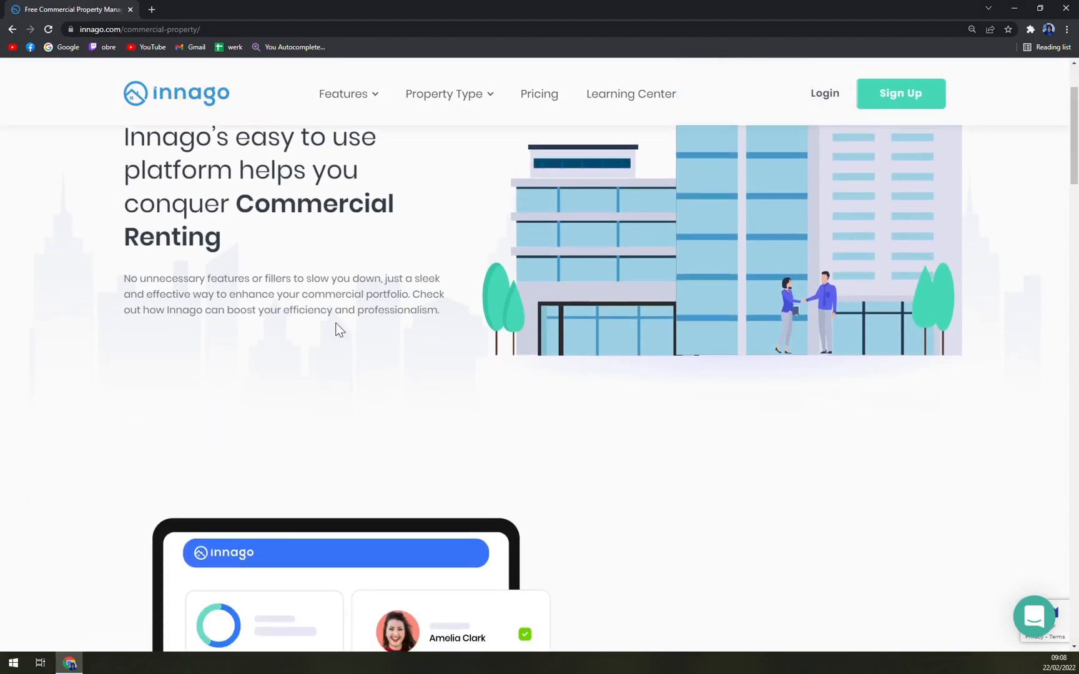
scroll(down, 3)
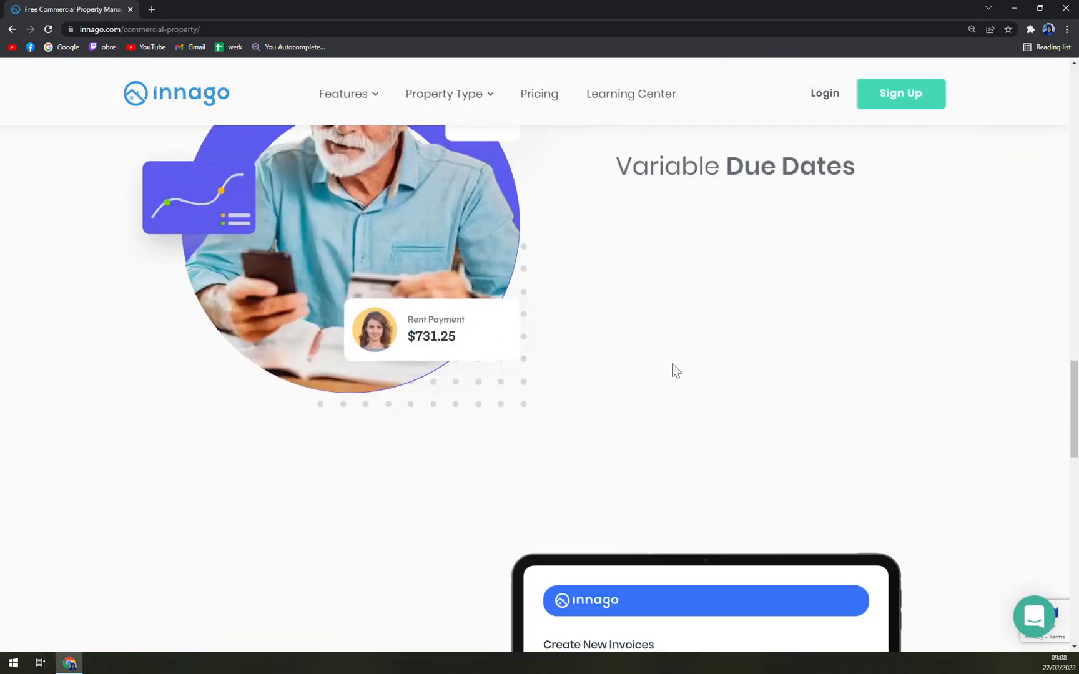
scroll(down, 3)
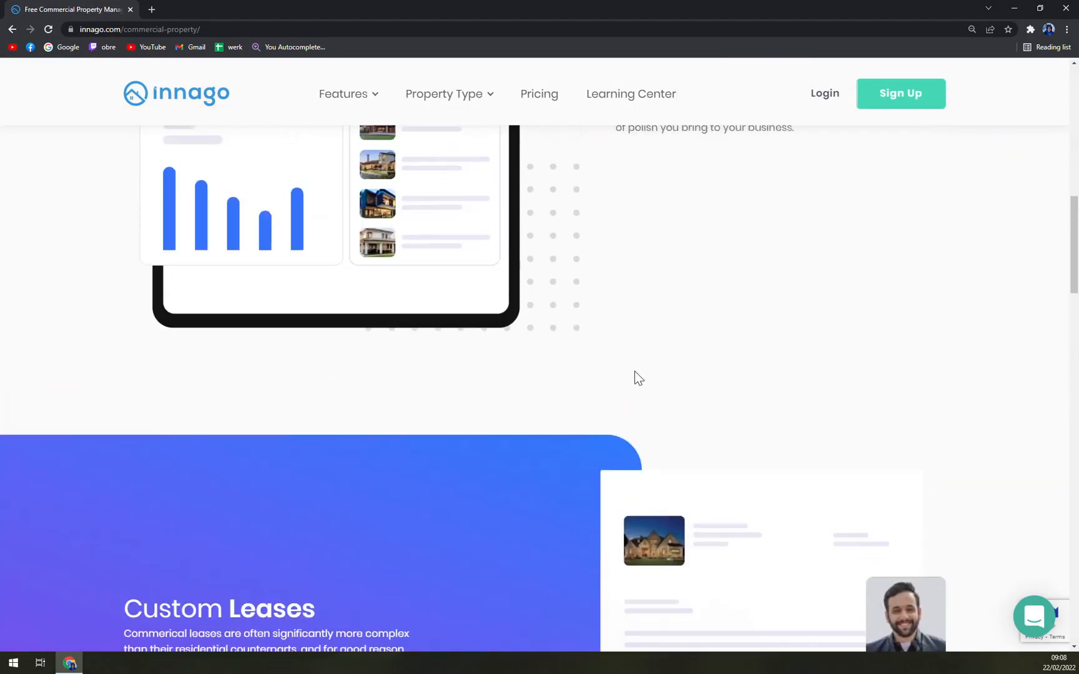
scroll(up, 3)
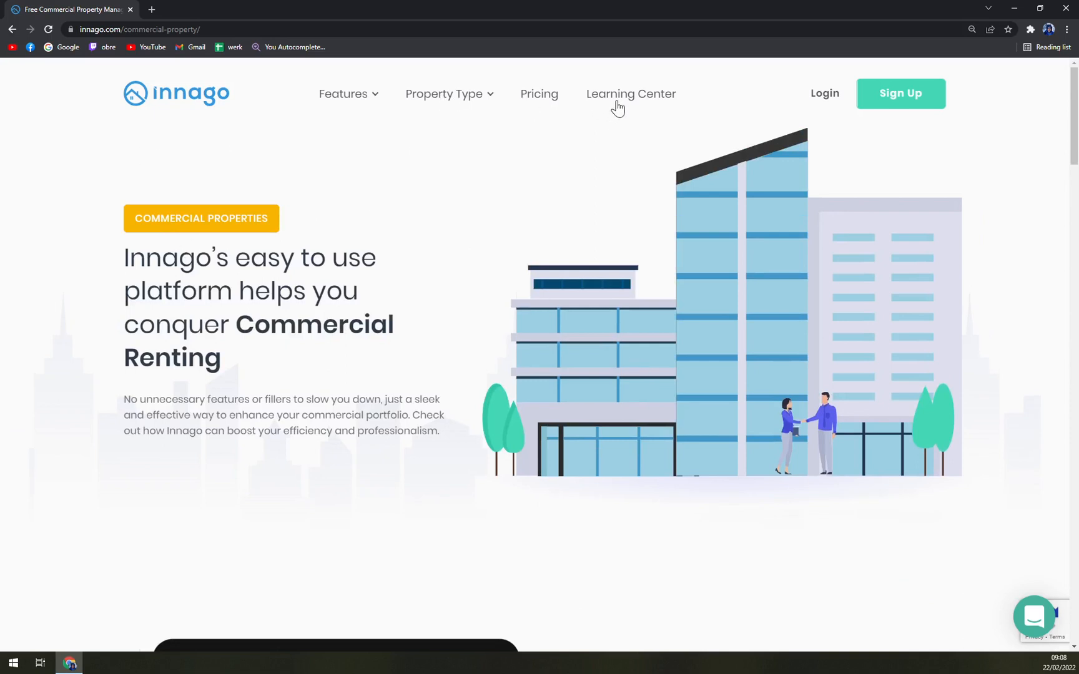
Step: Go to the Pricing page and show the Property Type menu
click(539, 94)
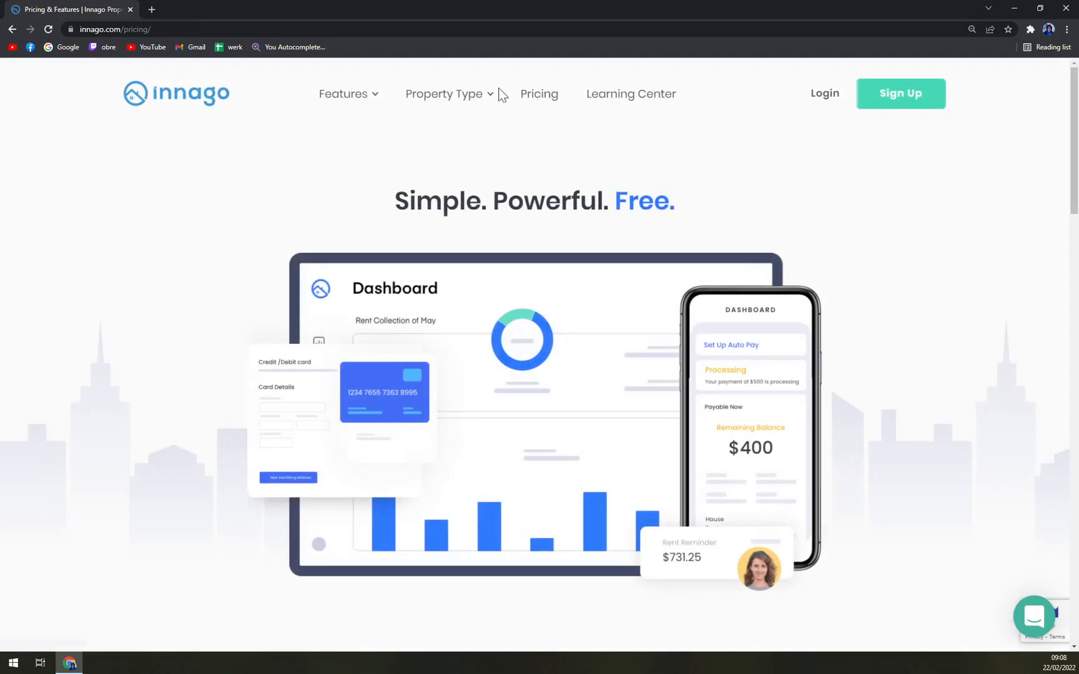
click(445, 94)
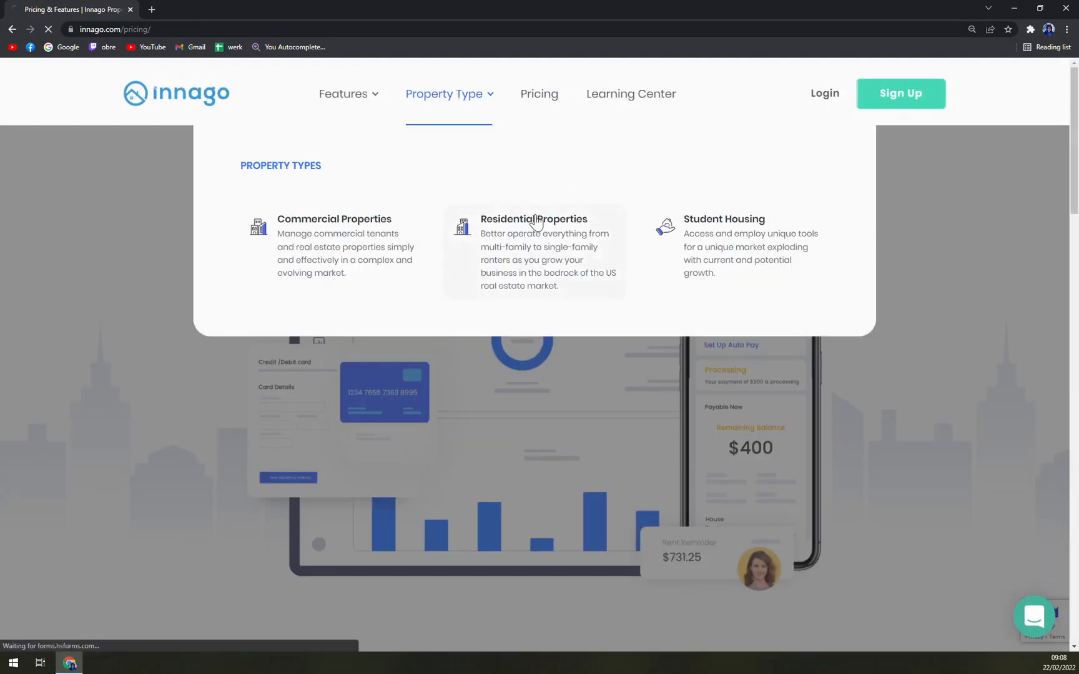
Step: Open the Residential Properties page and glance over its introduction
click(533, 219)
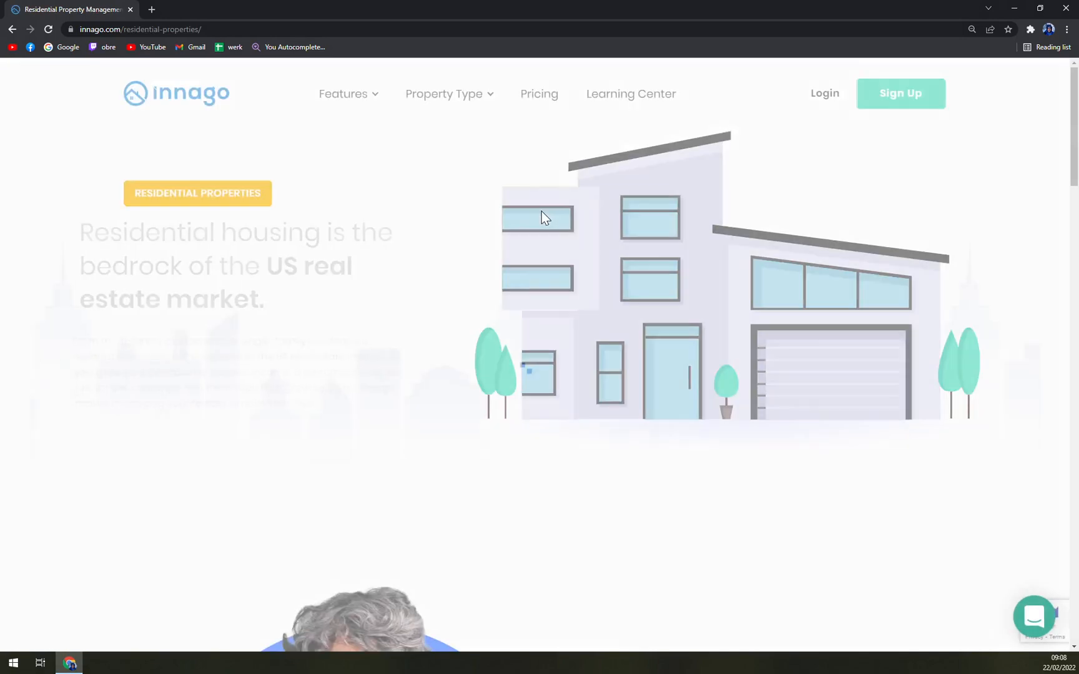
scroll(down, 3)
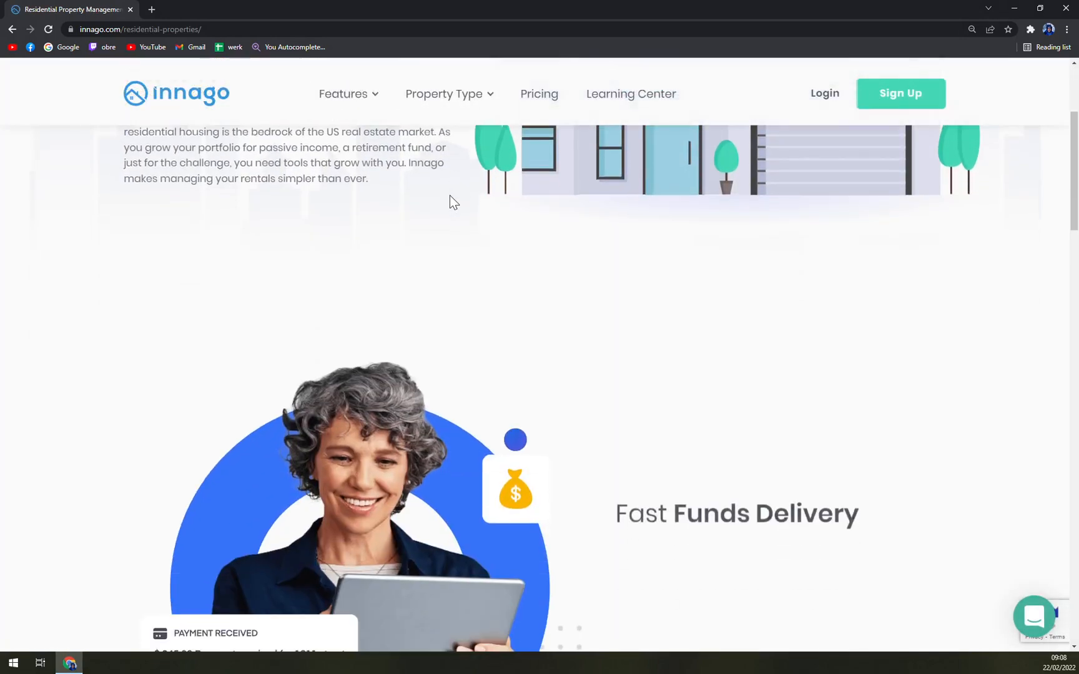
scroll(up, 3)
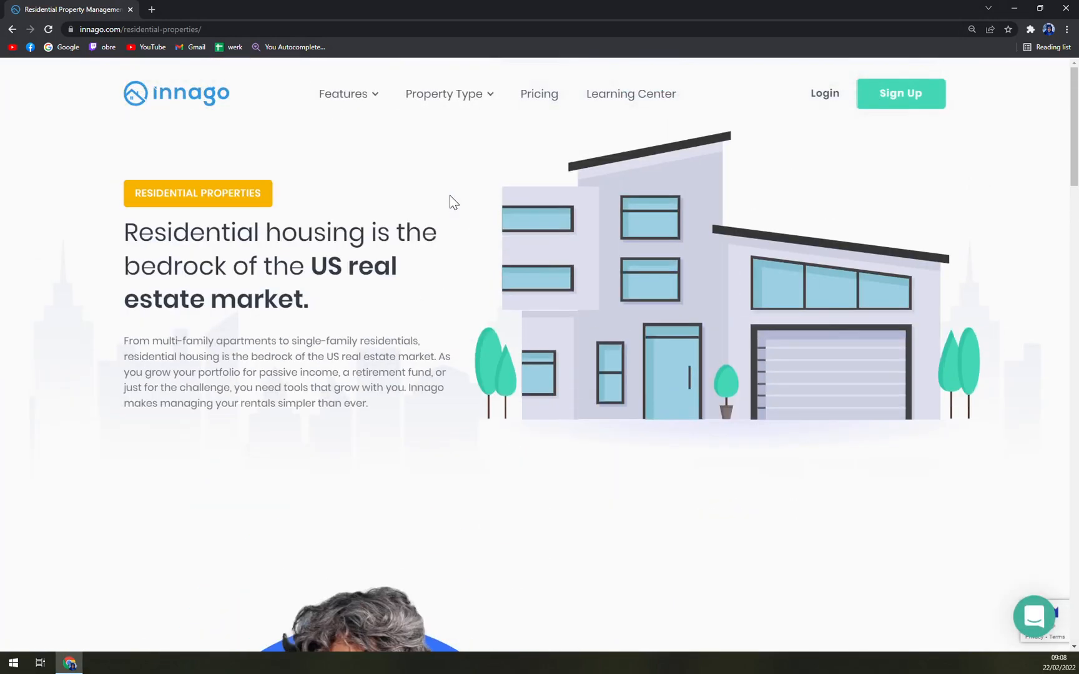
mouse_move(463, 188)
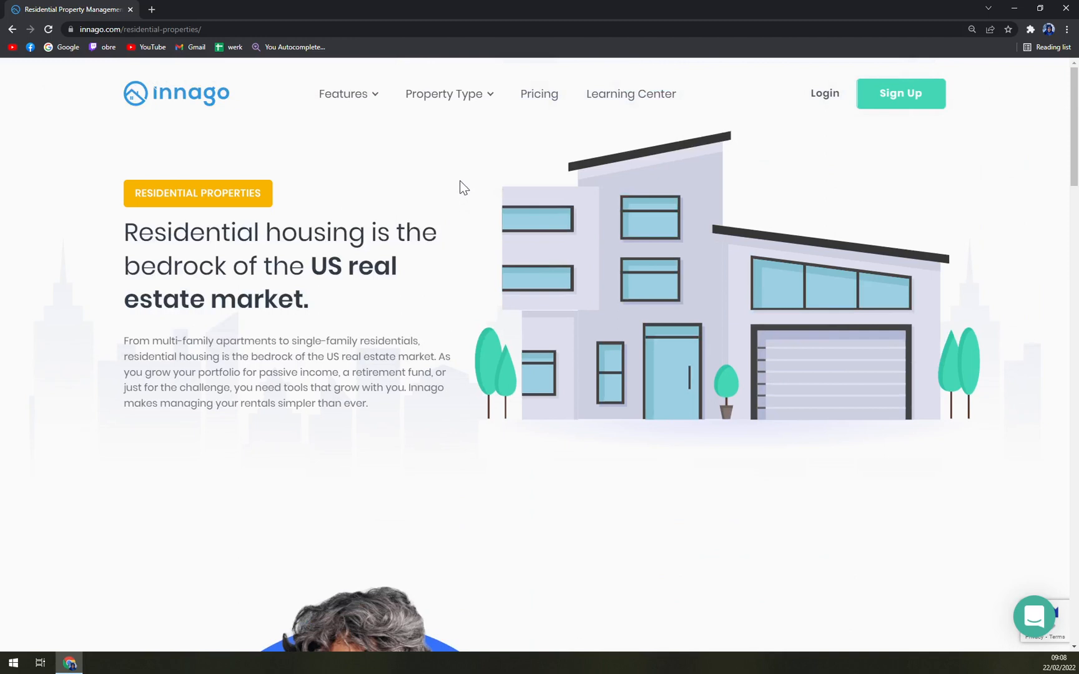
click(630, 94)
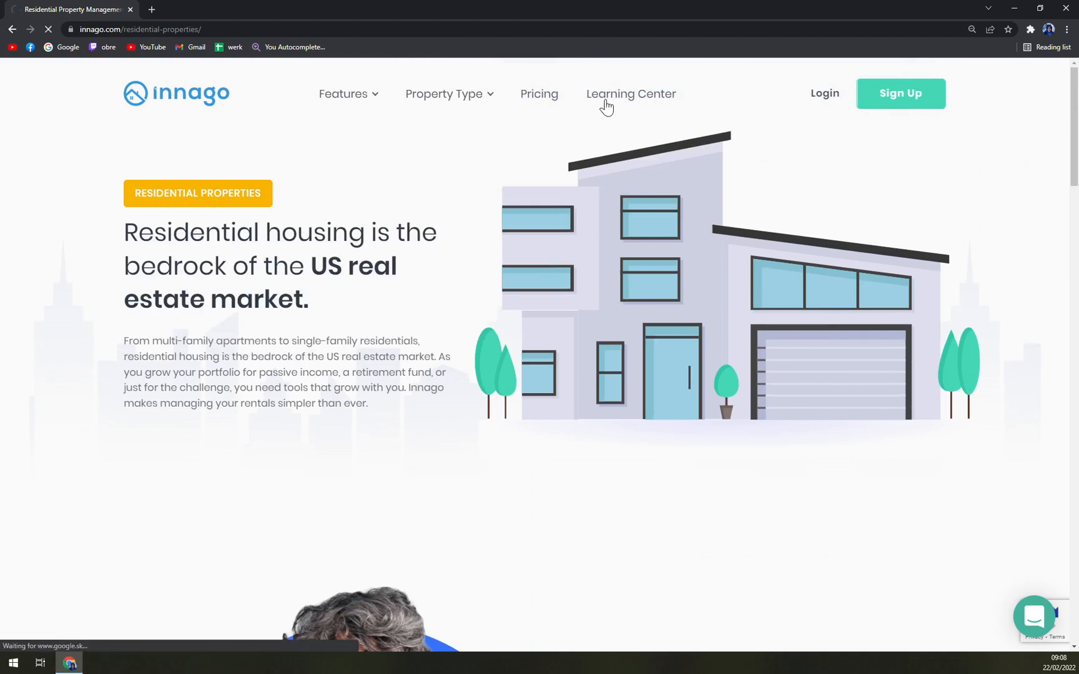
Step: Open the Learning Center blog and scroll through its article cards
click(629, 94)
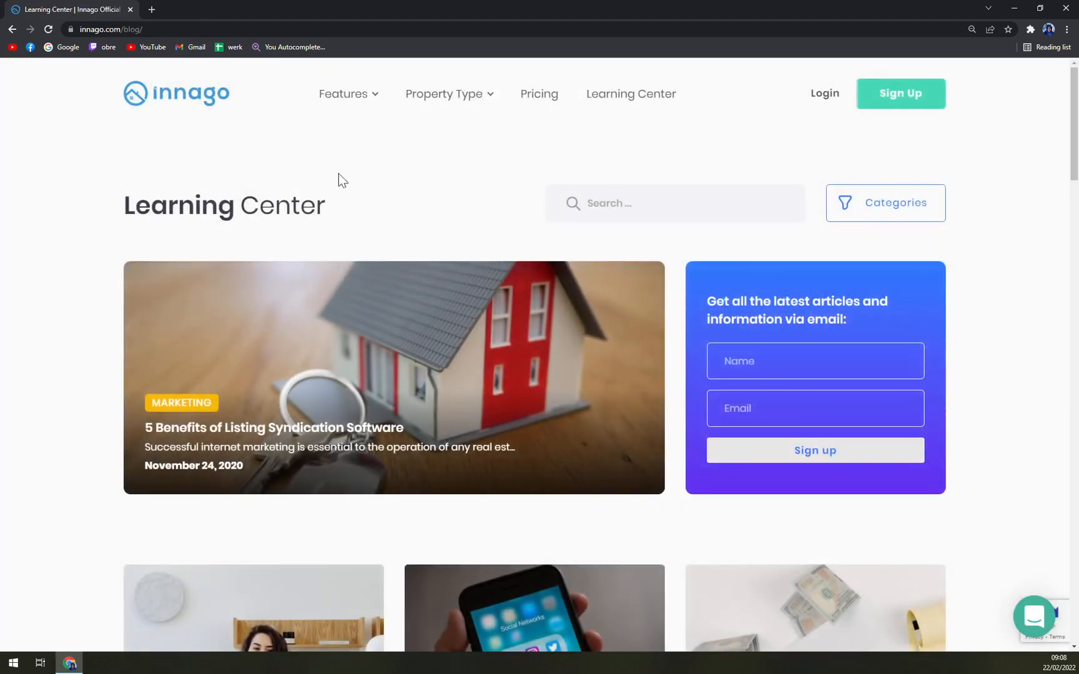
scroll(down, 3)
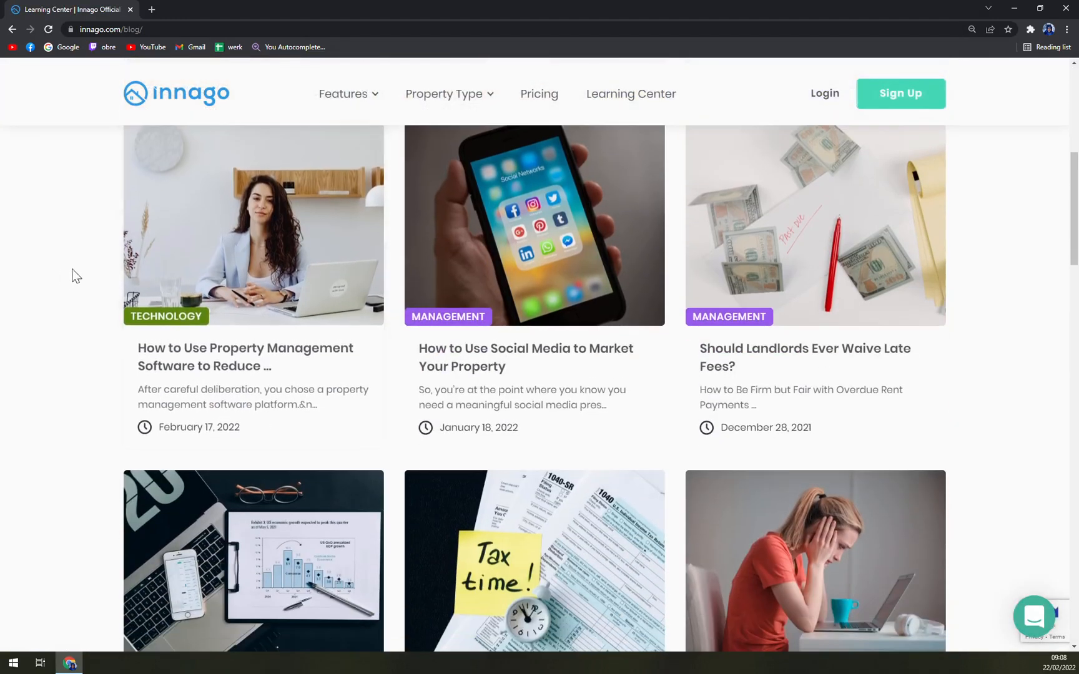
scroll(down, 3)
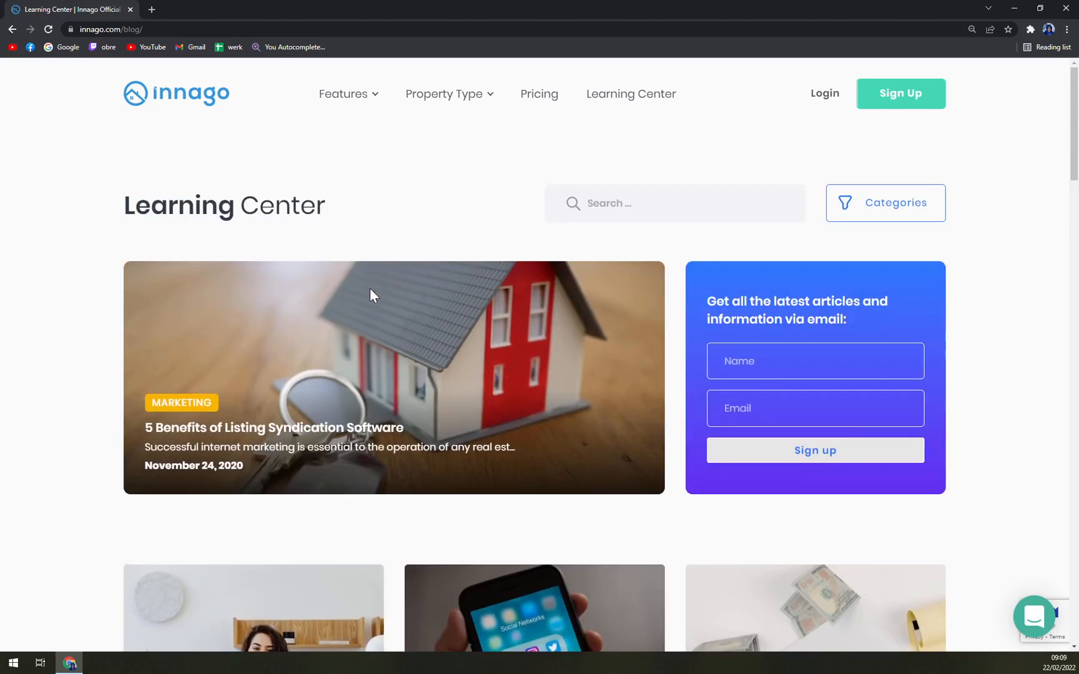
mouse_move(467, 208)
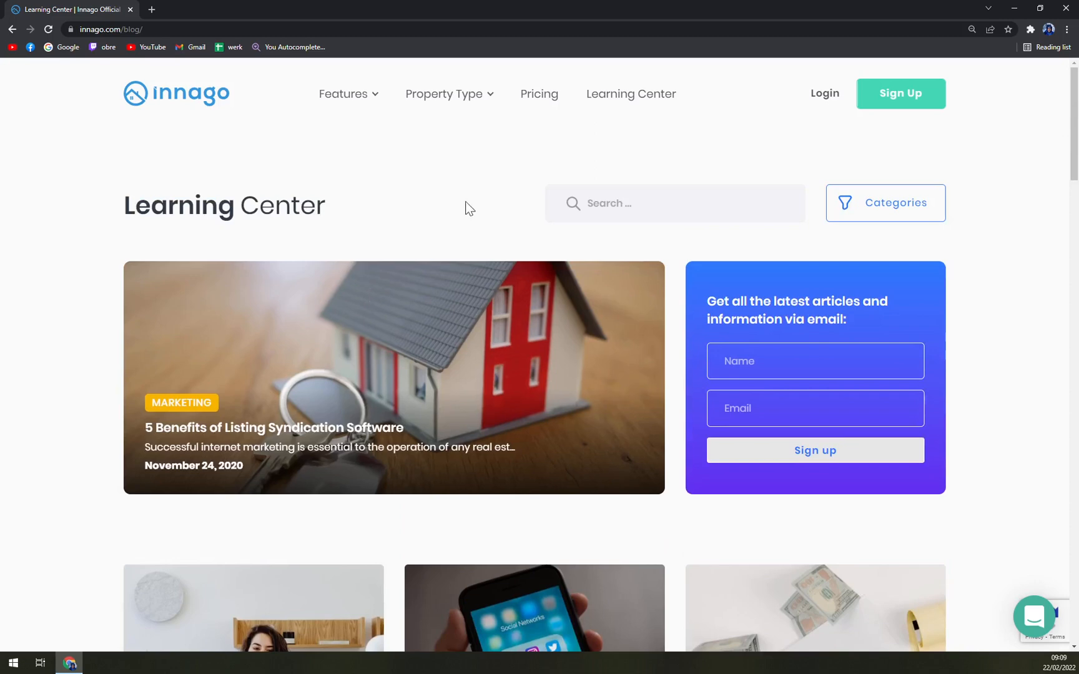
mouse_move(467, 212)
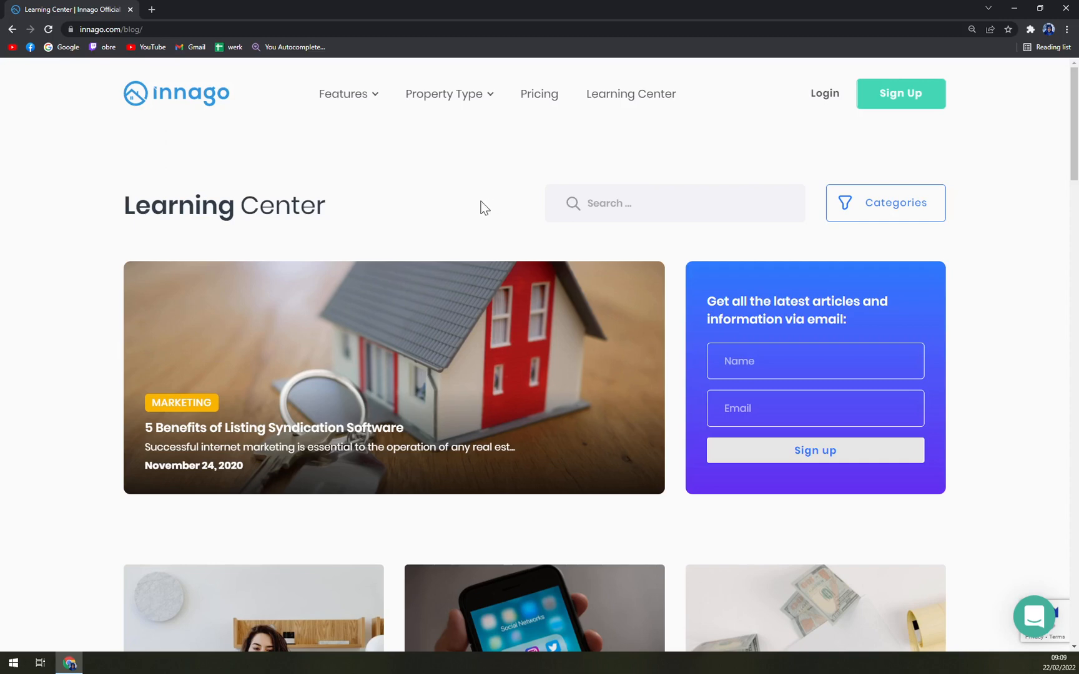
mouse_move(477, 209)
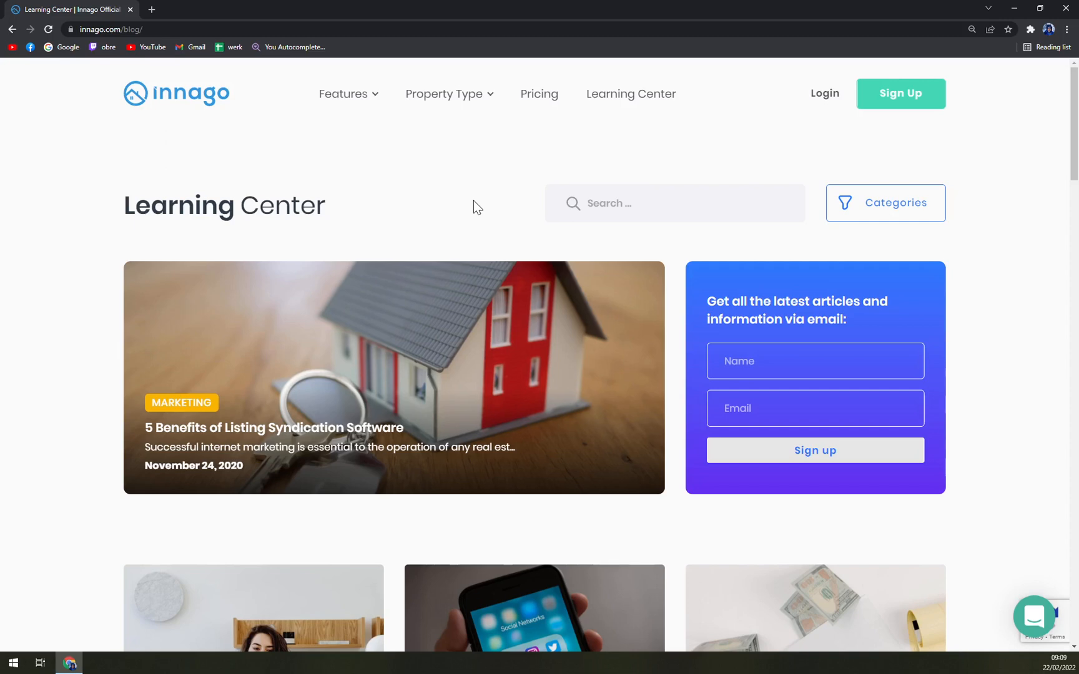
mouse_move(478, 211)
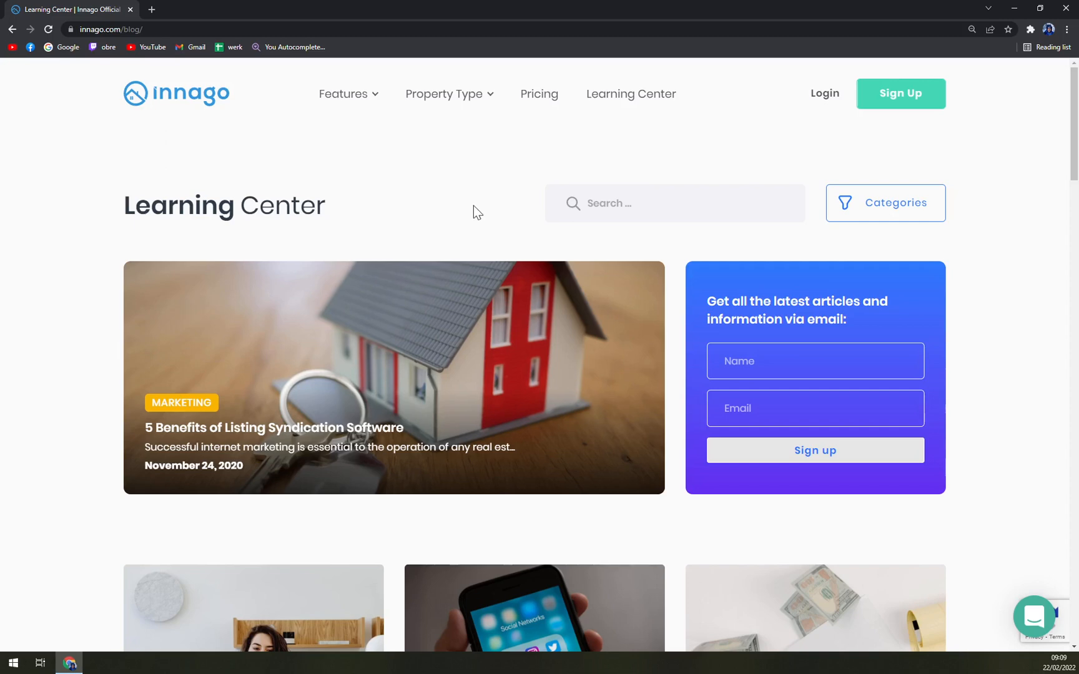
mouse_move(494, 209)
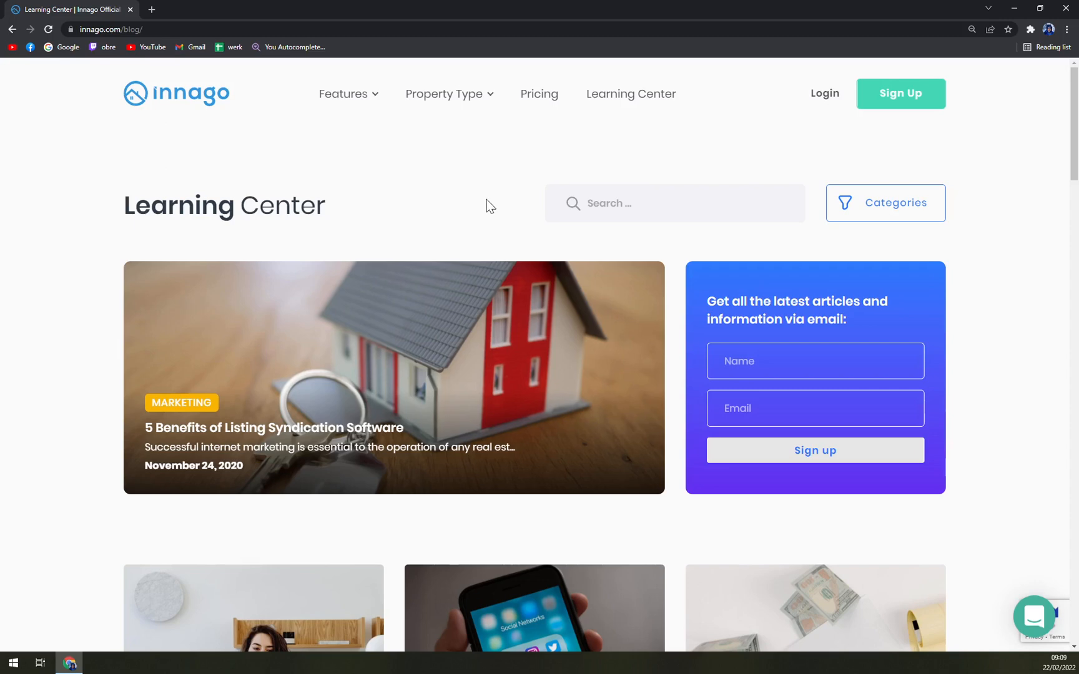
mouse_move(452, 165)
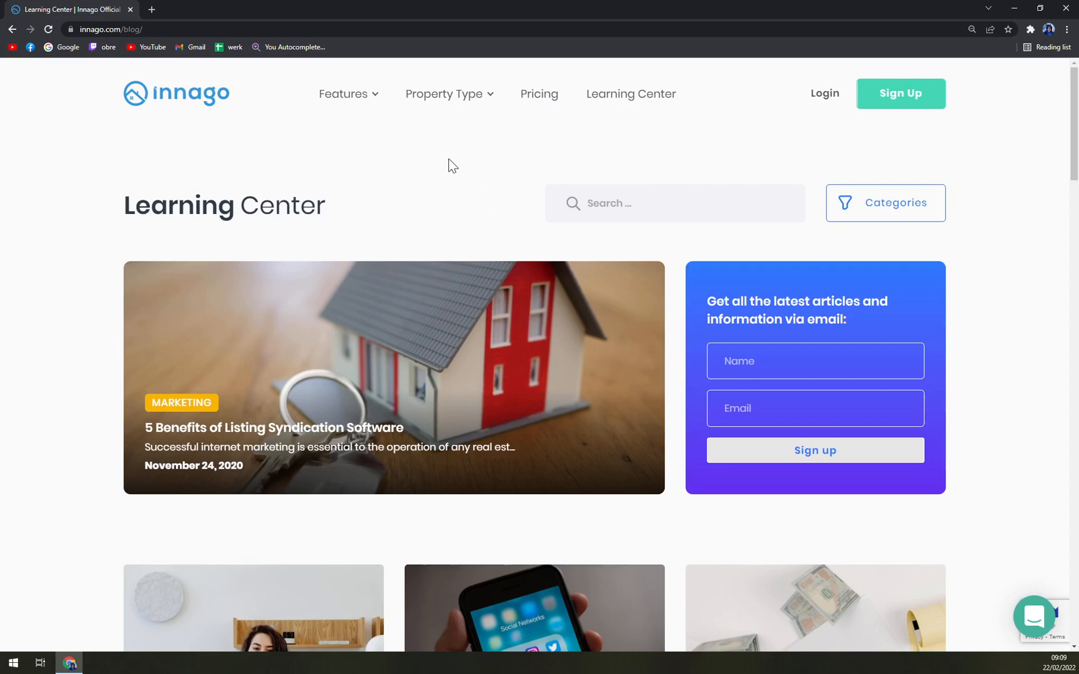
mouse_move(460, 165)
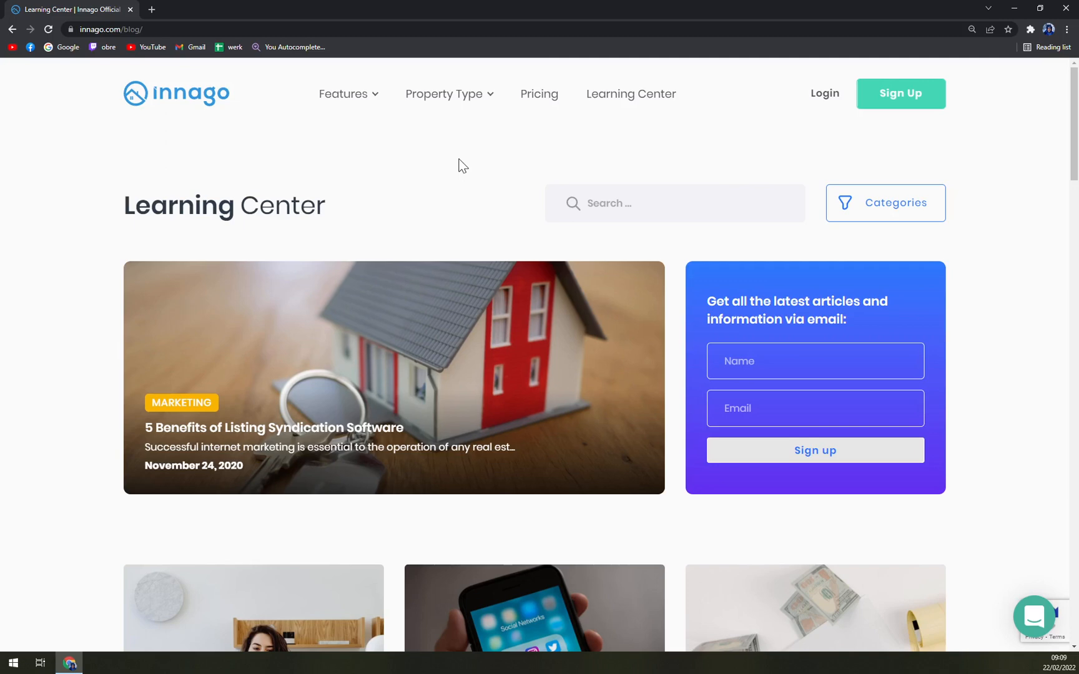
mouse_move(219, 147)
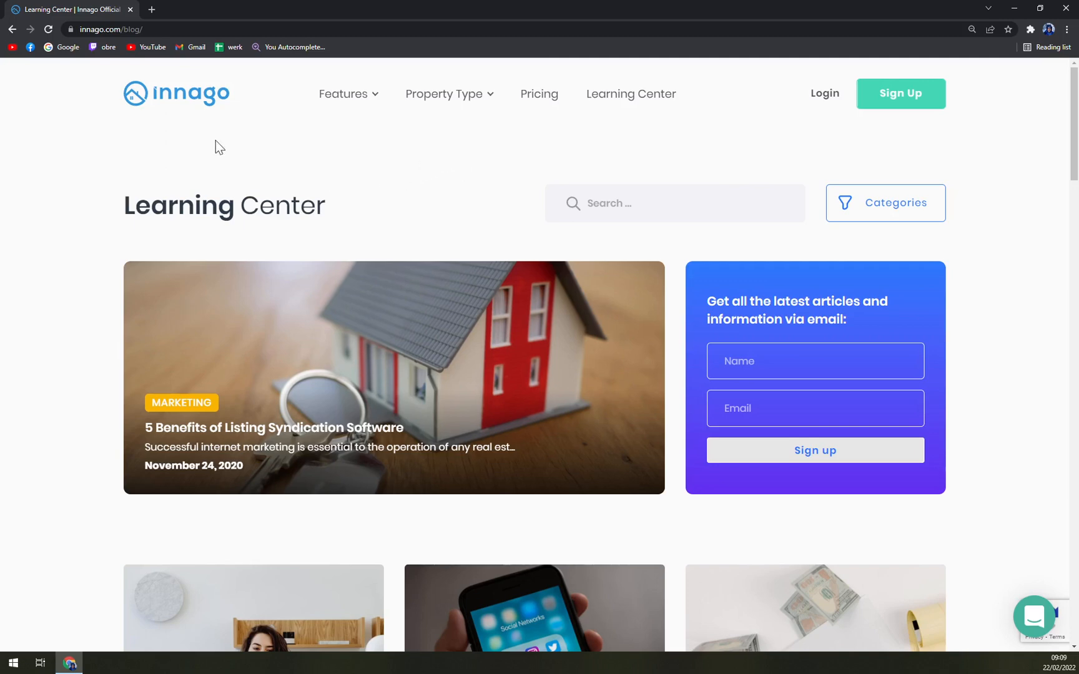
mouse_move(332, 188)
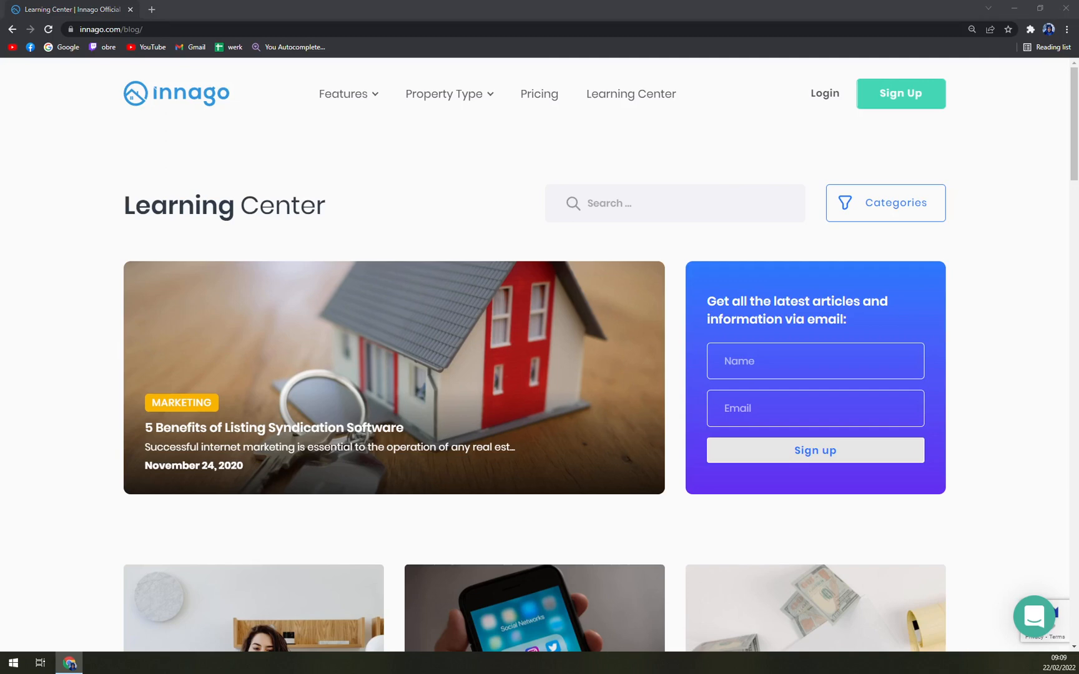
mouse_move(463, 346)
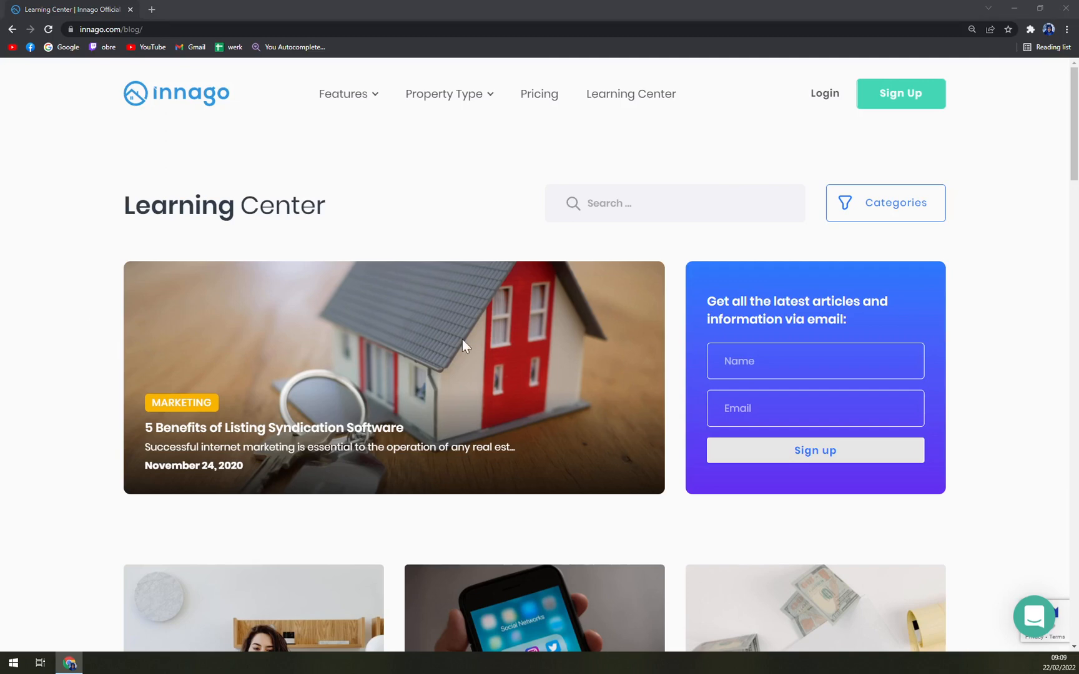